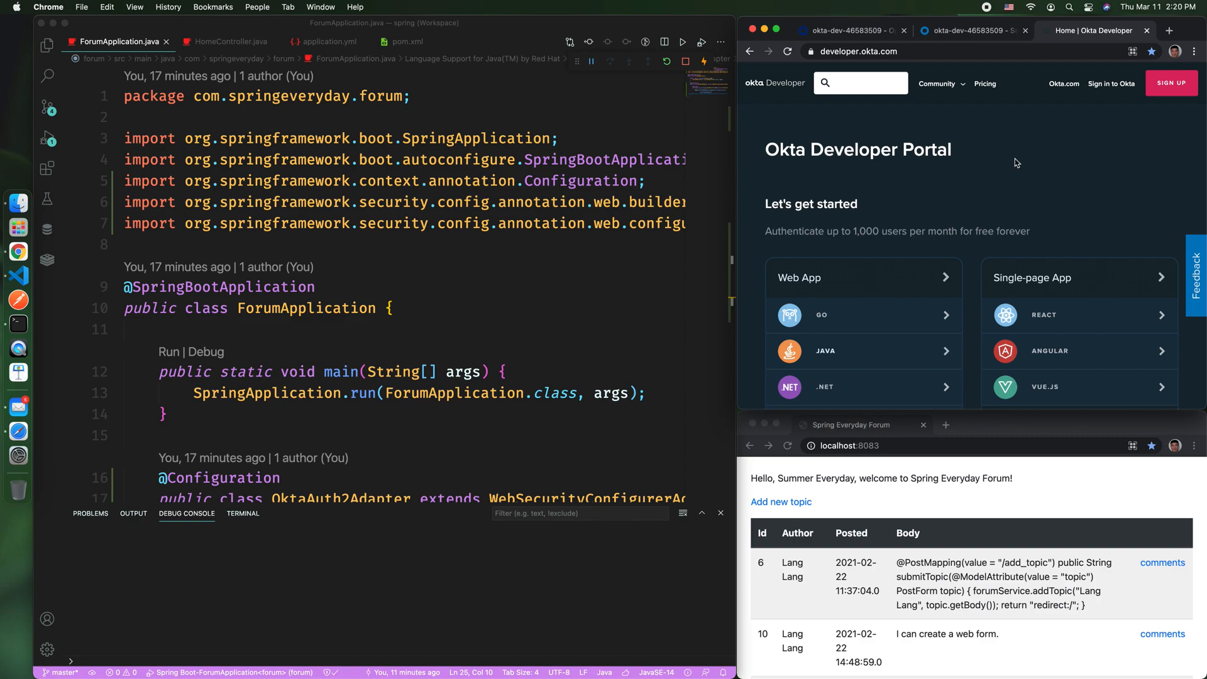
pyautogui.moveTo(984, 159)
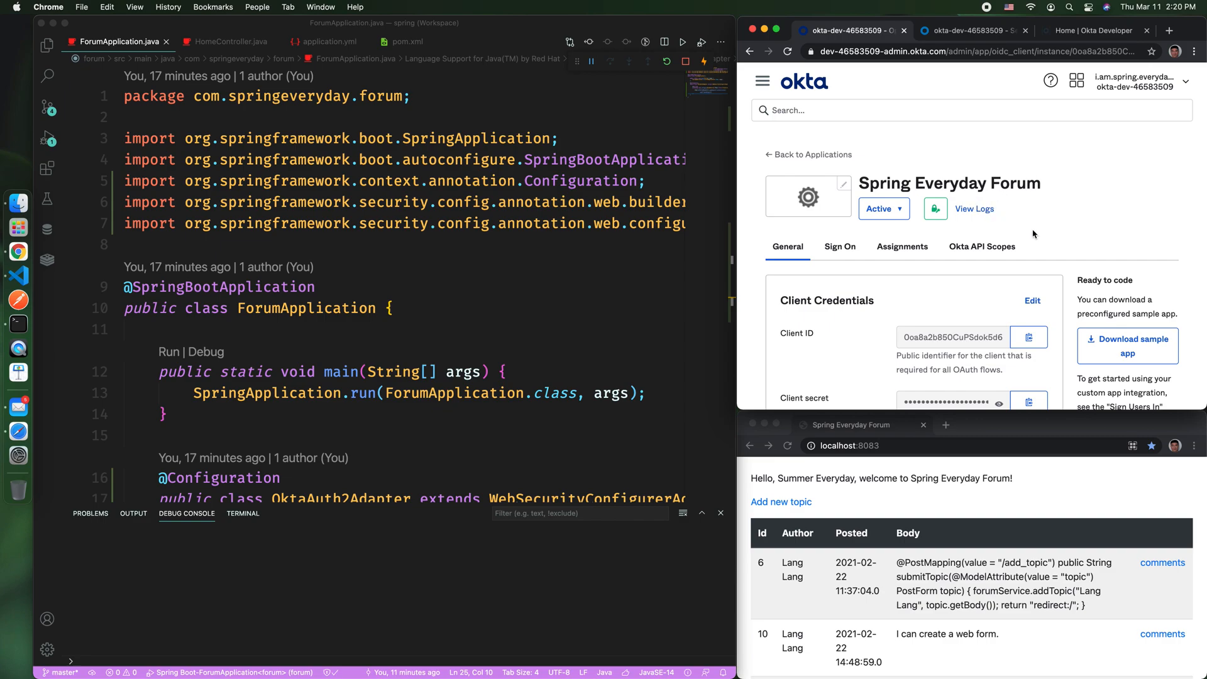
# Step: Scroll the Spring Everyday Forum General tab through client credentials and the Okta domain
pyautogui.scroll(-3)
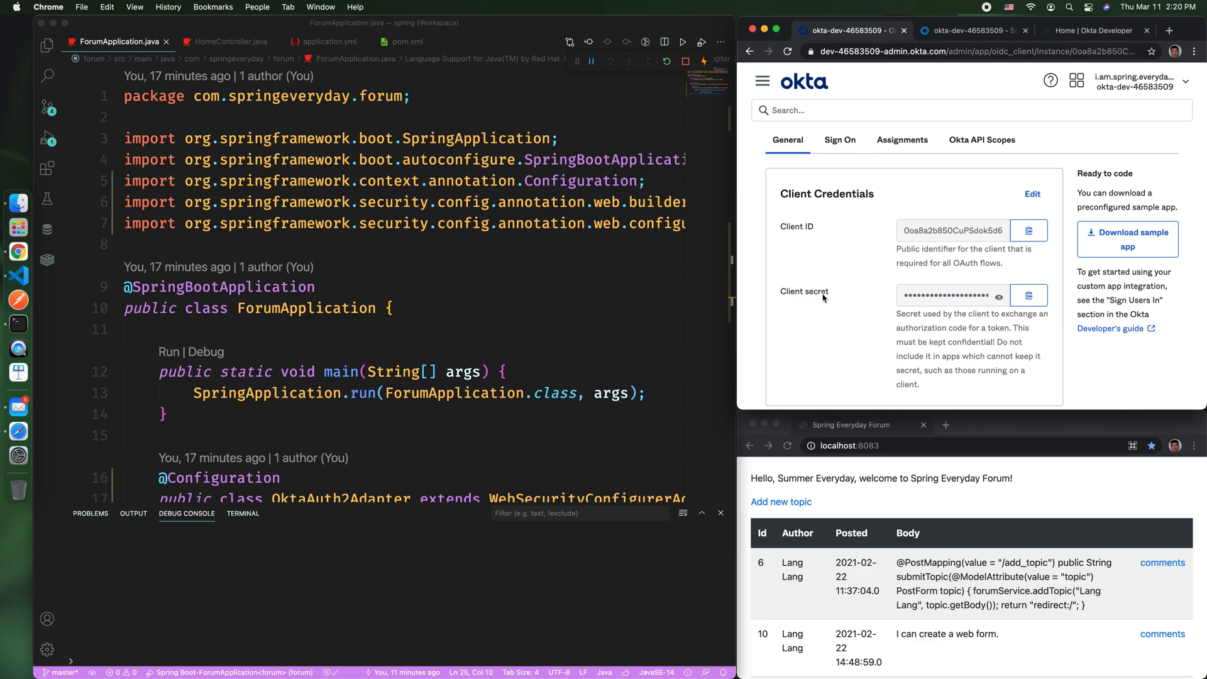
pyautogui.scroll(-3)
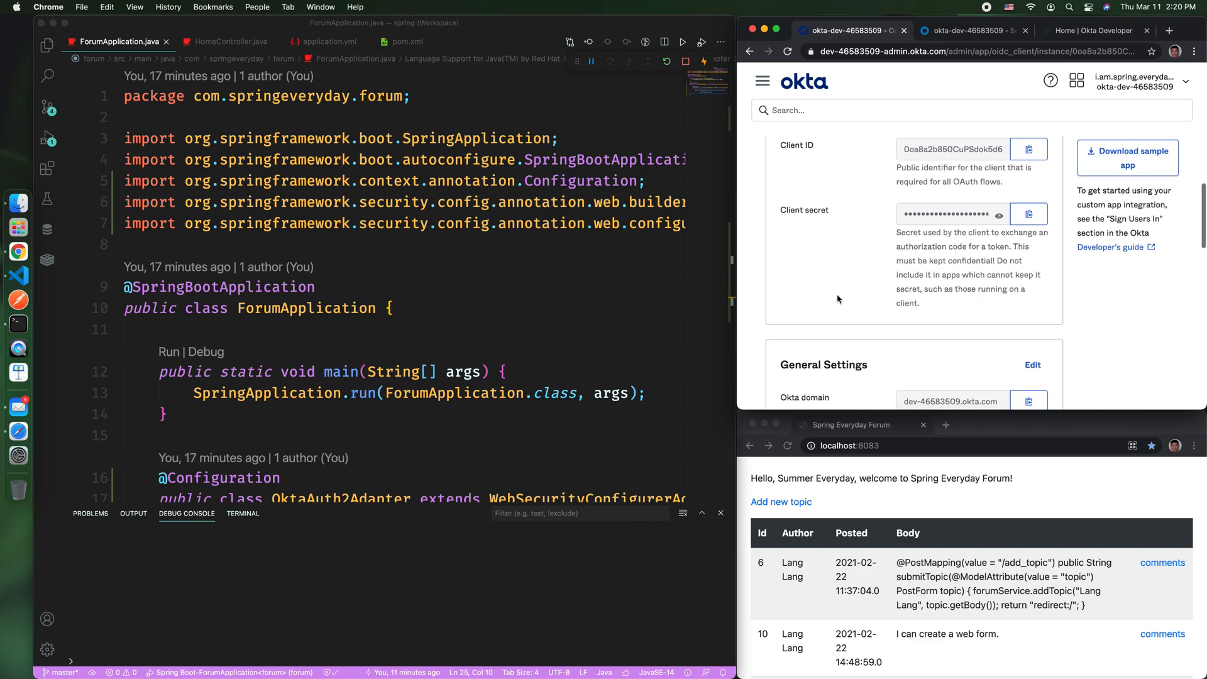
pyautogui.scroll(-3)
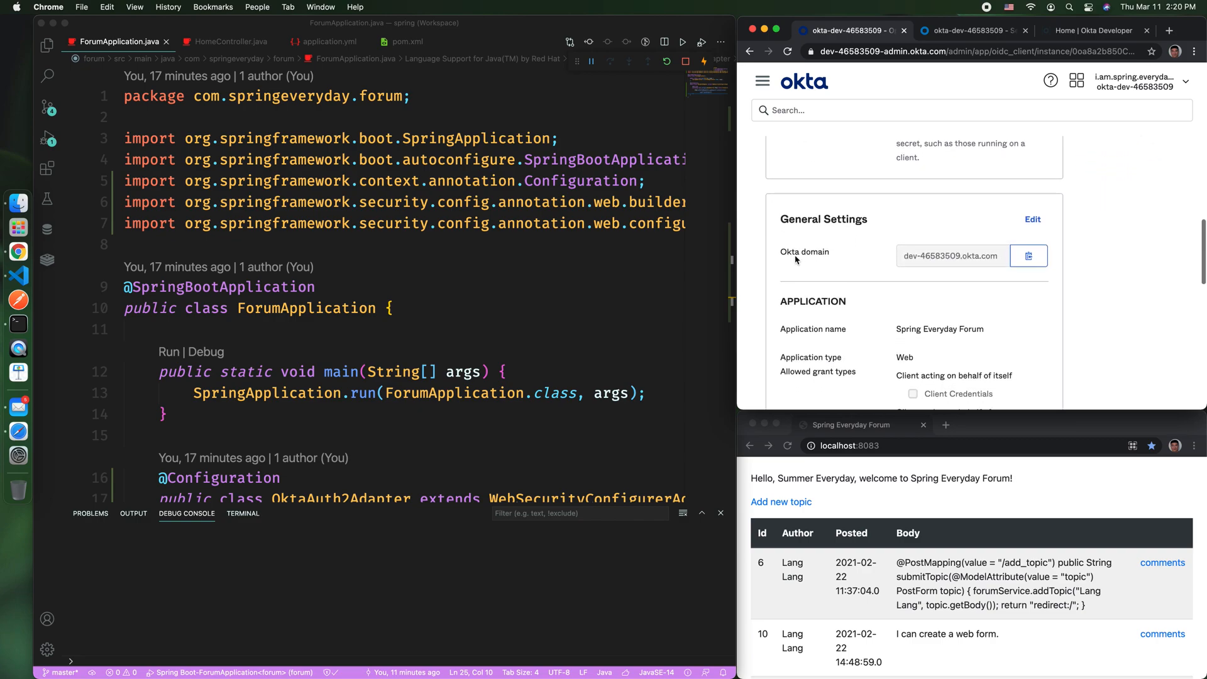
pyautogui.moveTo(832, 257)
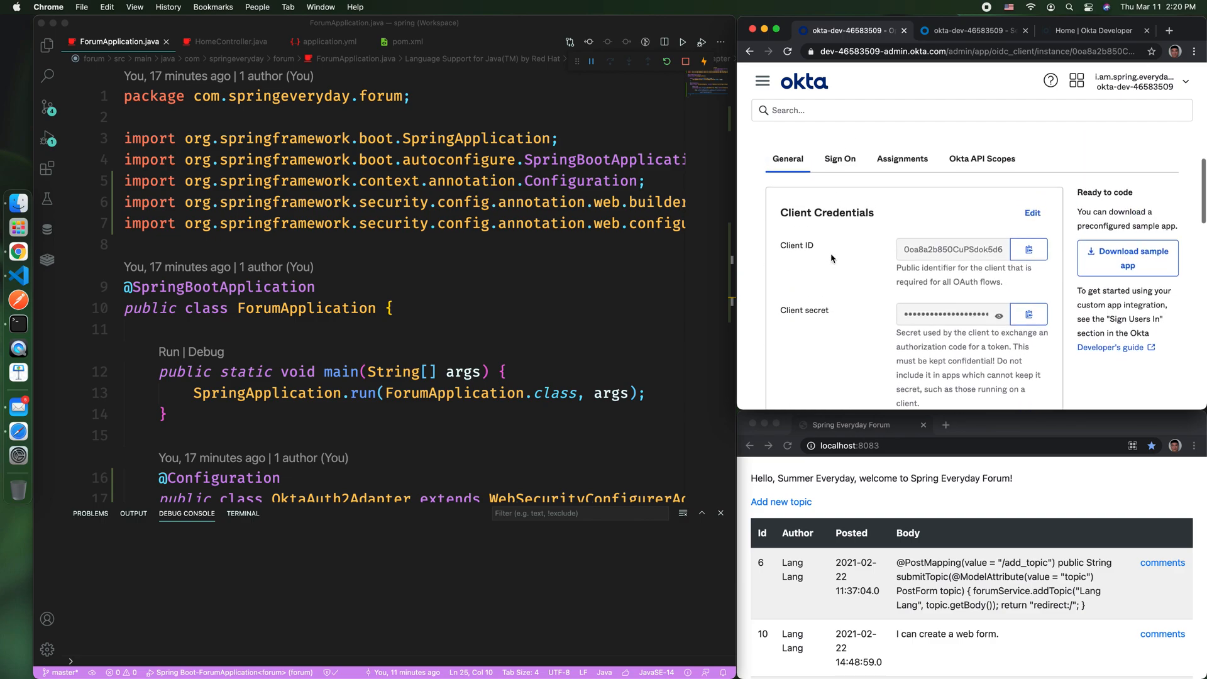
pyautogui.scroll(-3)
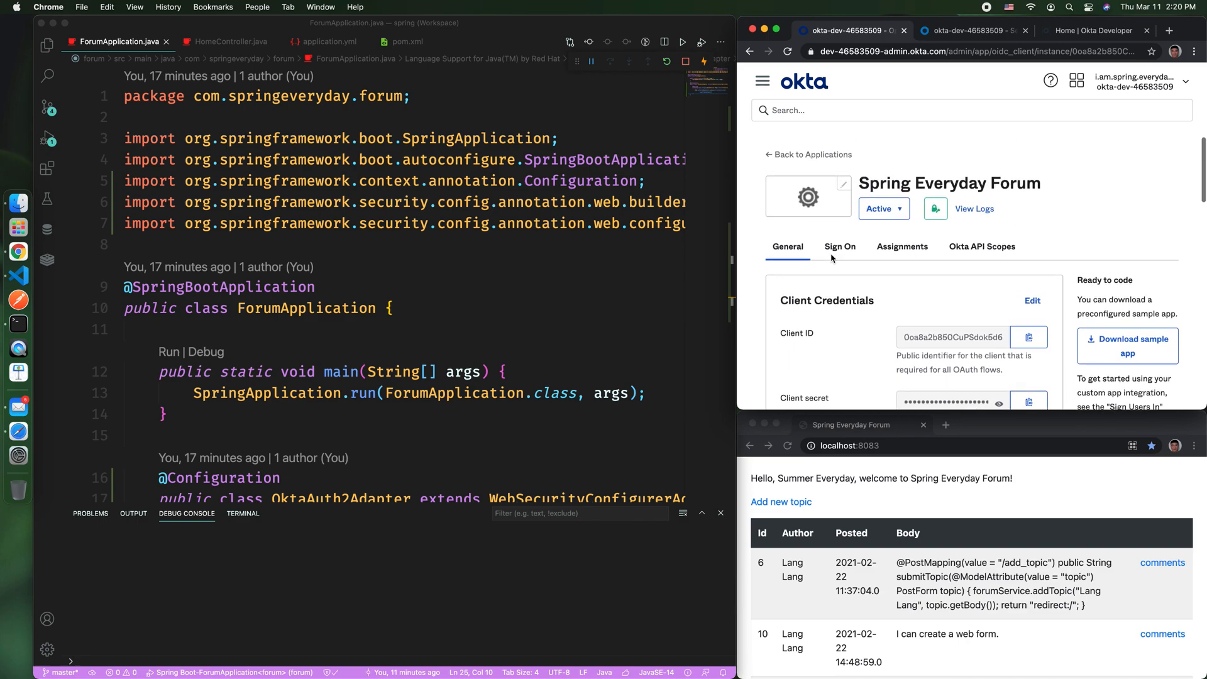
pyautogui.moveTo(839, 178)
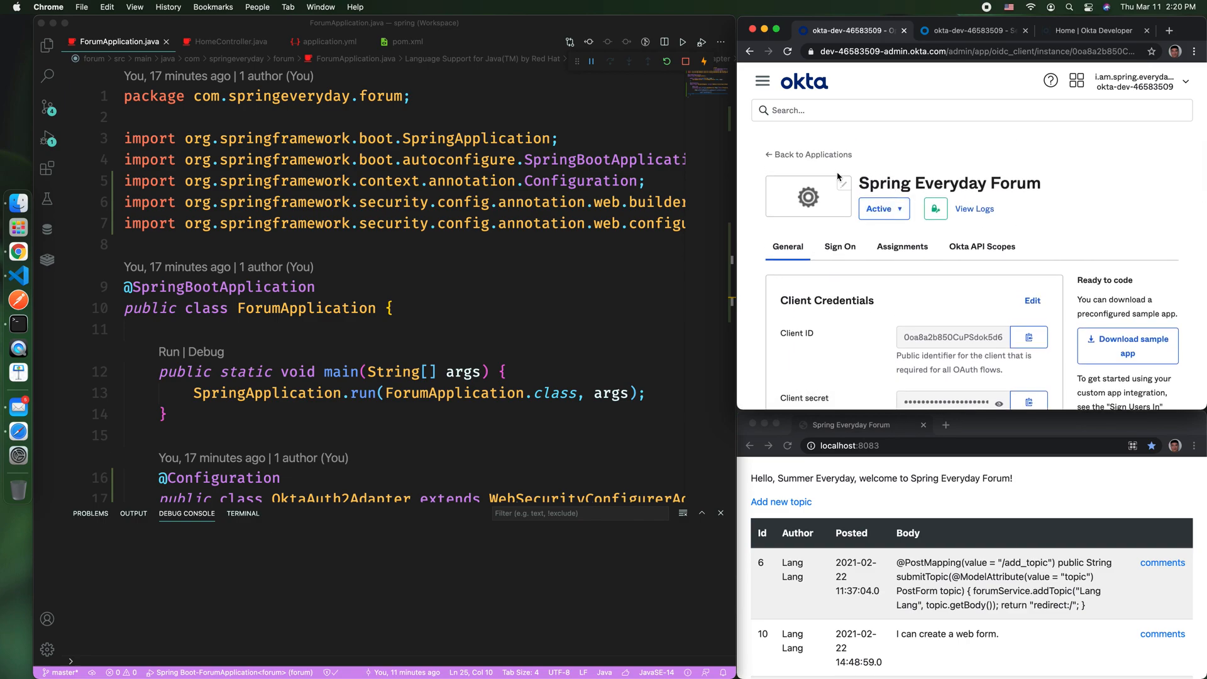
# Step: View the forum app's Assignments, showing the Spring Everyday group assigned
pyautogui.click(902, 246)
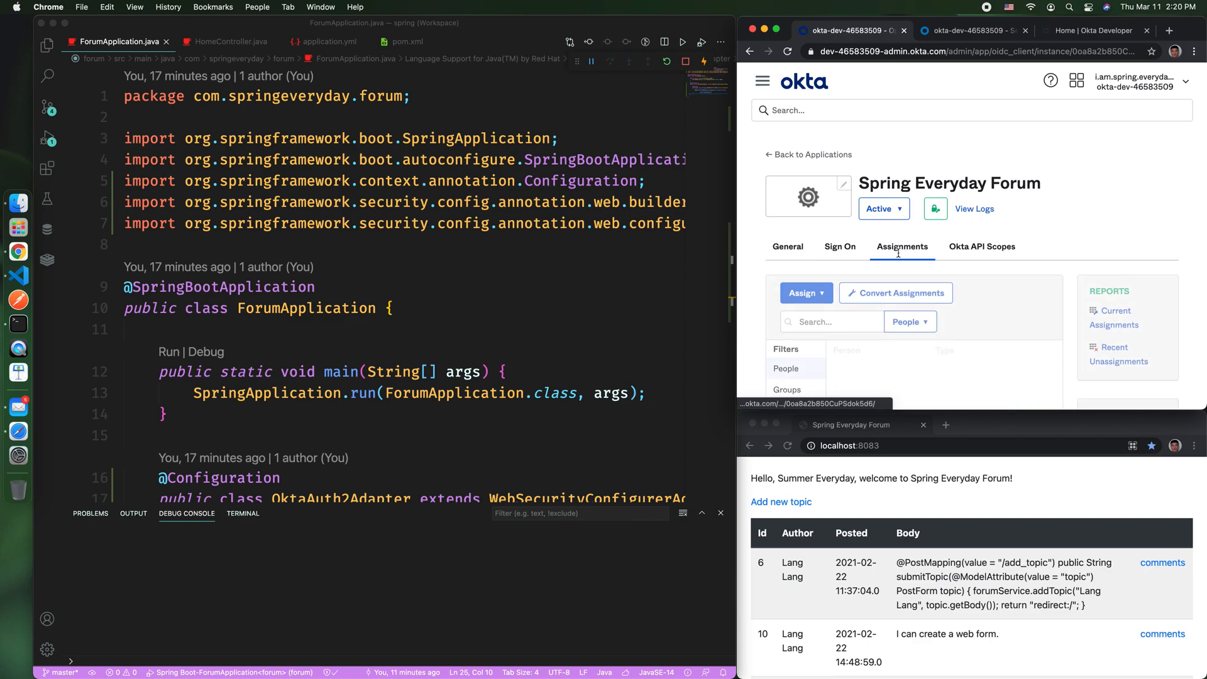
pyautogui.scroll(-3)
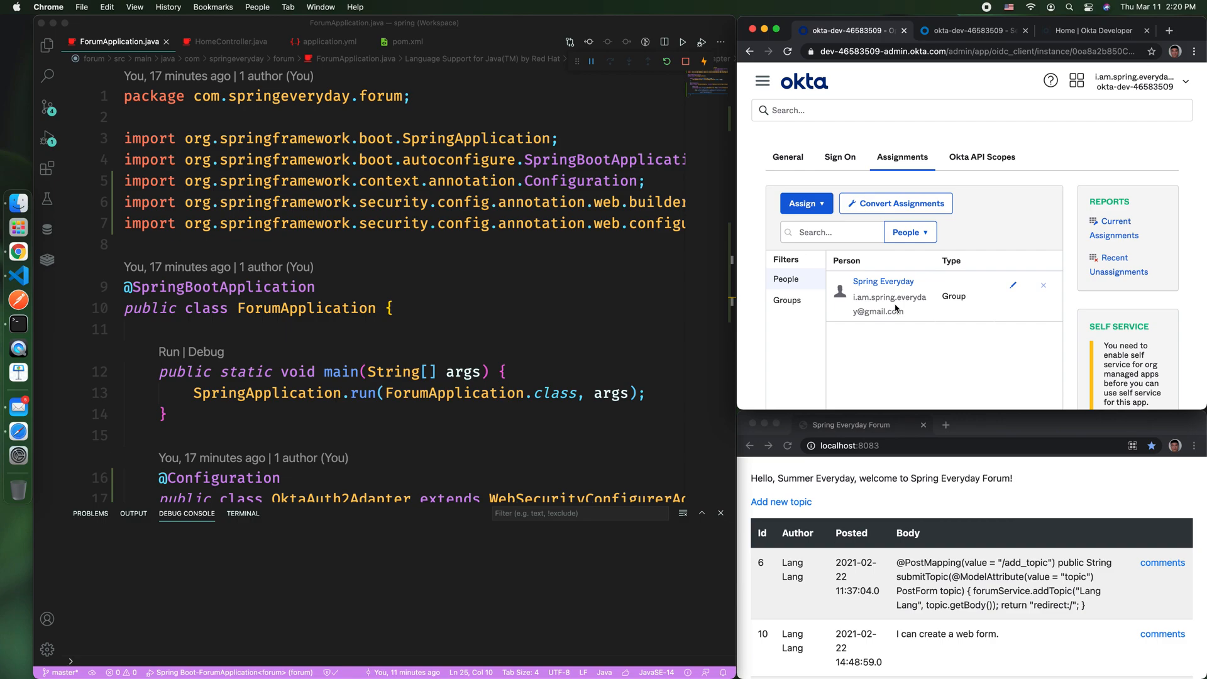
pyautogui.moveTo(879, 285)
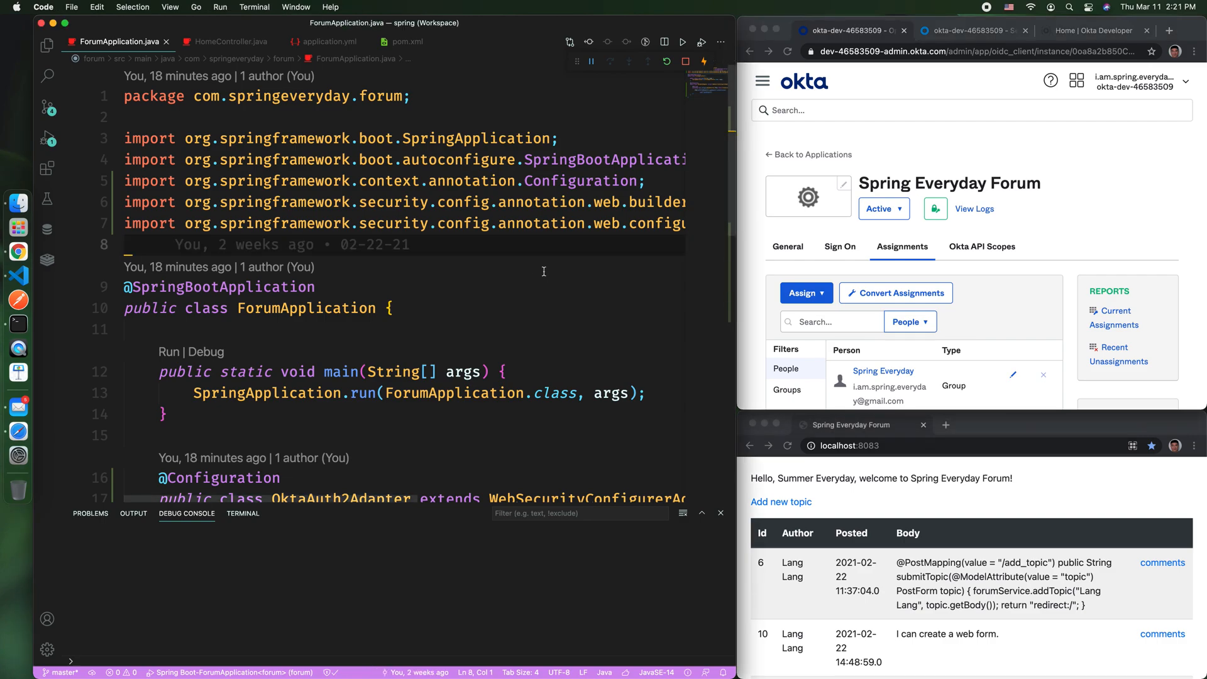
# Step: Review the okta-spring-boot-starter 2.0.1 dependency in pom.xml
pyautogui.click(406, 42)
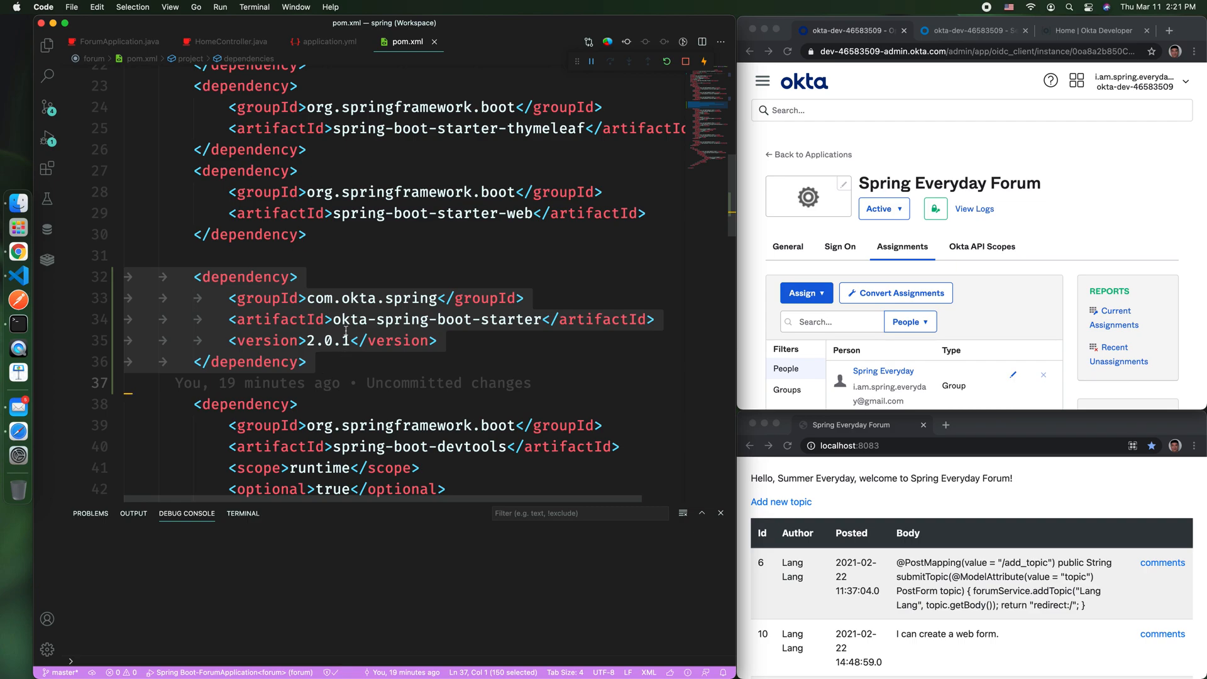
pyautogui.moveTo(450, 319)
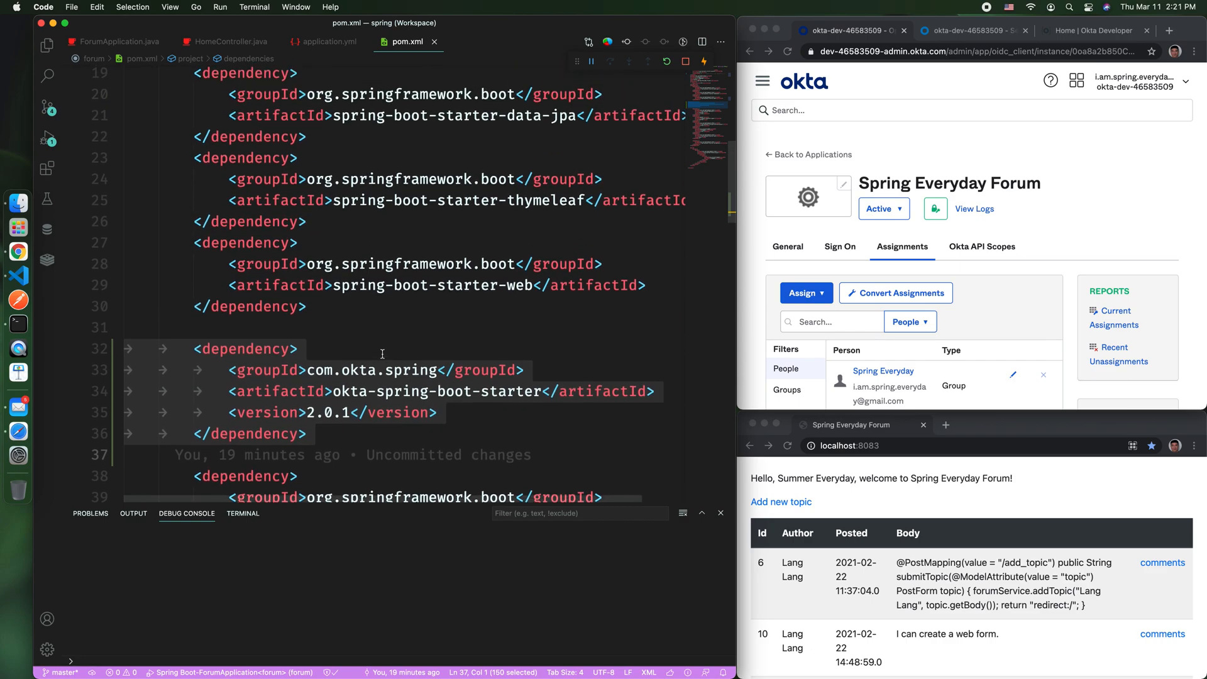
pyautogui.click(326, 41)
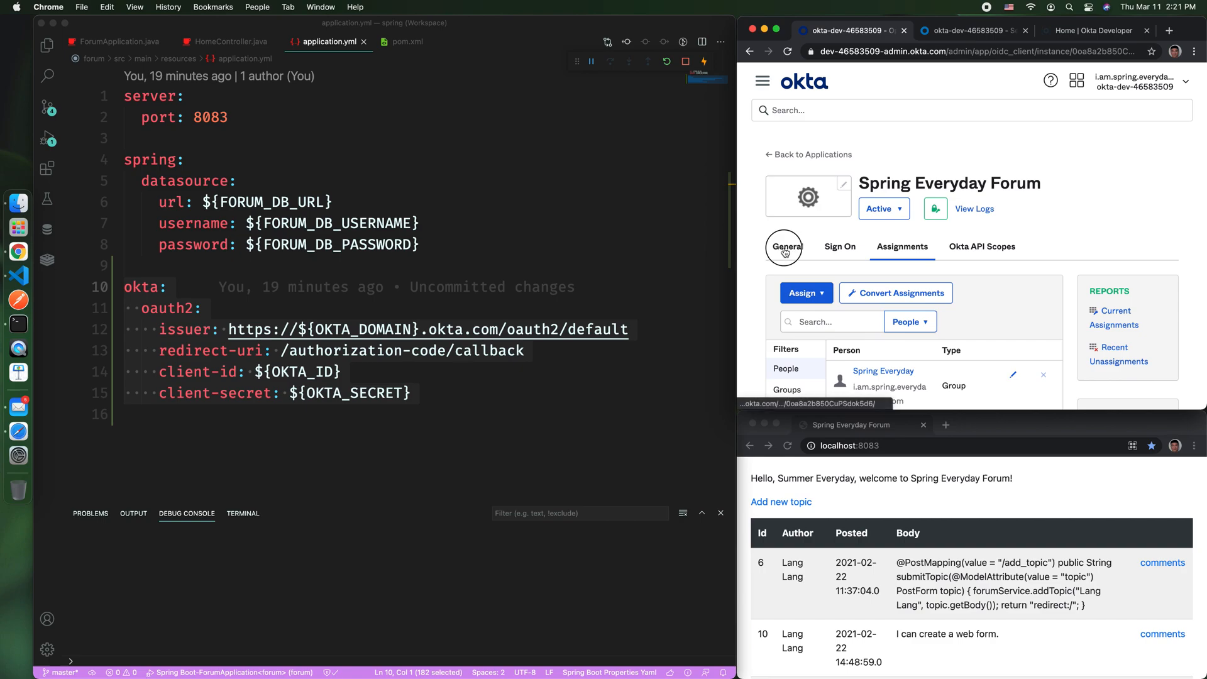
# Step: Compare the Okta app's redirect URIs and client credentials with application.yml's okta.oauth2 properties
pyautogui.click(786, 246)
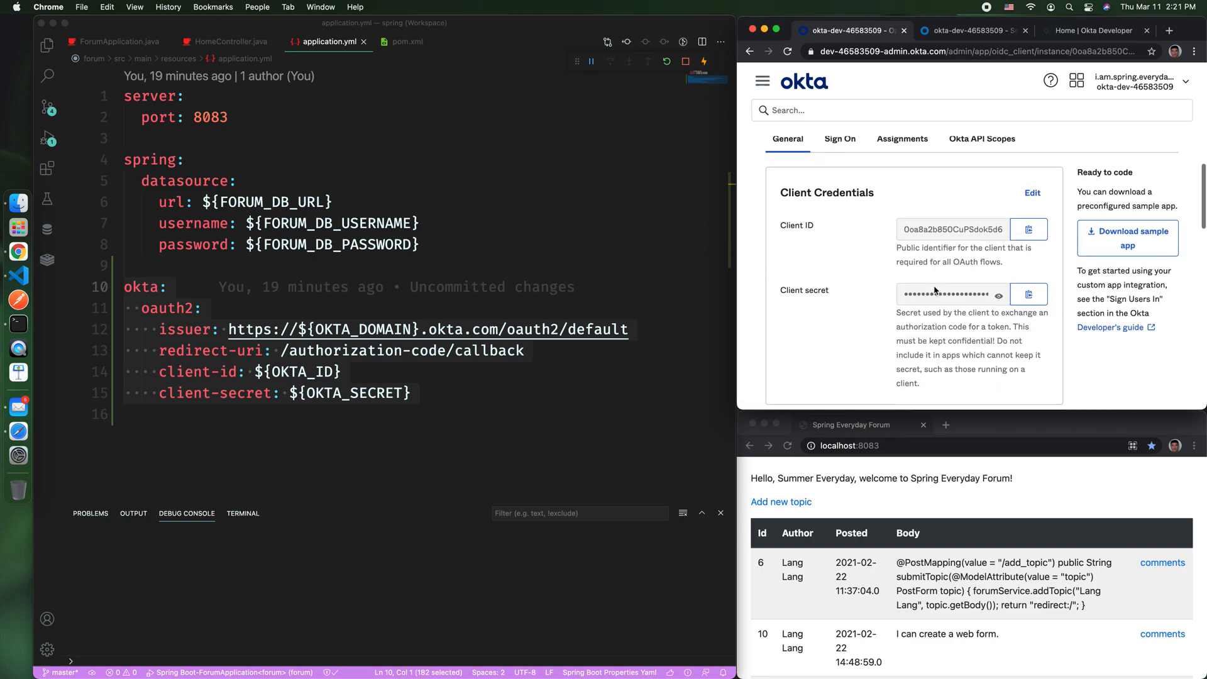
pyautogui.scroll(-3)
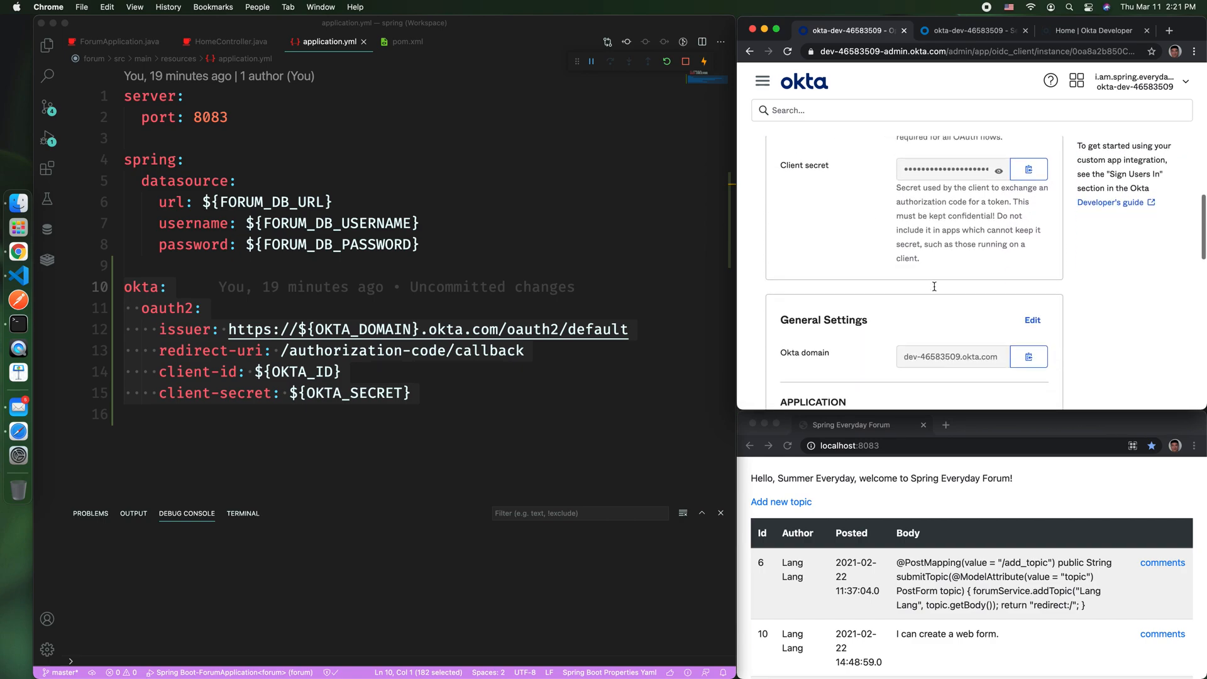
pyautogui.scroll(-3)
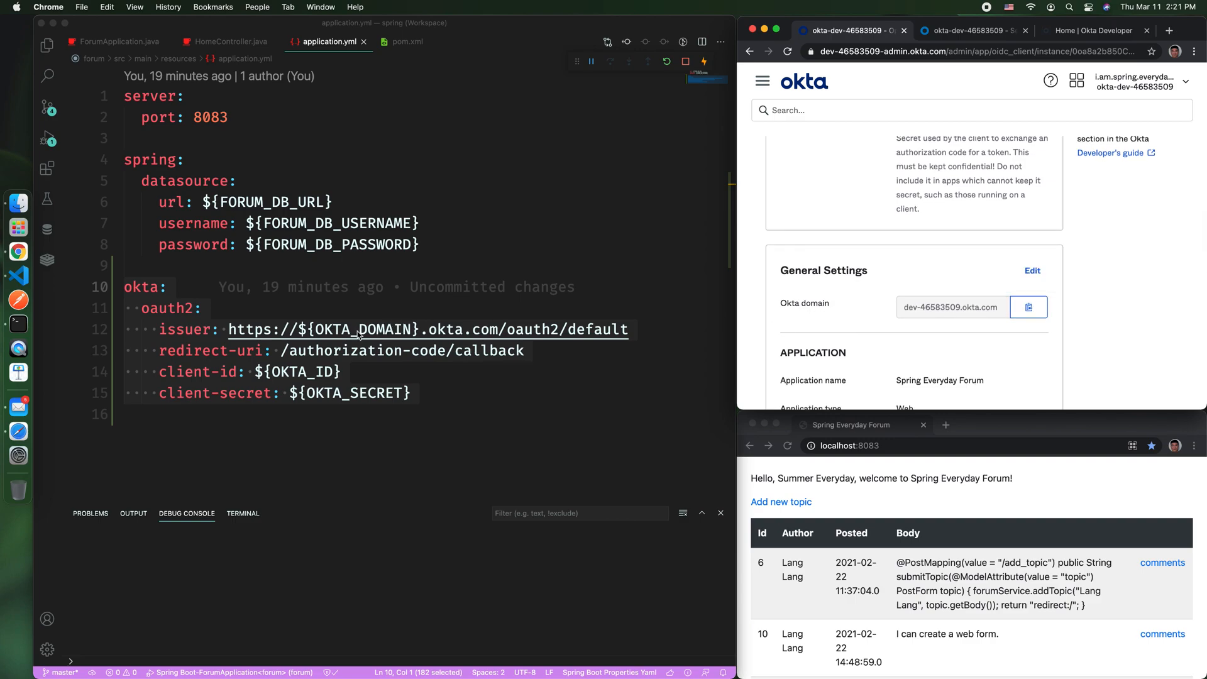
pyautogui.scroll(-3)
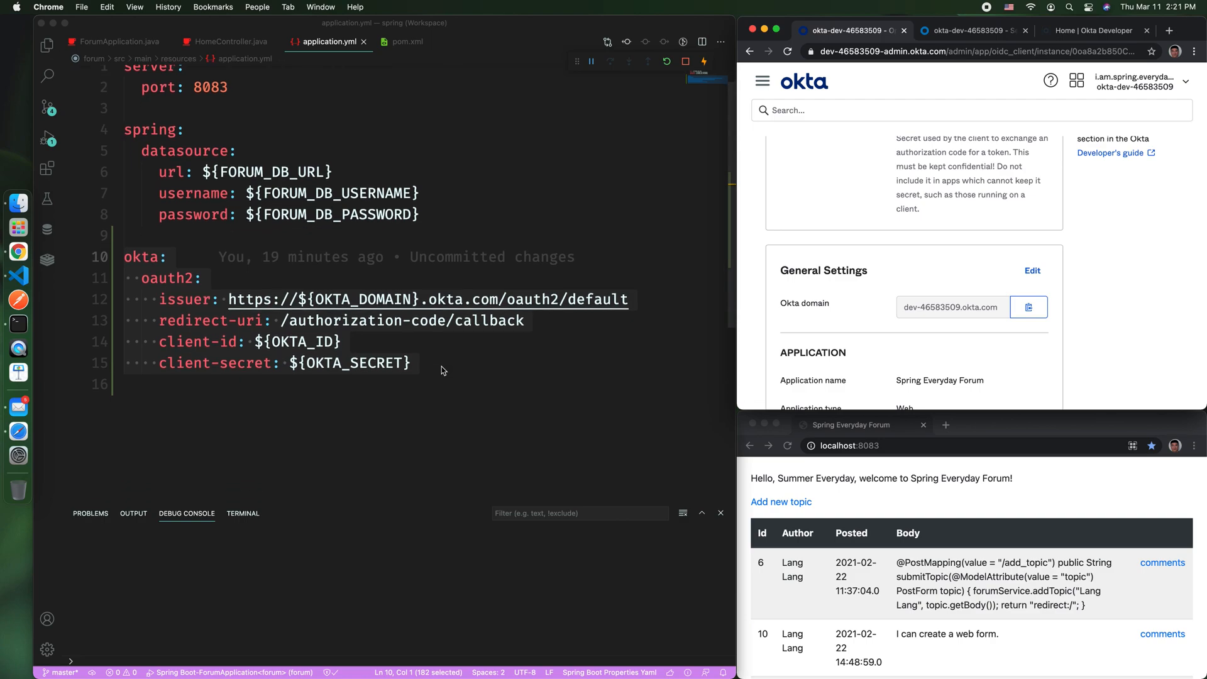
pyautogui.moveTo(250, 325)
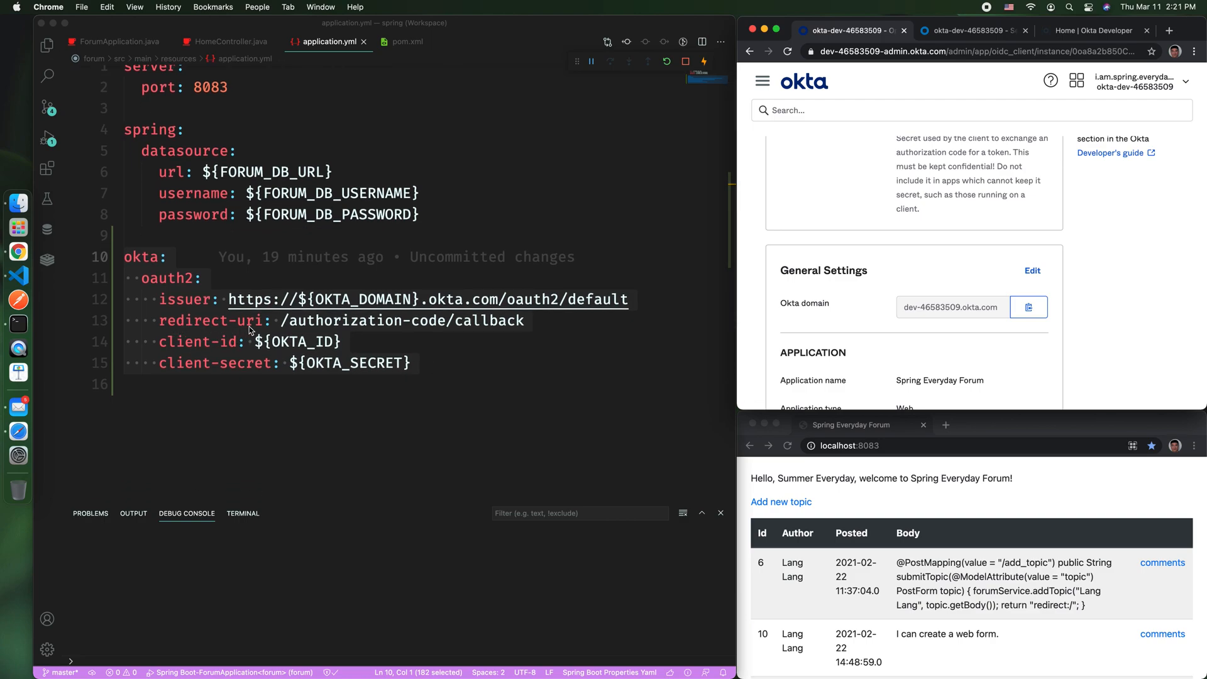
pyautogui.moveTo(426, 330)
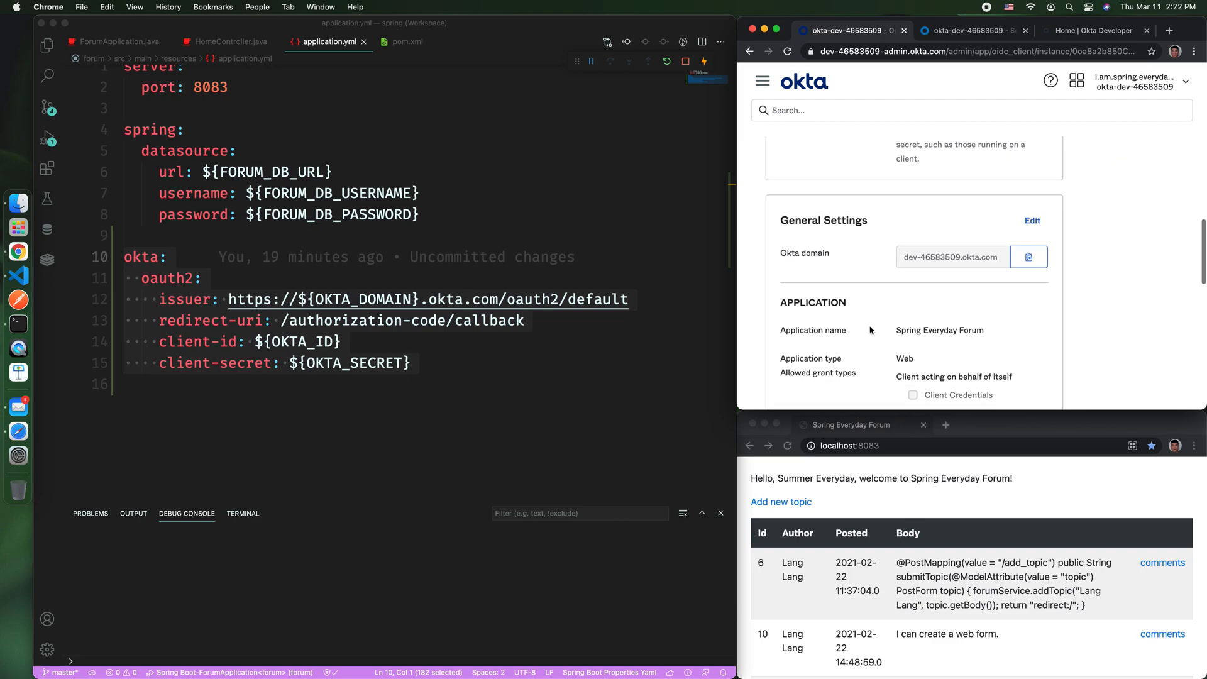
pyautogui.scroll(-3)
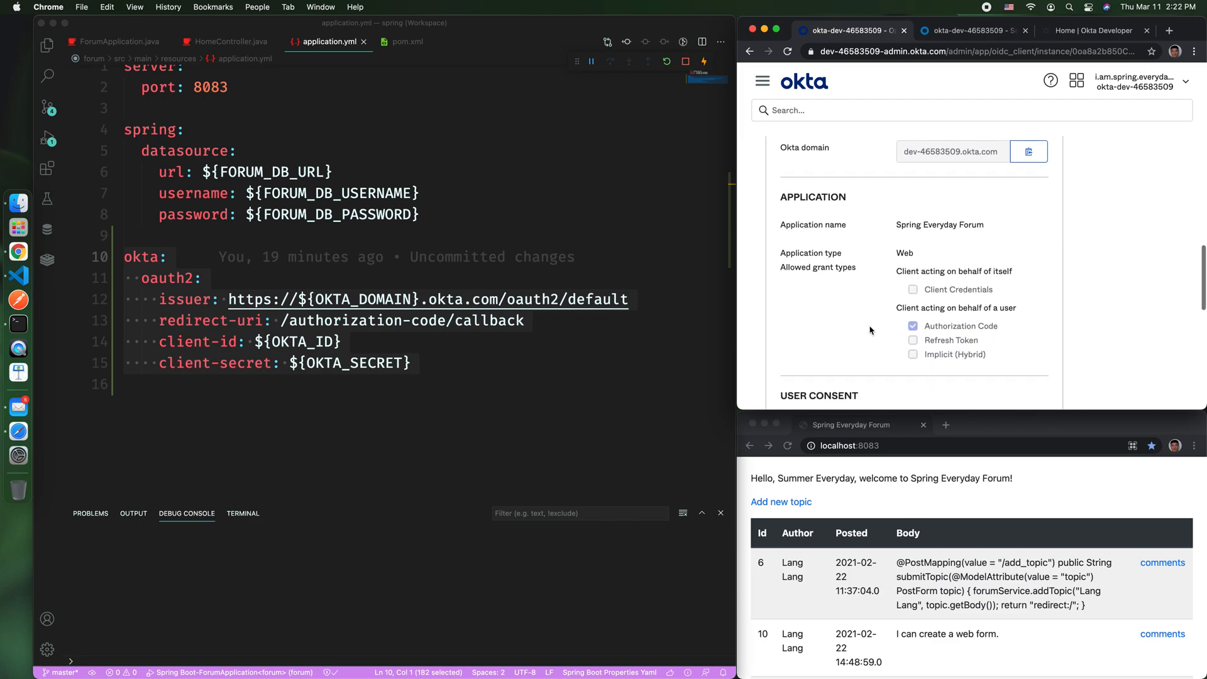
pyautogui.scroll(-3)
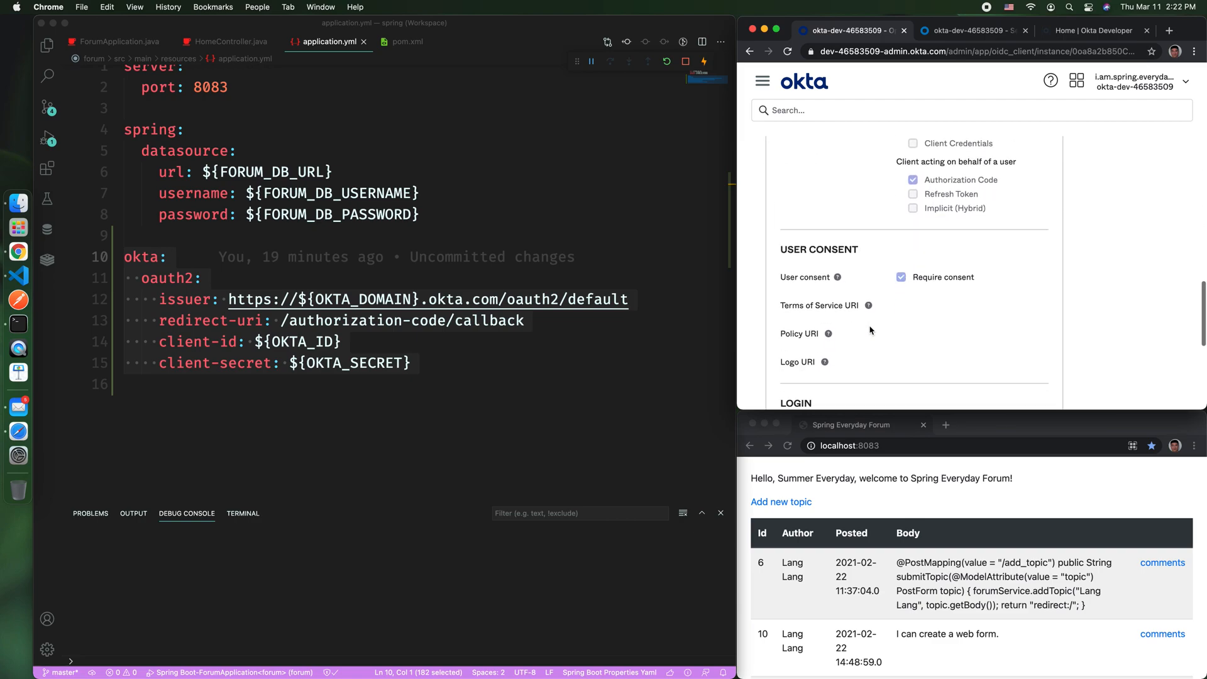
pyautogui.scroll(-3)
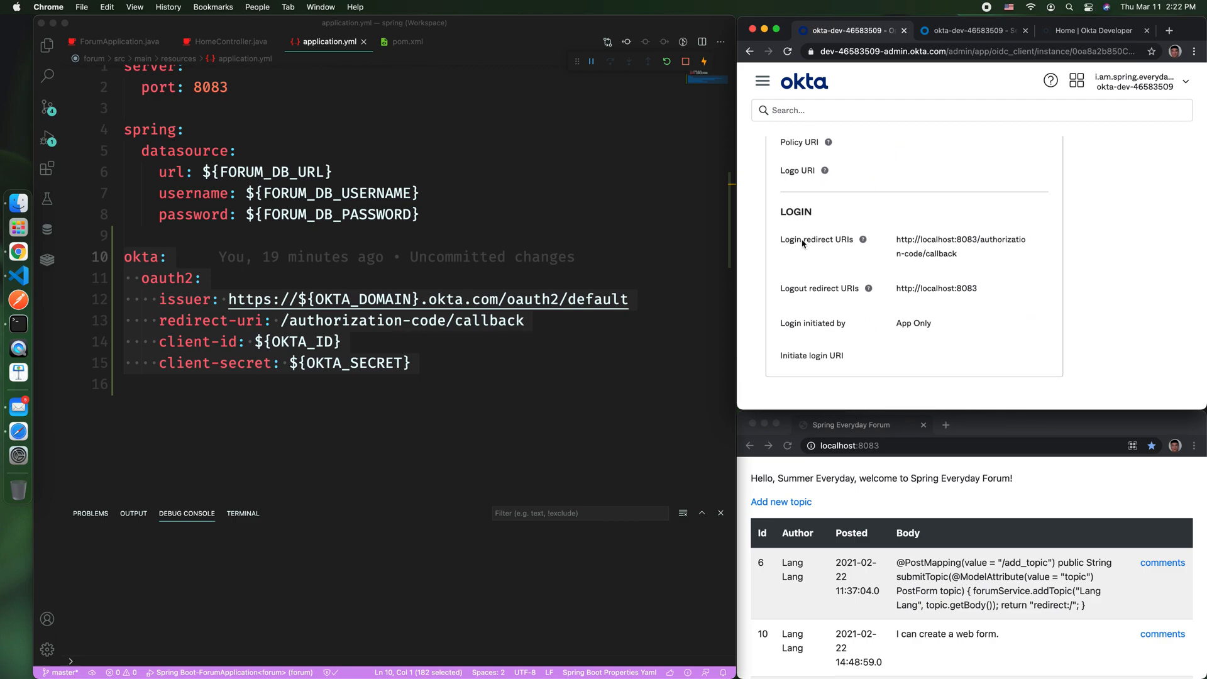
pyautogui.moveTo(970, 257)
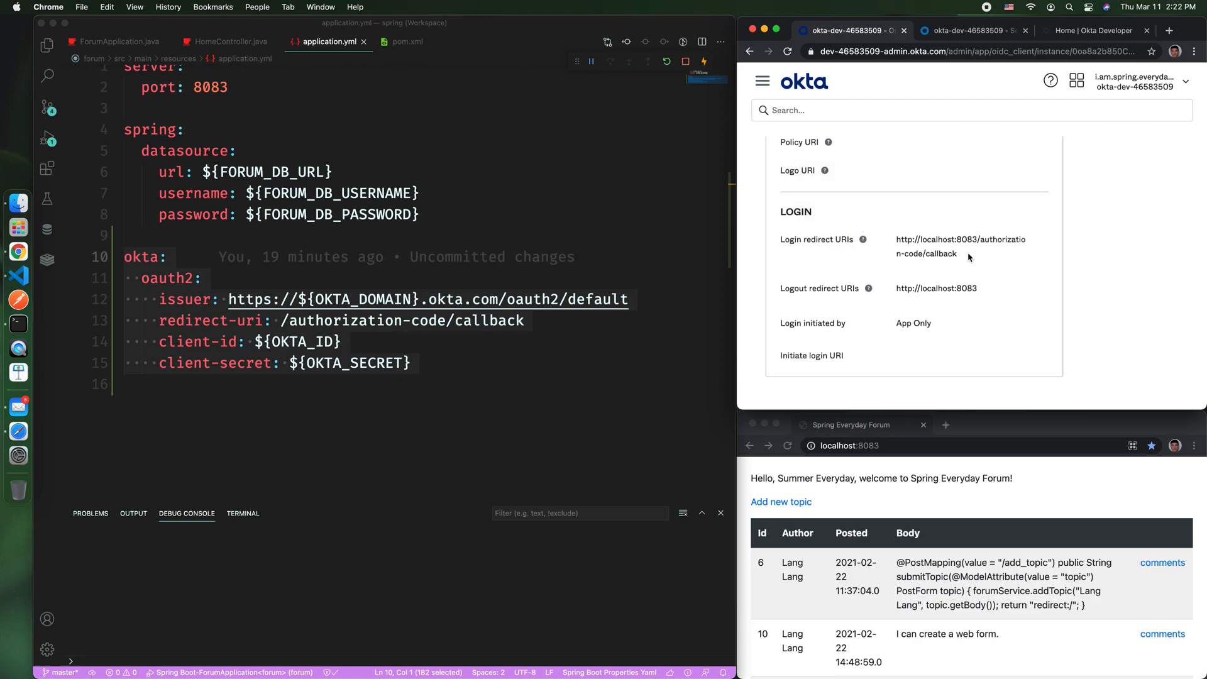
pyautogui.moveTo(203, 353)
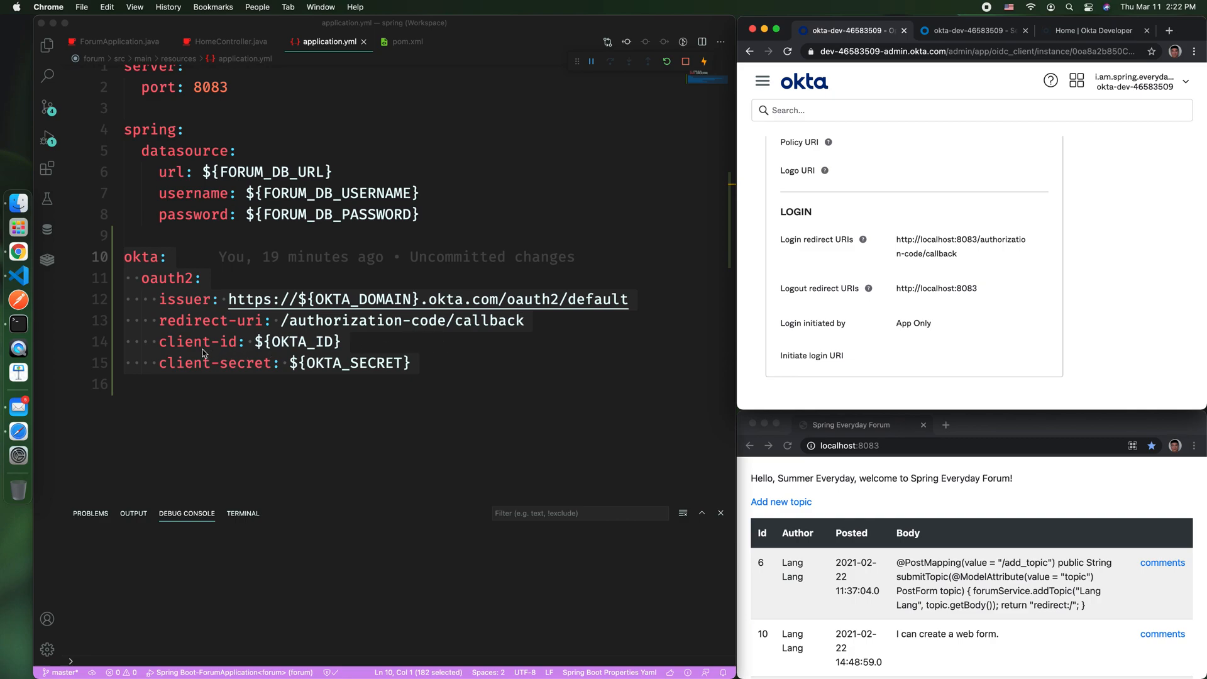
pyautogui.moveTo(666, 342)
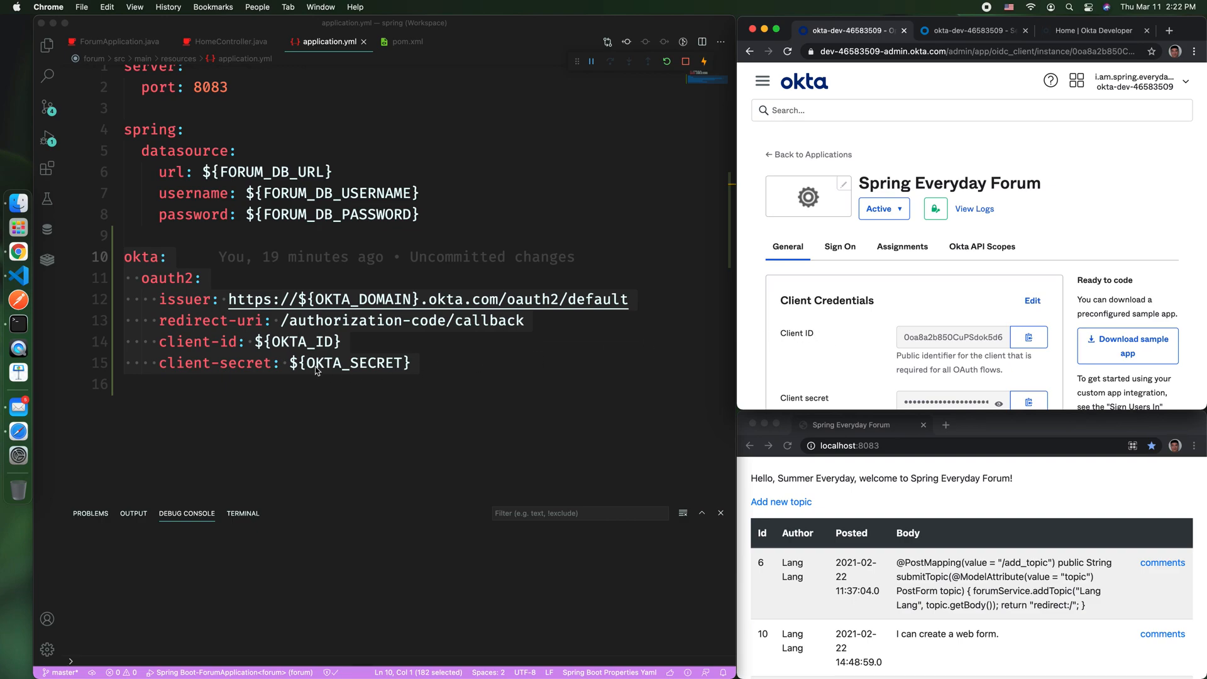
pyautogui.moveTo(243, 374)
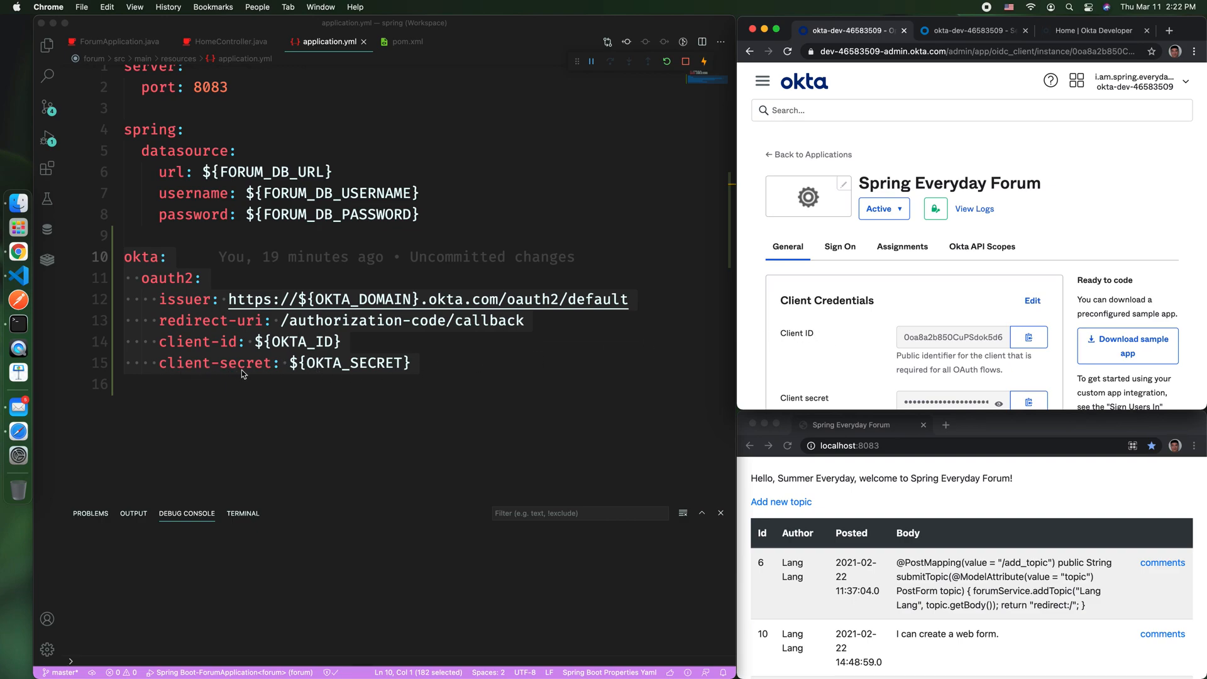
pyautogui.scroll(-3)
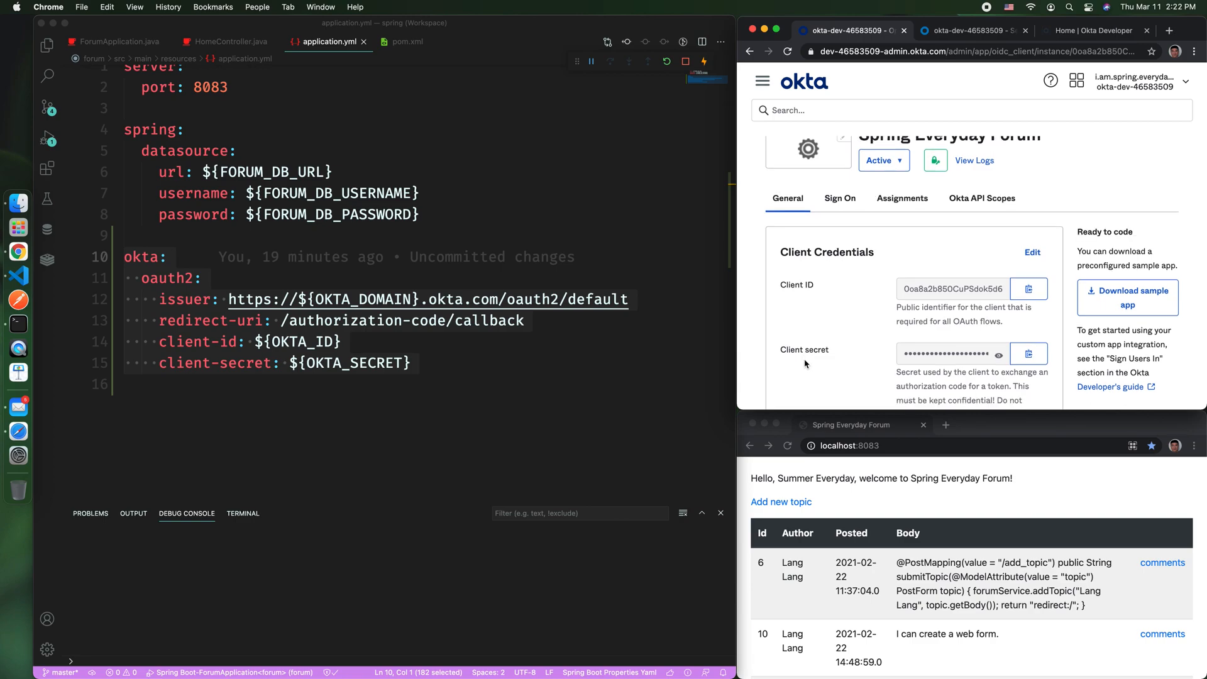
pyautogui.click(493, 384)
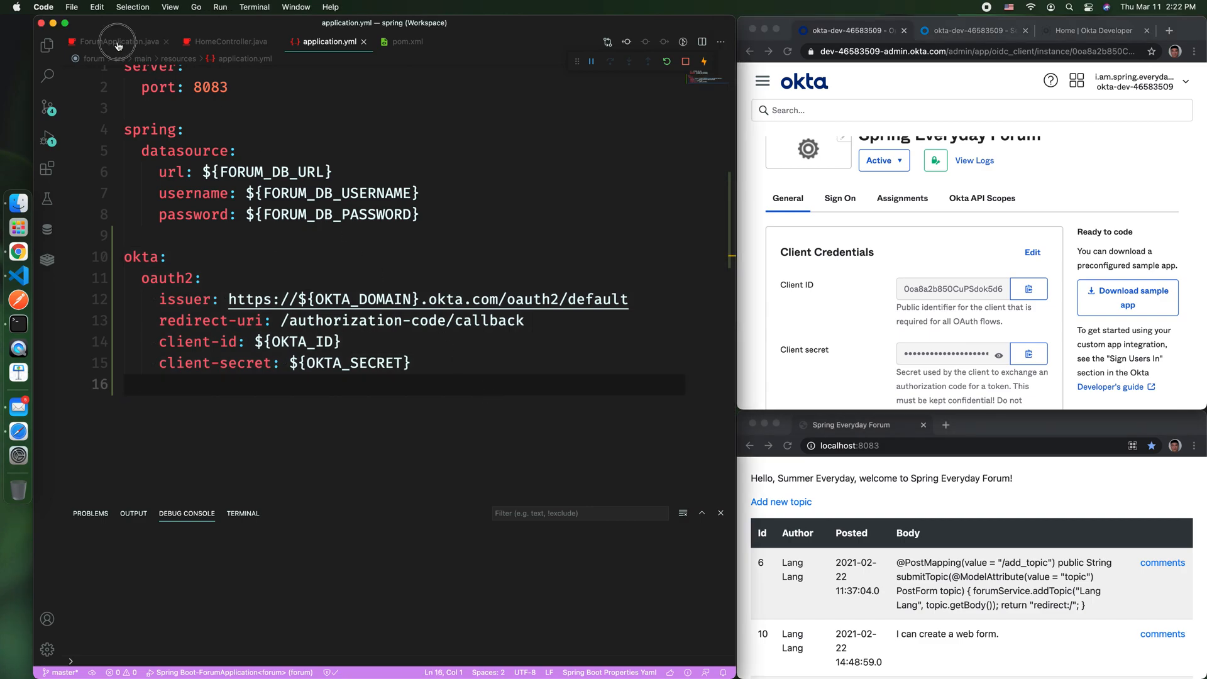
pyautogui.click(114, 41)
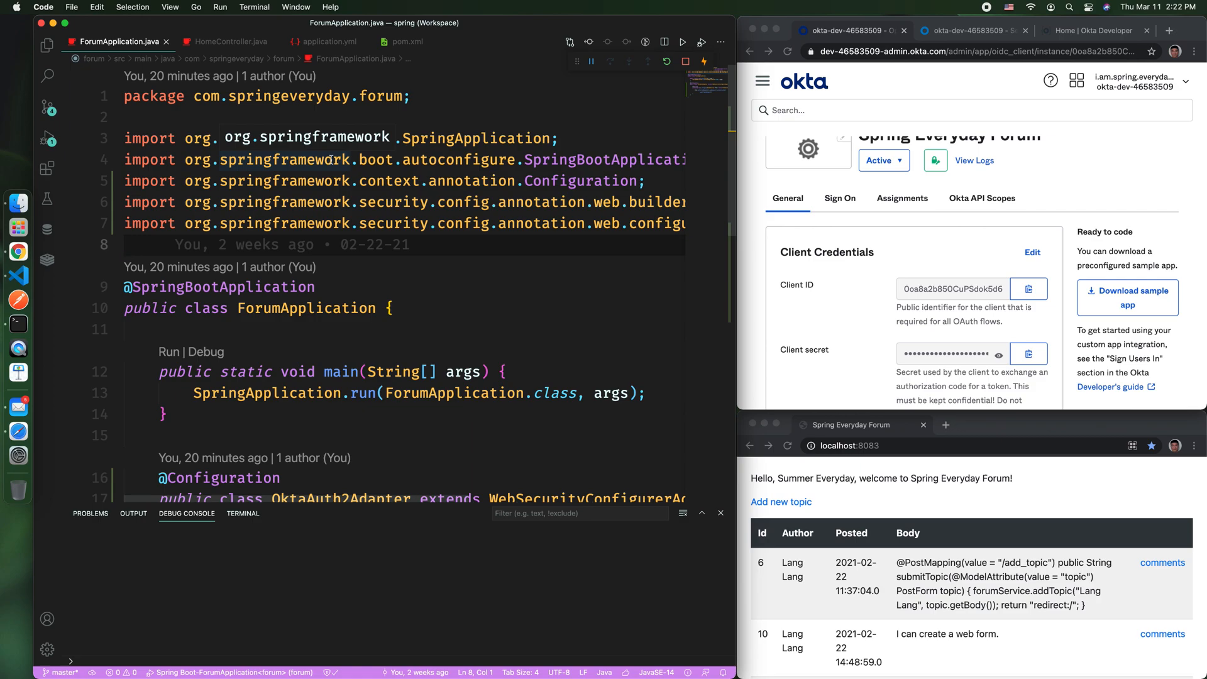
pyautogui.scroll(-3)
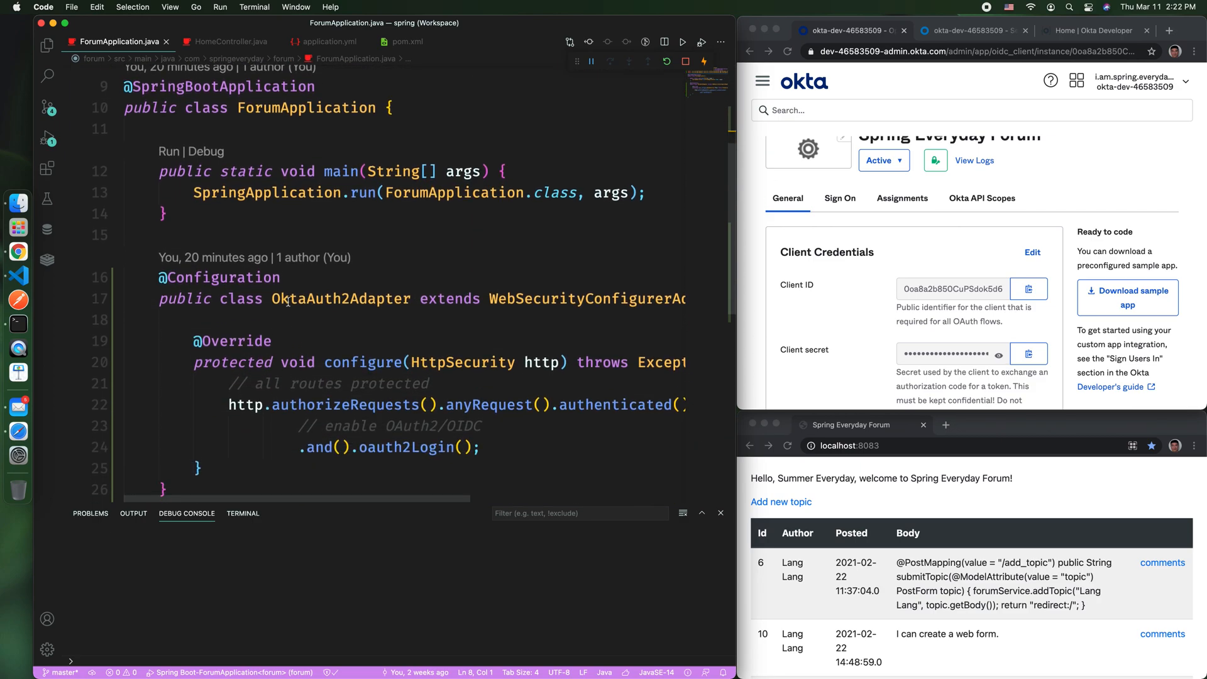
pyautogui.moveTo(346, 299)
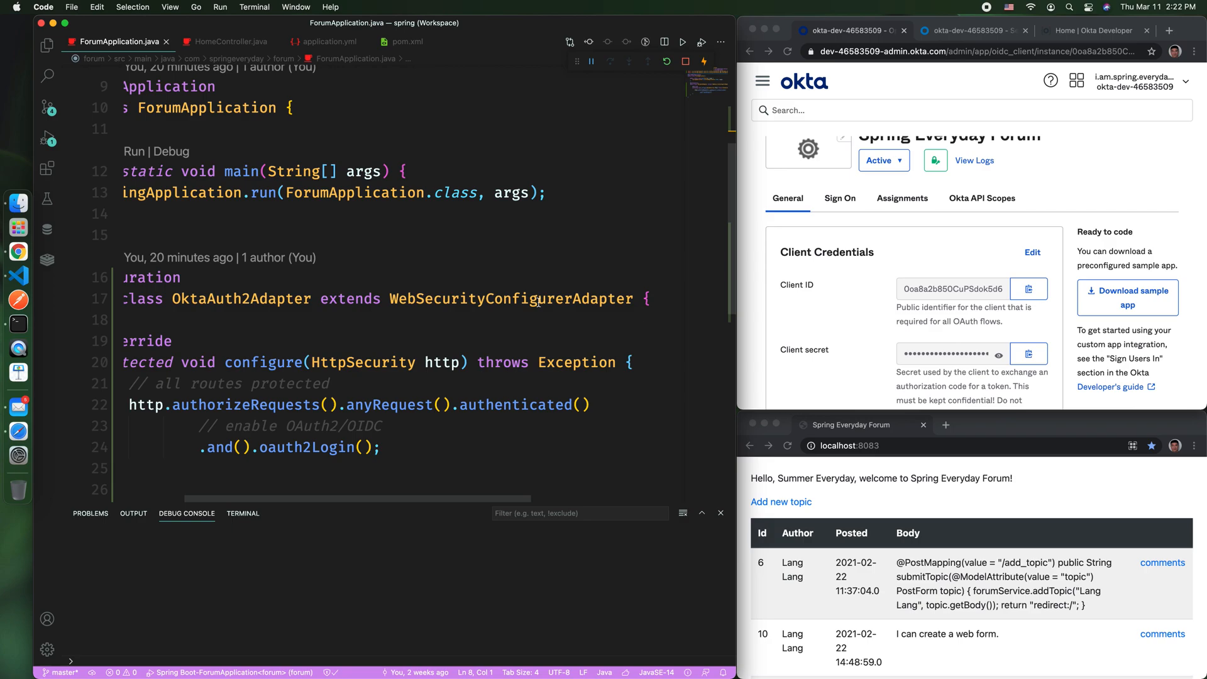
pyautogui.moveTo(510, 336)
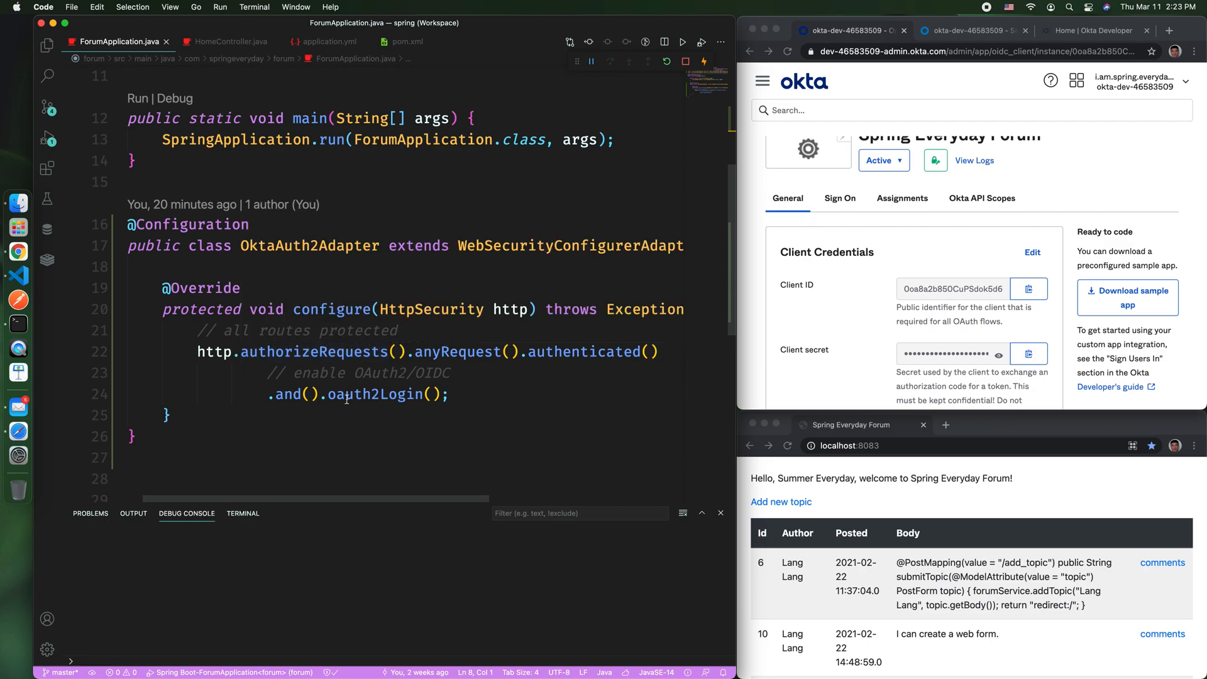
pyautogui.moveTo(421, 422)
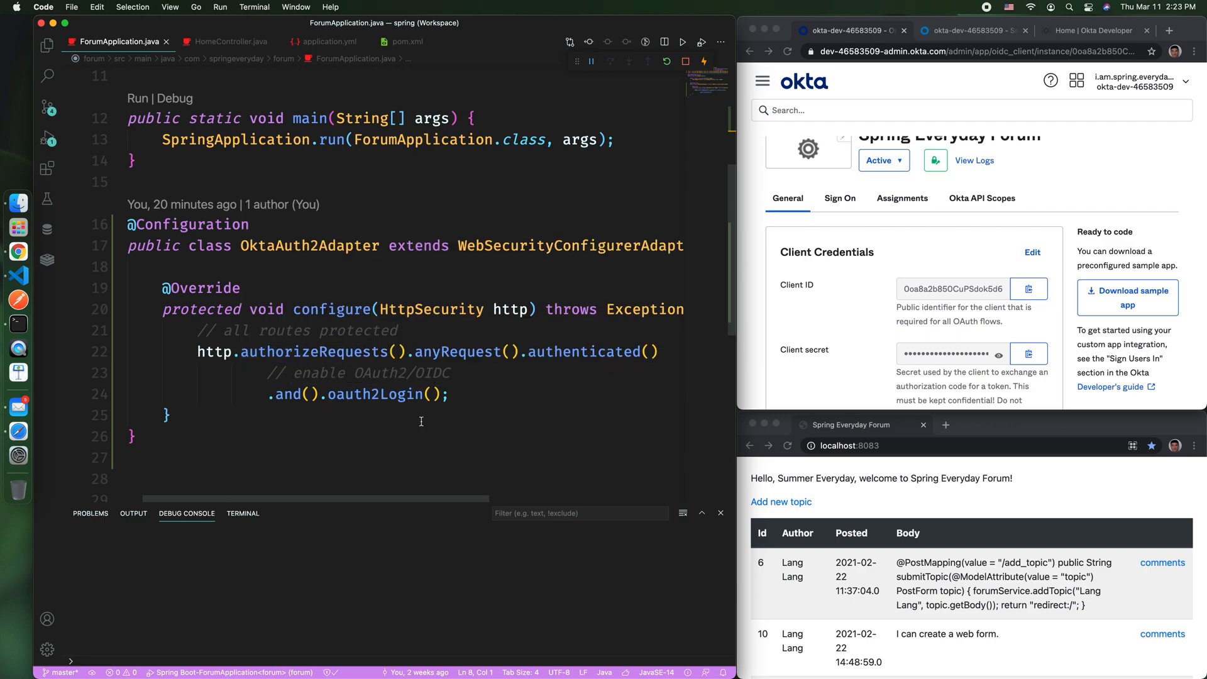
pyautogui.moveTo(394, 413)
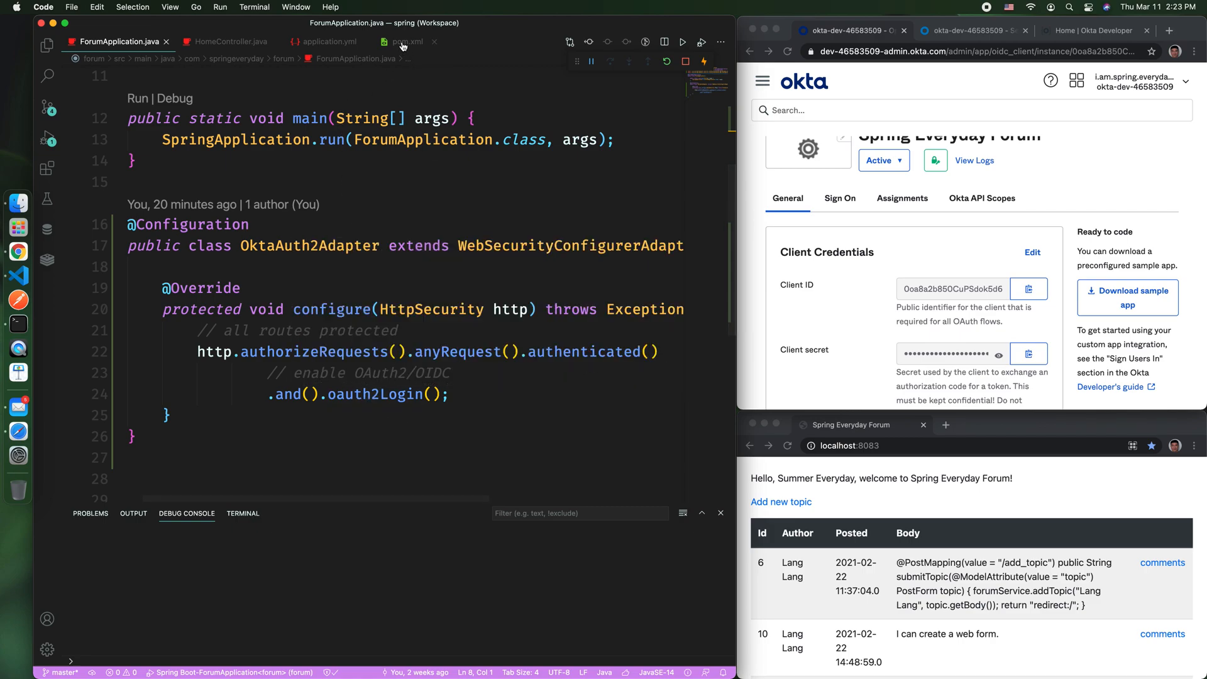
pyautogui.click(330, 41)
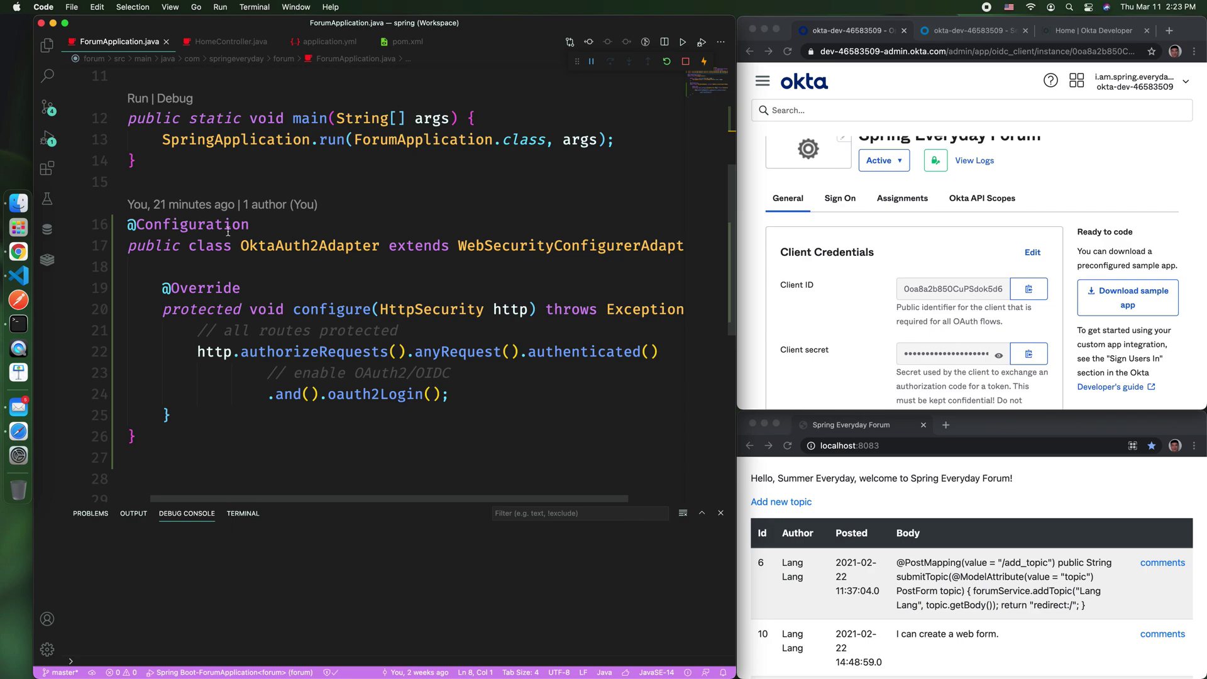
pyautogui.moveTo(192, 224)
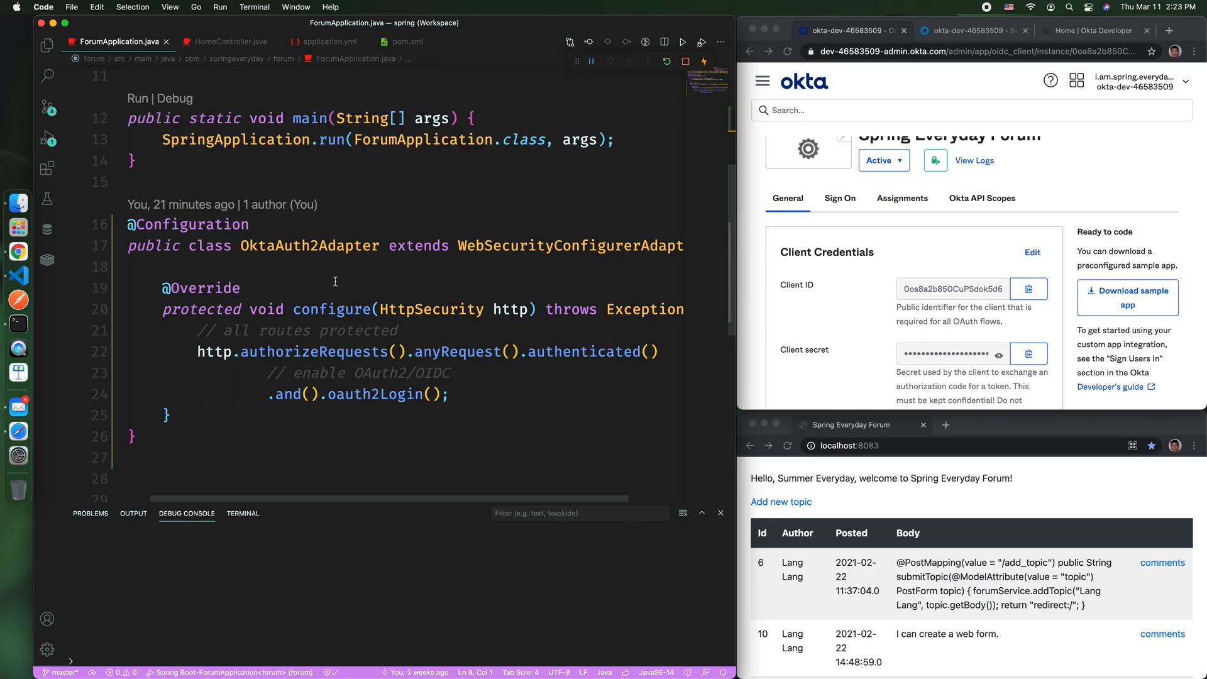
pyautogui.moveTo(408, 282)
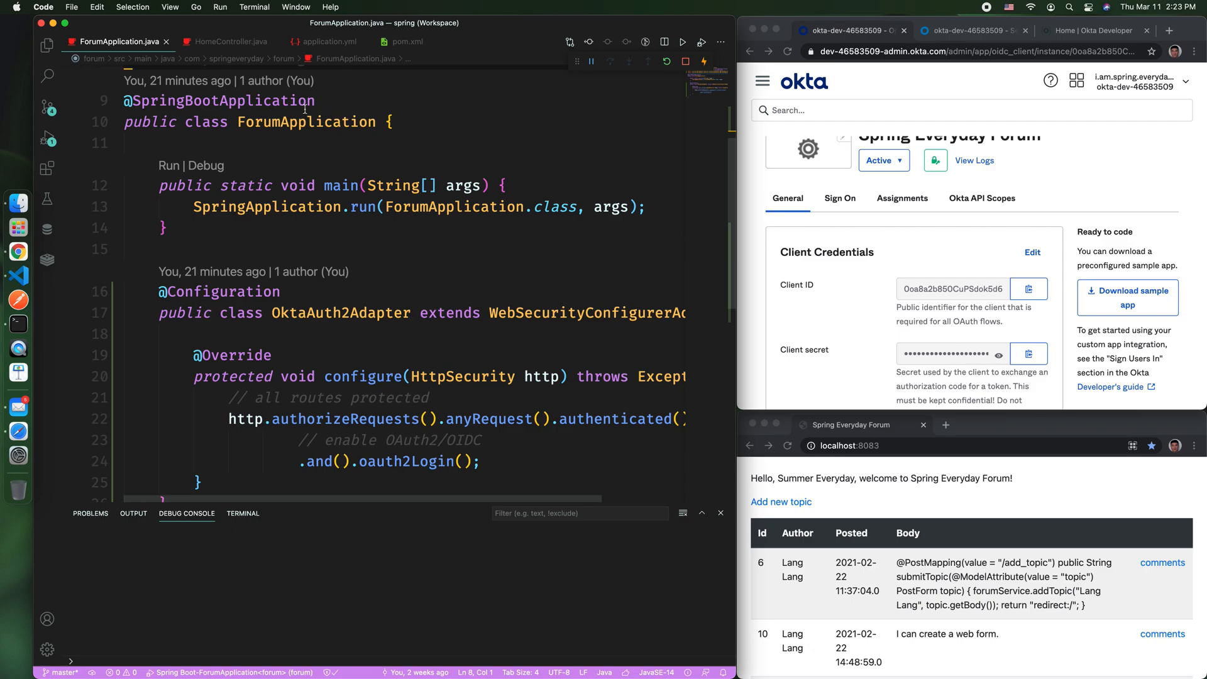
pyautogui.click(226, 42)
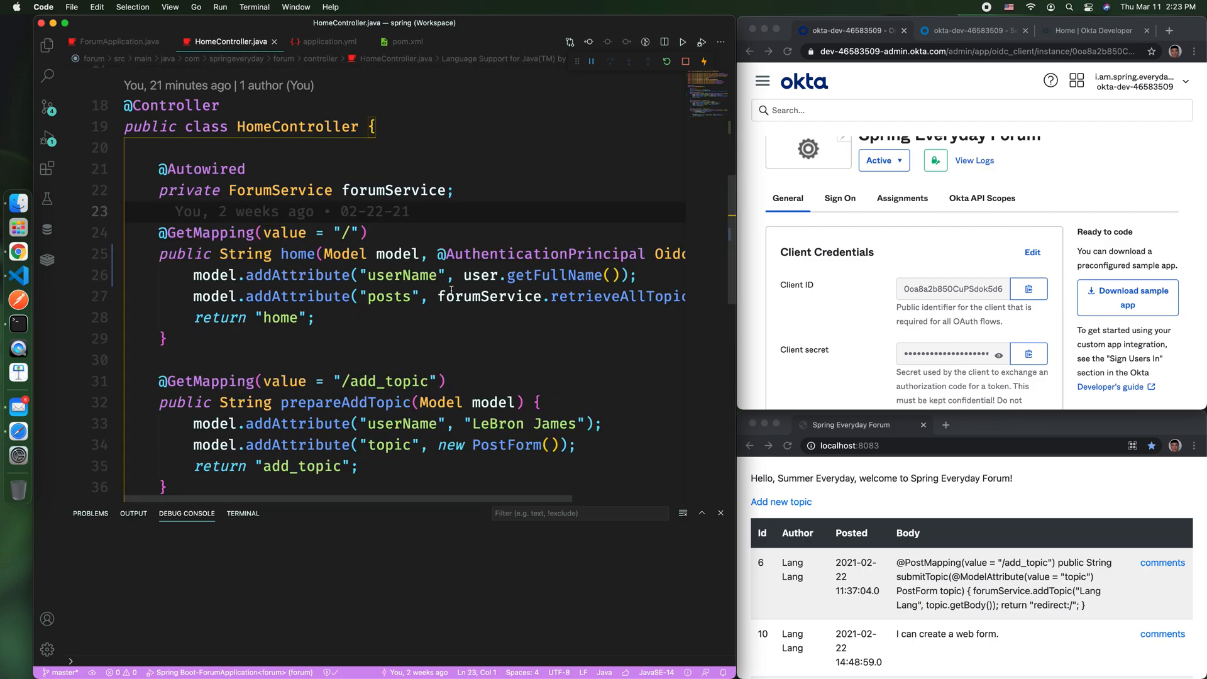
pyautogui.hscroll(3)
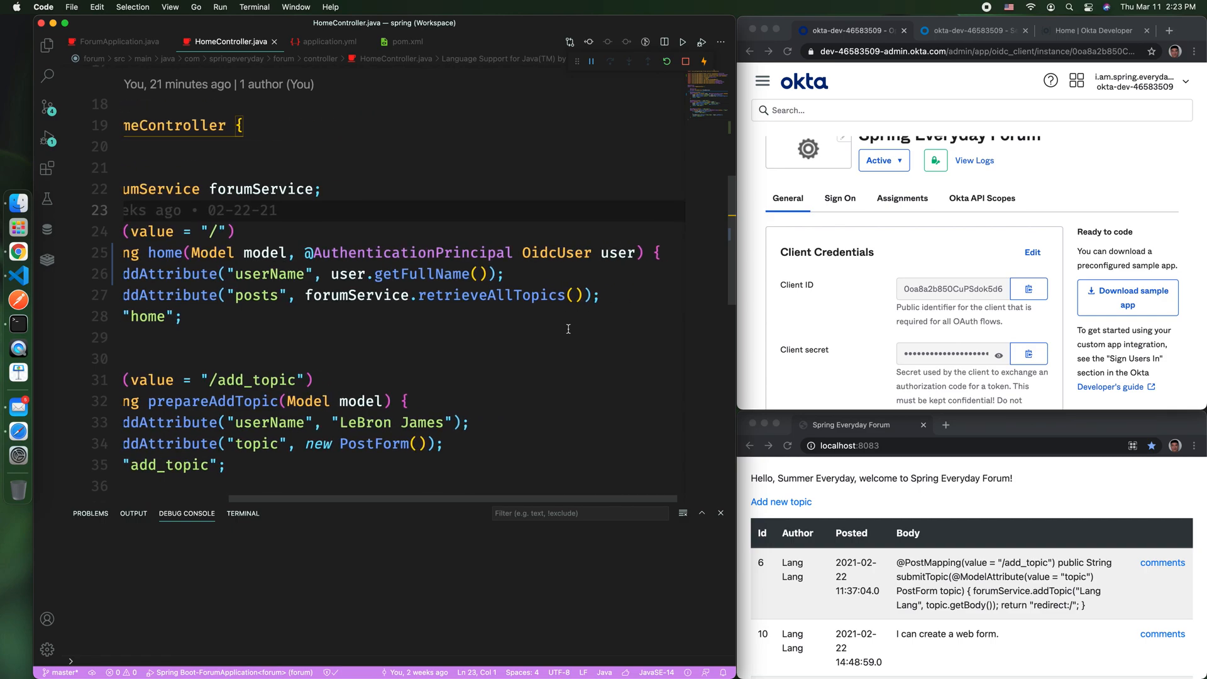
pyautogui.doubleClick(413, 253)
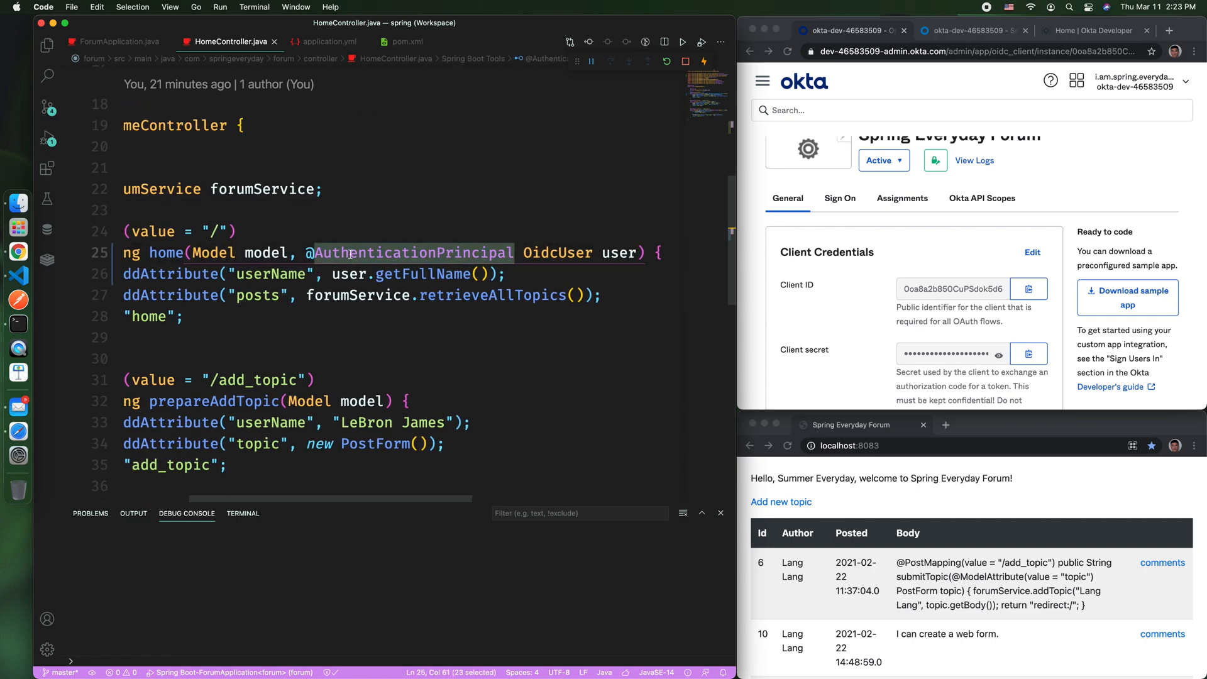
pyautogui.moveTo(412, 253)
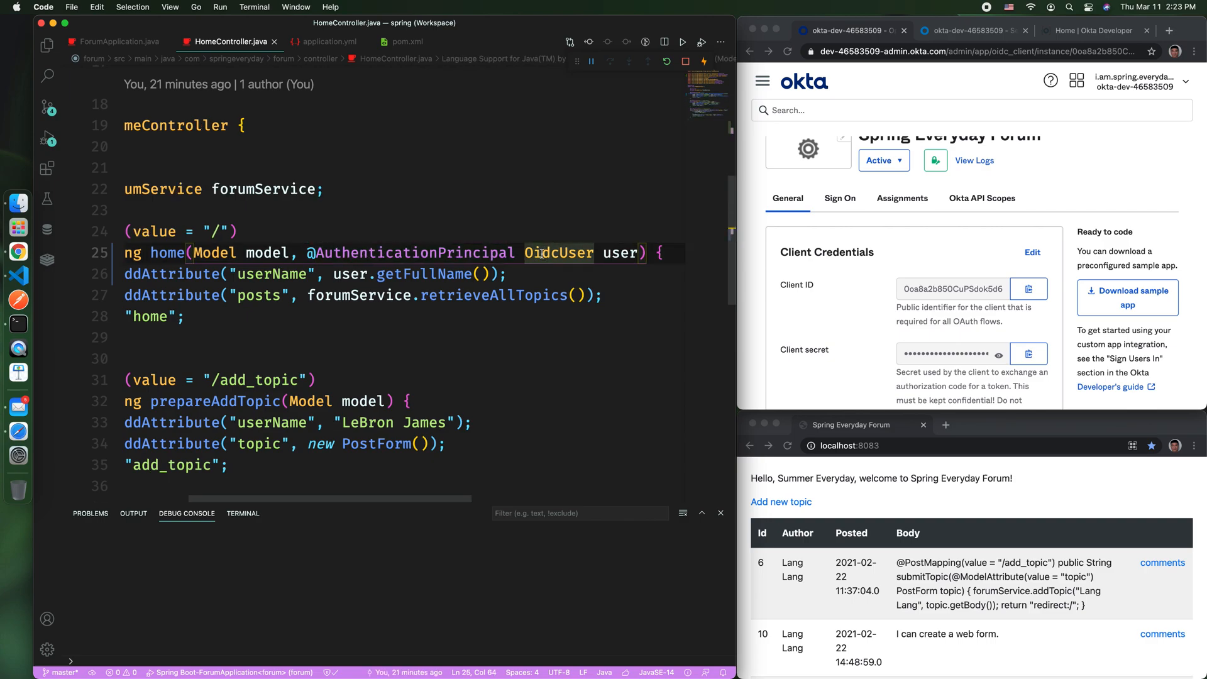
pyautogui.moveTo(559, 253)
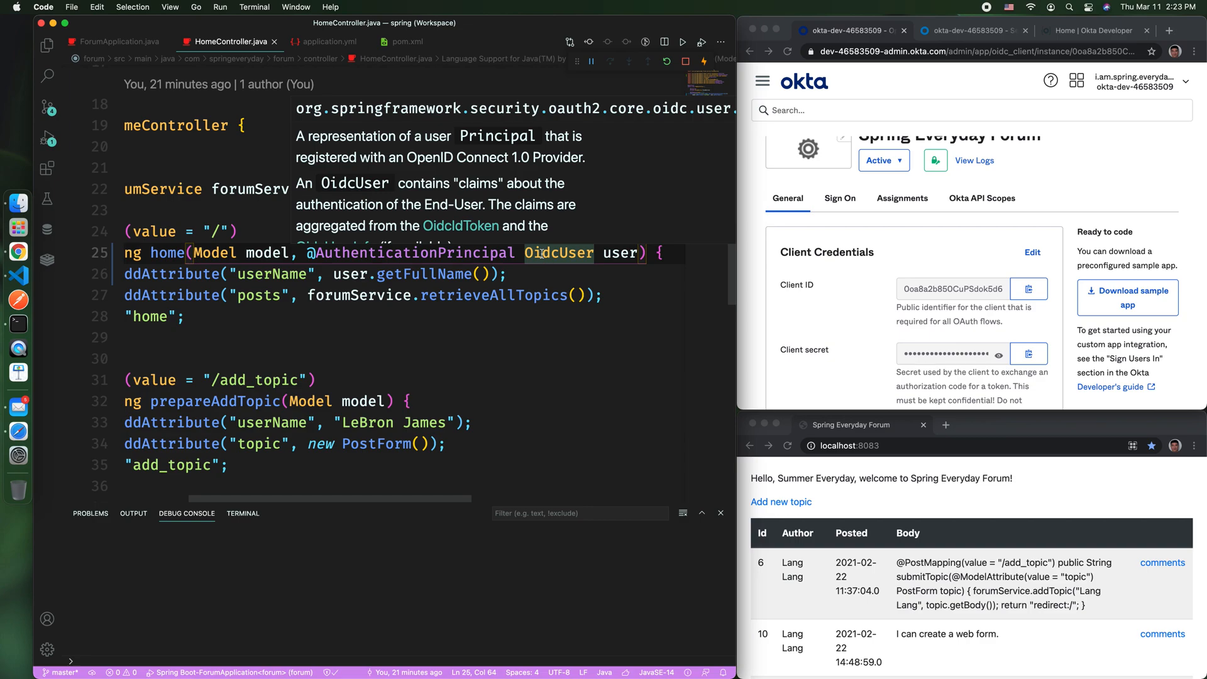
pyautogui.doubleClick(618, 252)
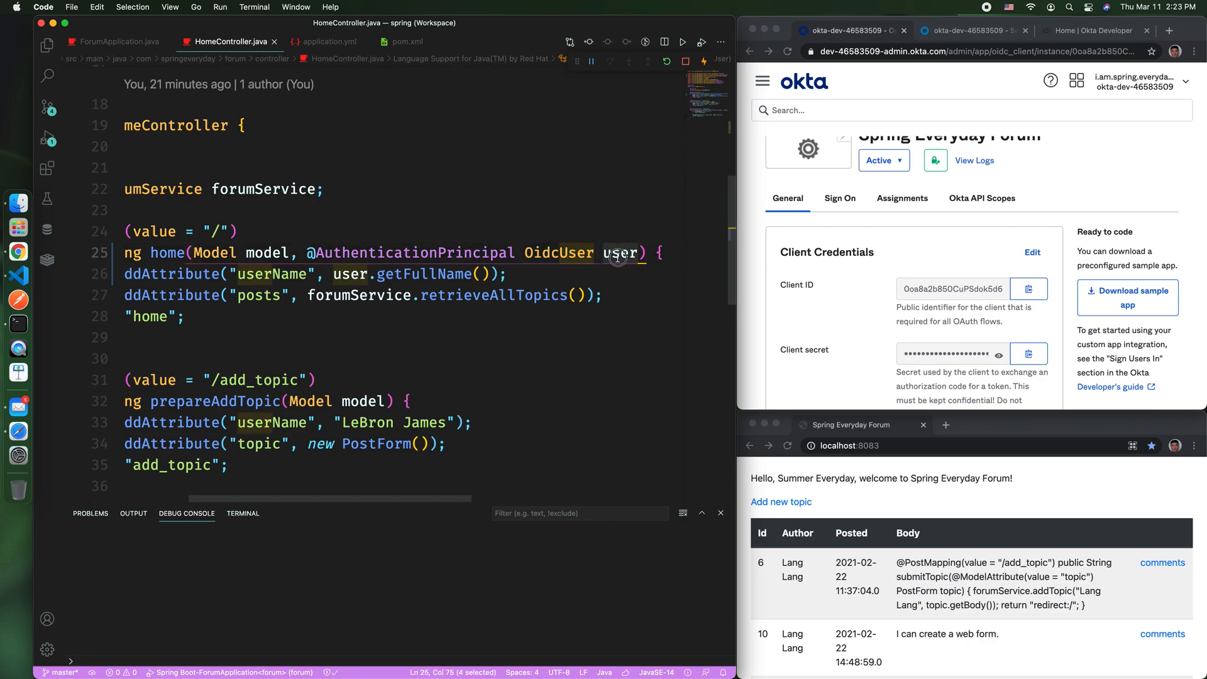
pyautogui.doubleClick(426, 275)
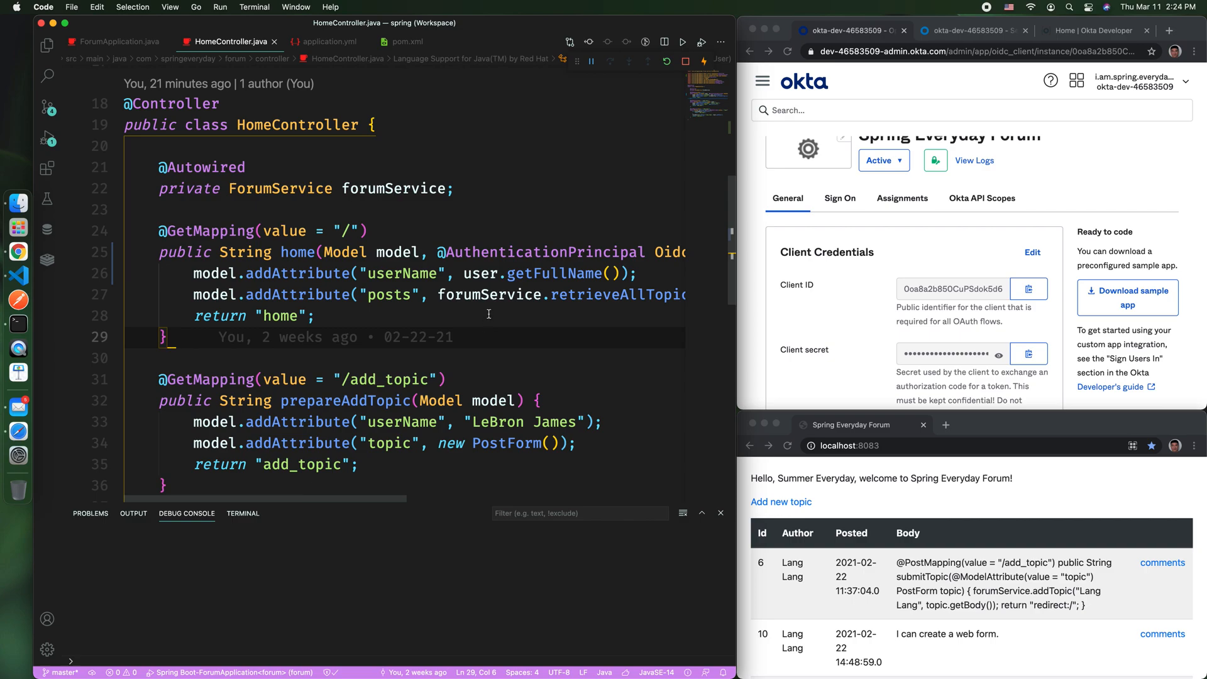
pyautogui.moveTo(527, 274)
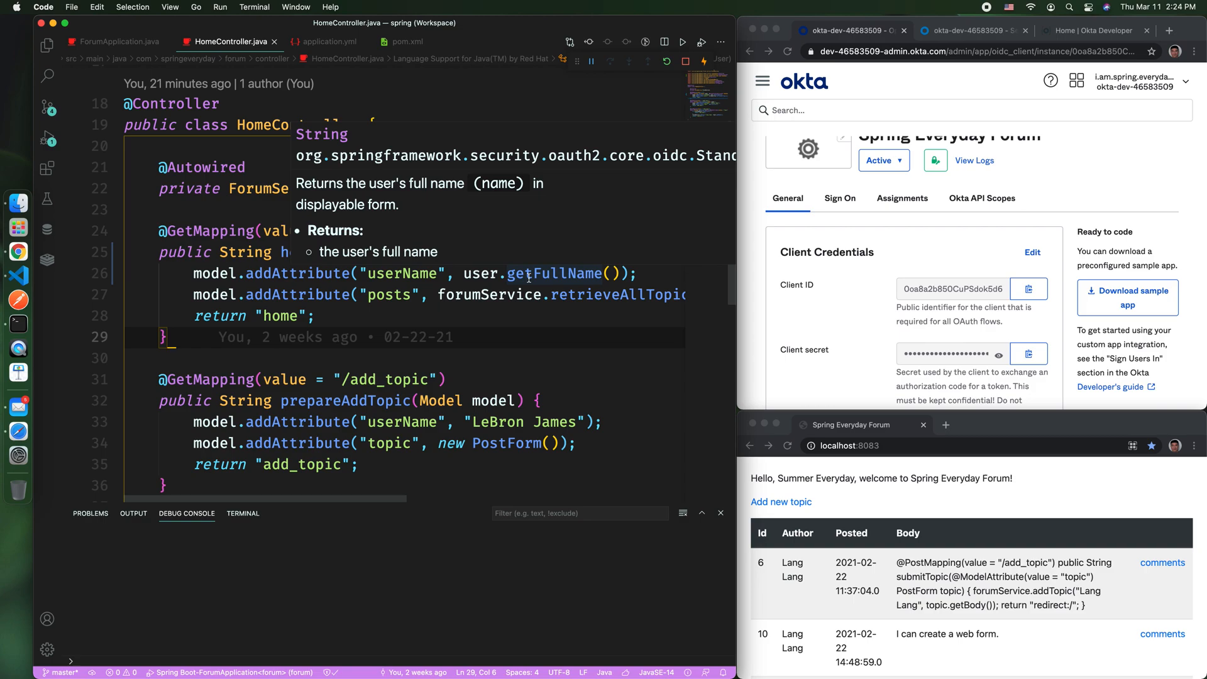
pyautogui.moveTo(580, 343)
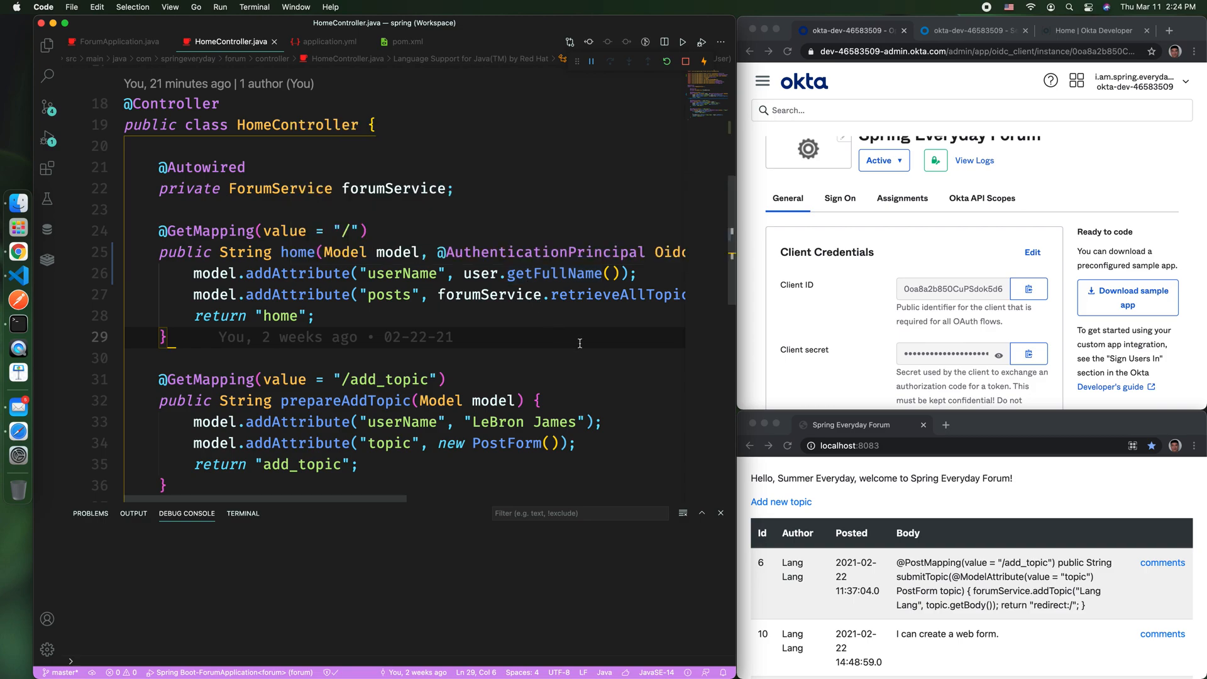
pyautogui.moveTo(565, 342)
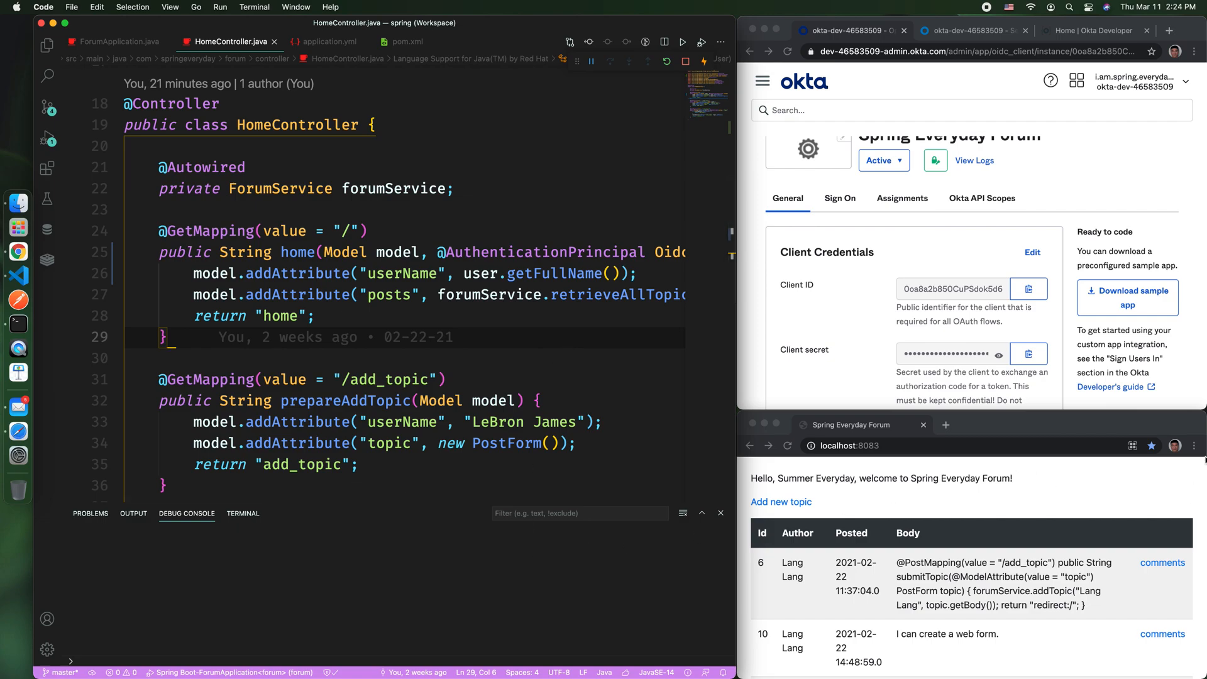
# Step: In a new Incognito window, sign in to the localhost:8083 forum with saved Okta credentials
pyautogui.click(1194, 51)
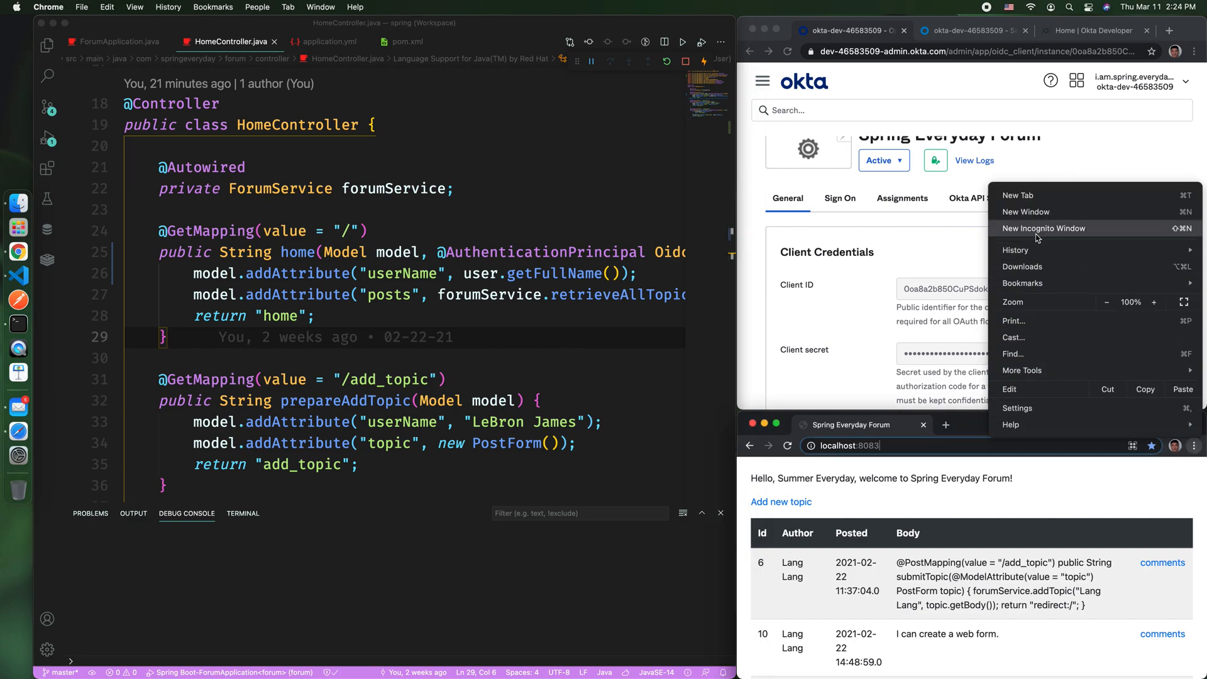
pyautogui.moveTo(1031, 235)
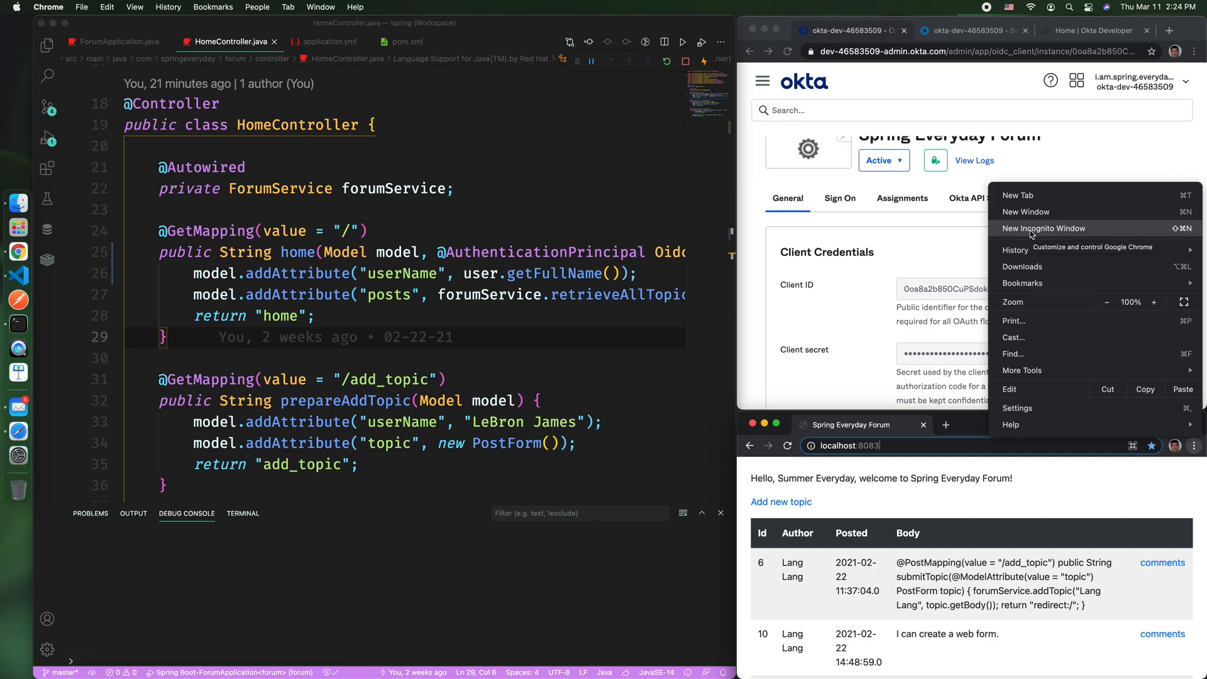
pyautogui.click(1044, 228)
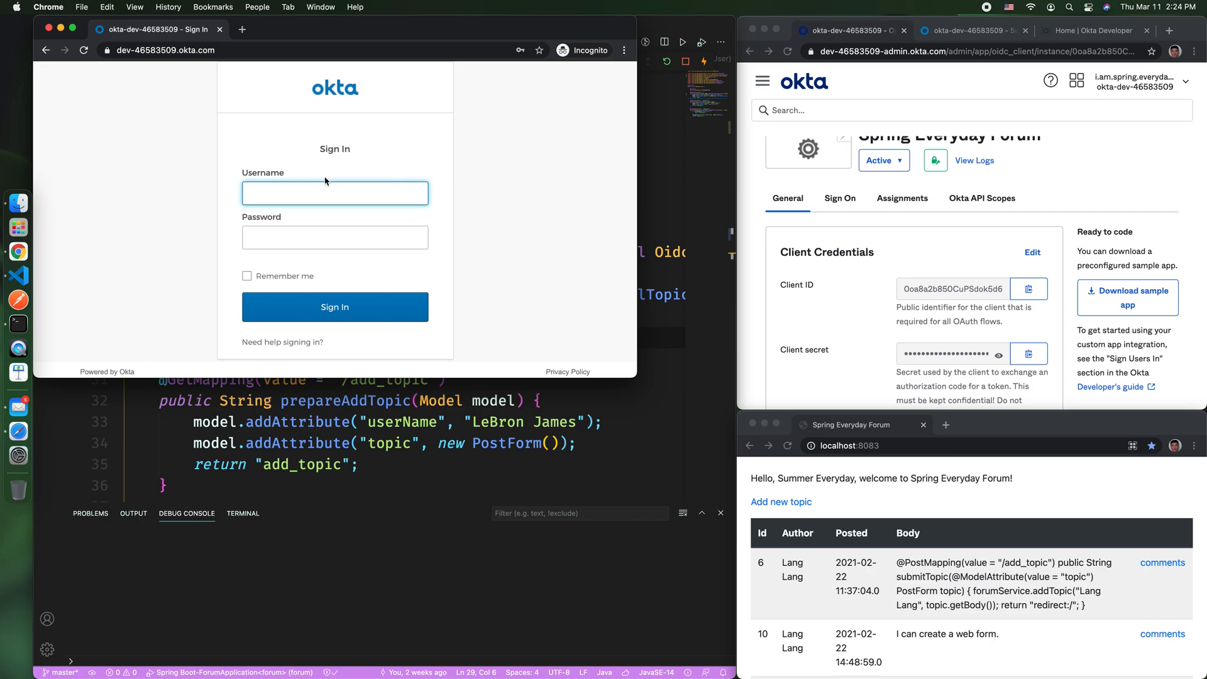
pyautogui.click(334, 193)
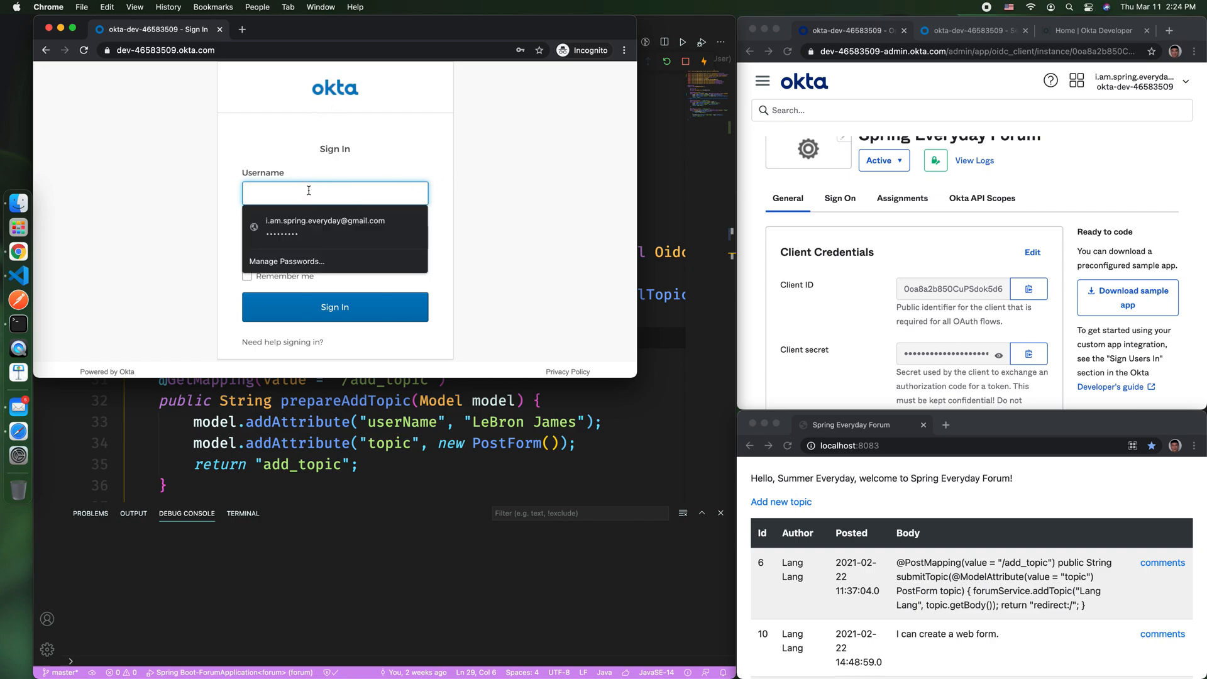
pyautogui.click(324, 227)
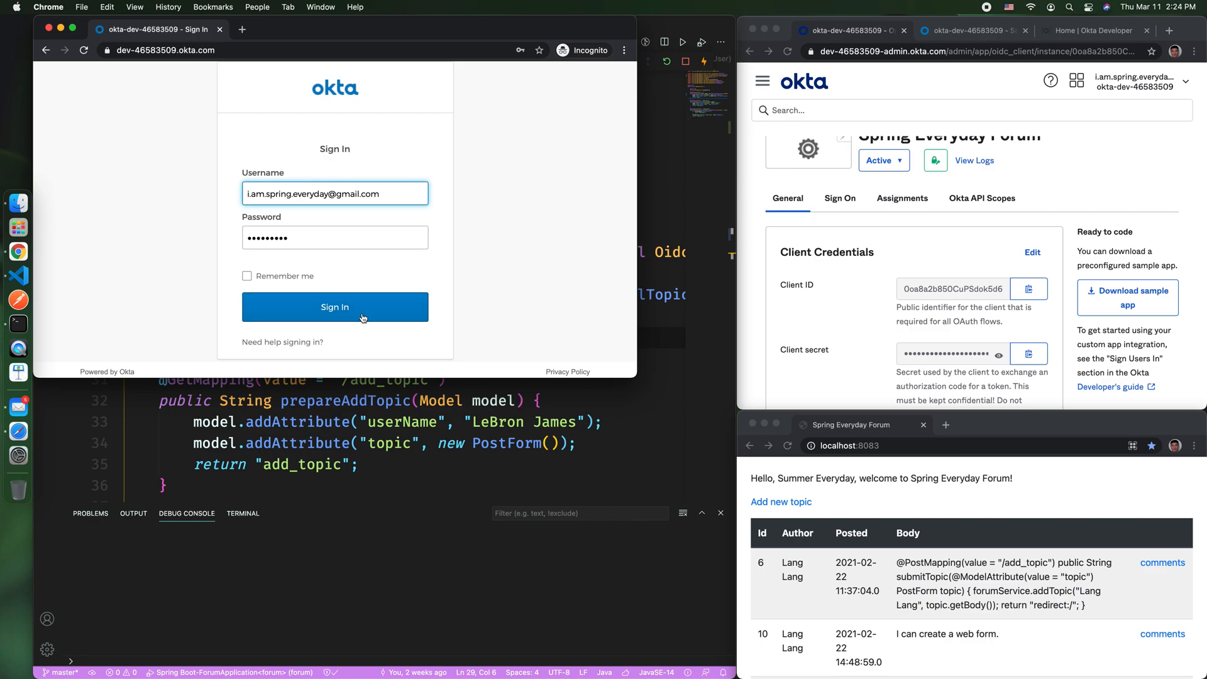
pyautogui.click(336, 307)
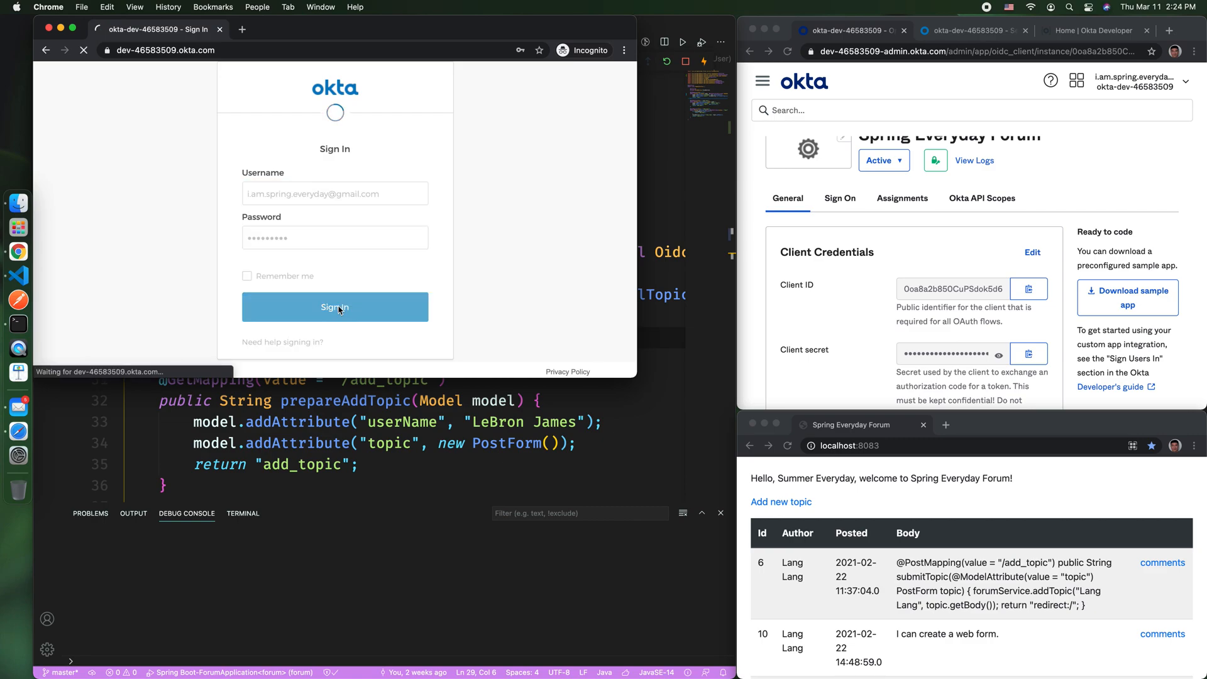
pyautogui.click(335, 307)
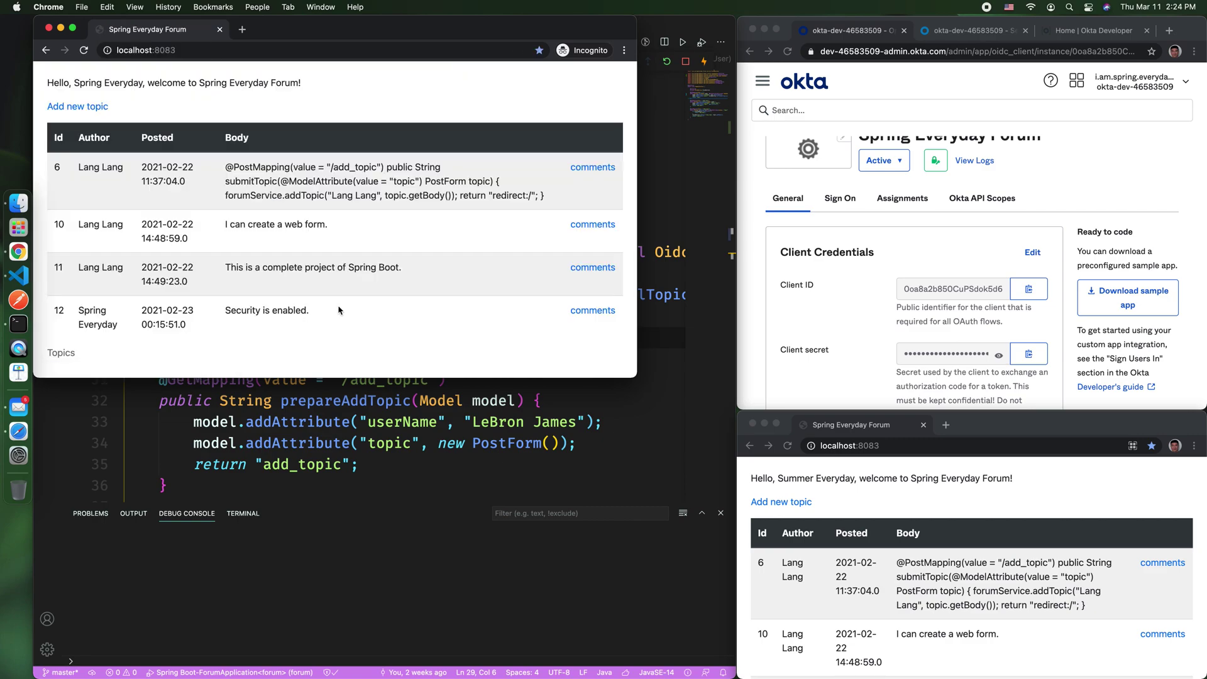
pyautogui.moveTo(920, 571)
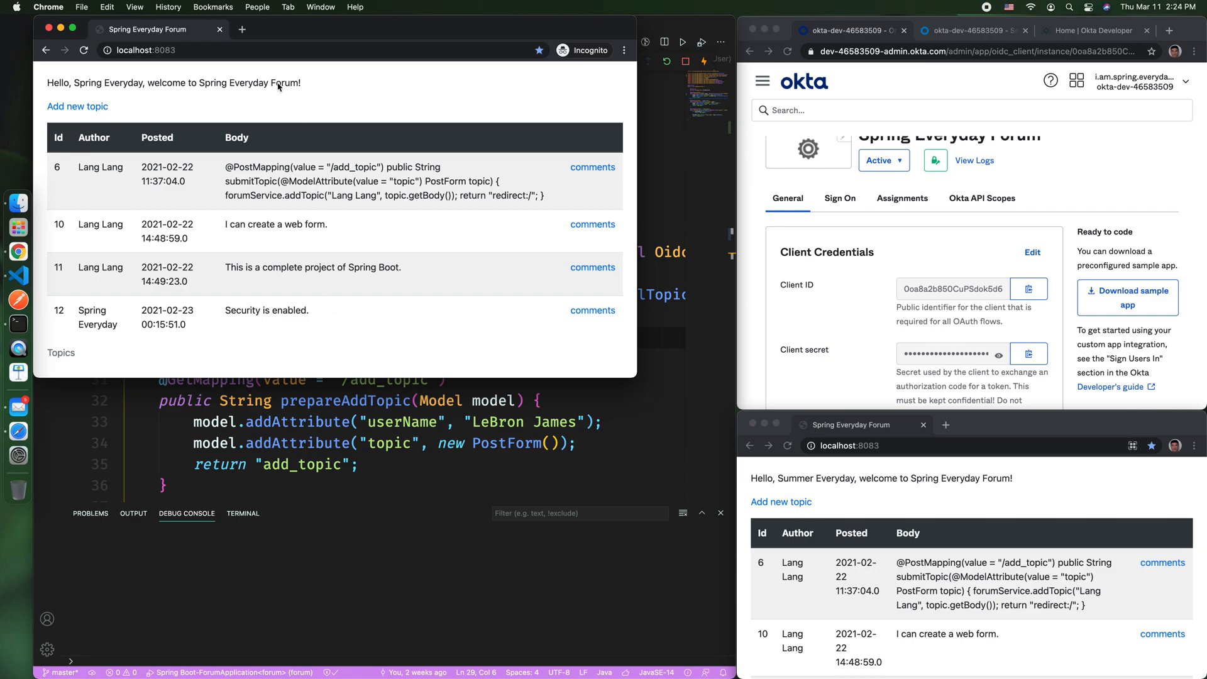
pyautogui.click(243, 29)
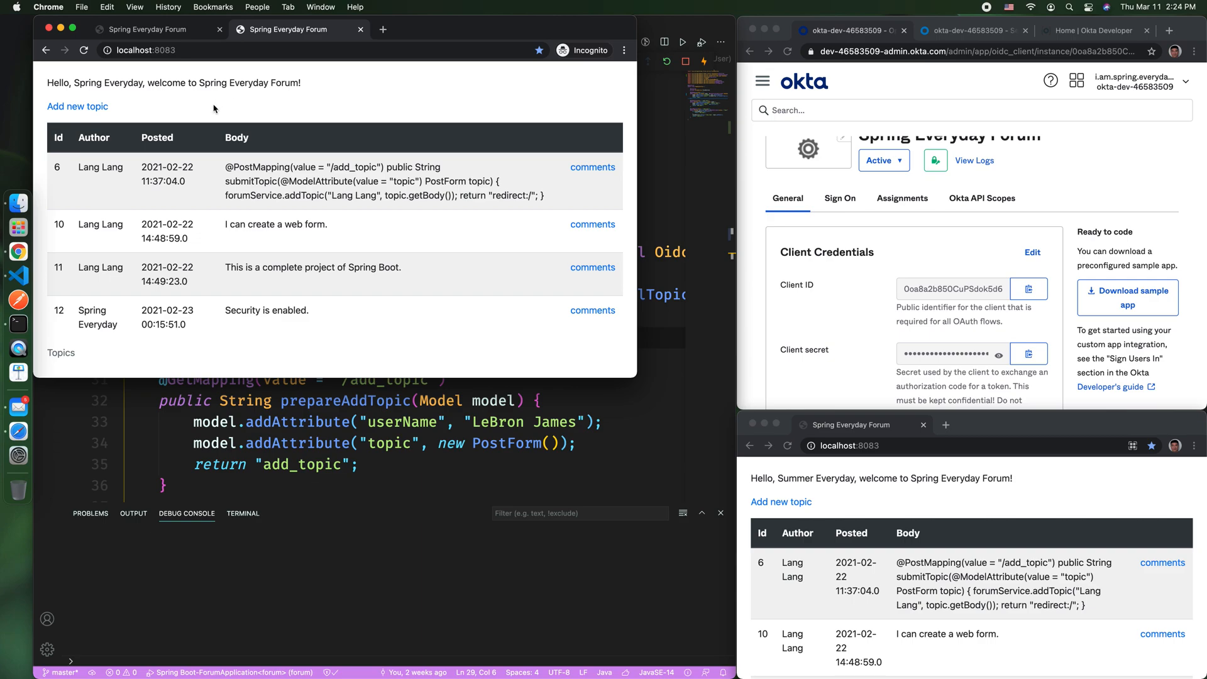
pyautogui.moveTo(828, 127)
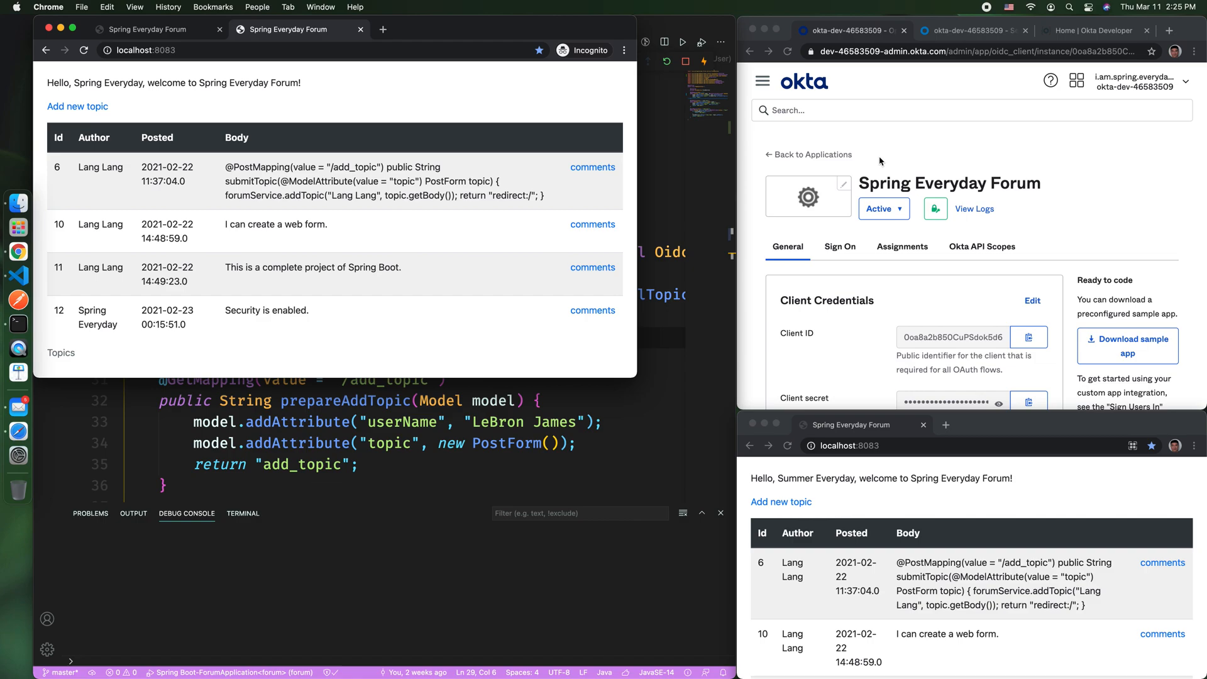
pyautogui.moveTo(888, 163)
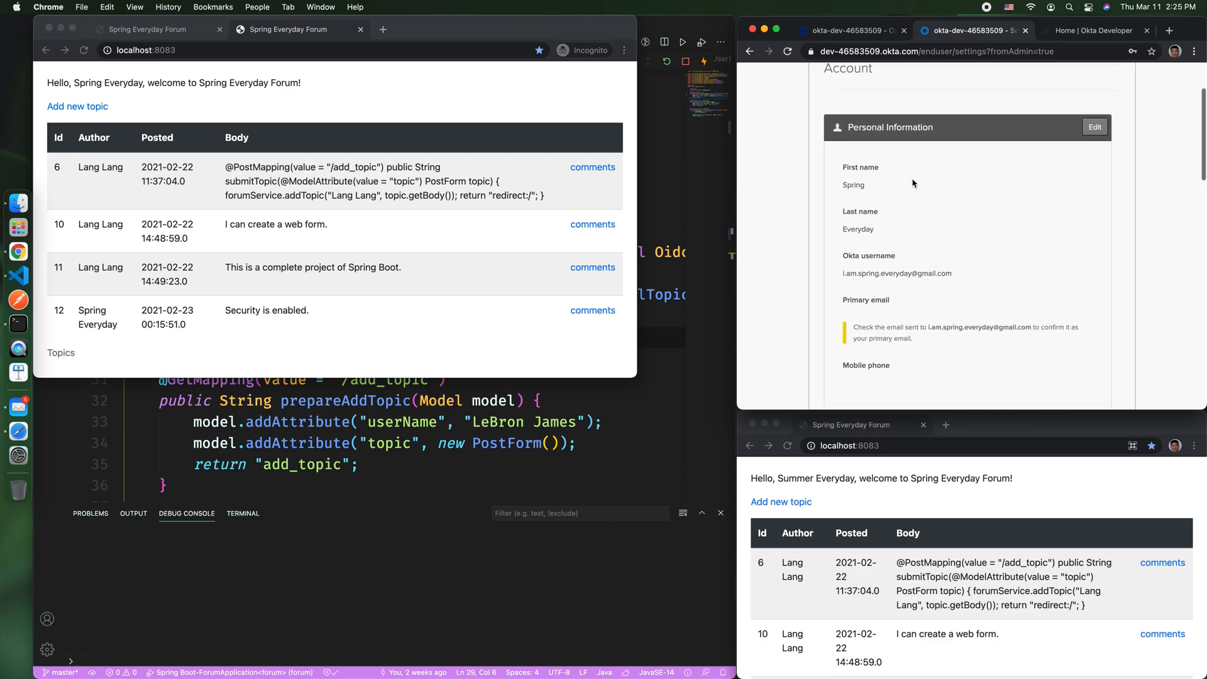
# Step: Edit the account's personal information, entering 'Sum' in First name, and save
pyautogui.click(1094, 127)
pyautogui.write('Sp')
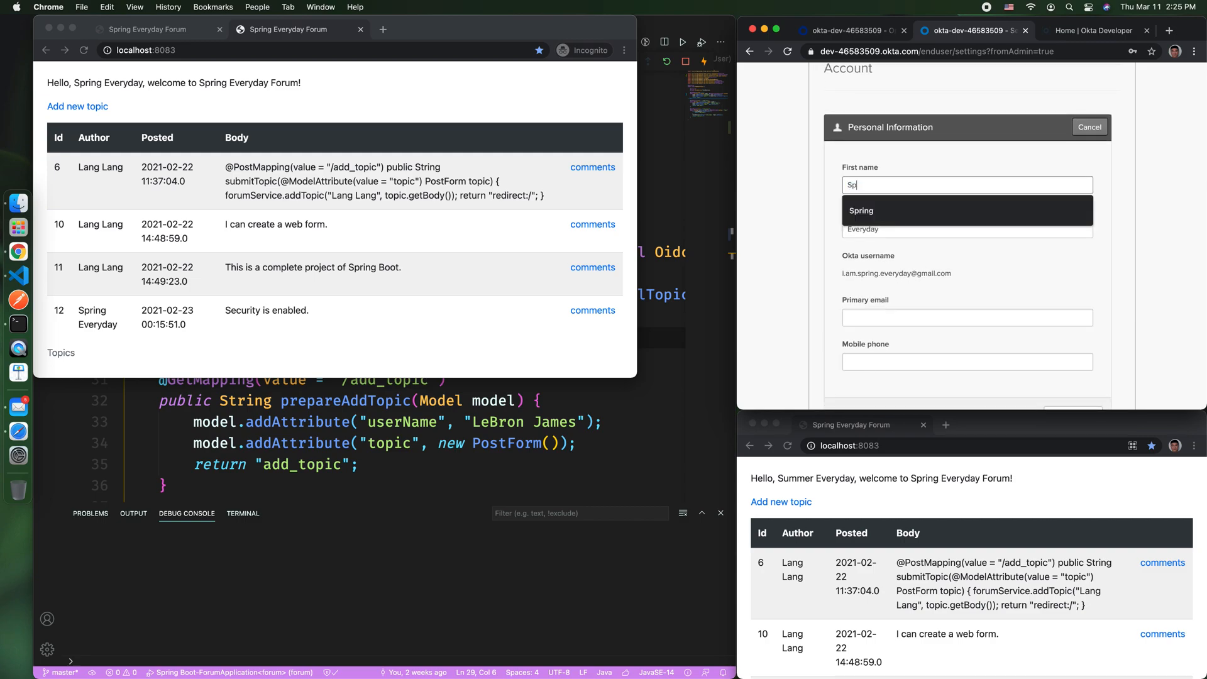
pyautogui.write('Sum')
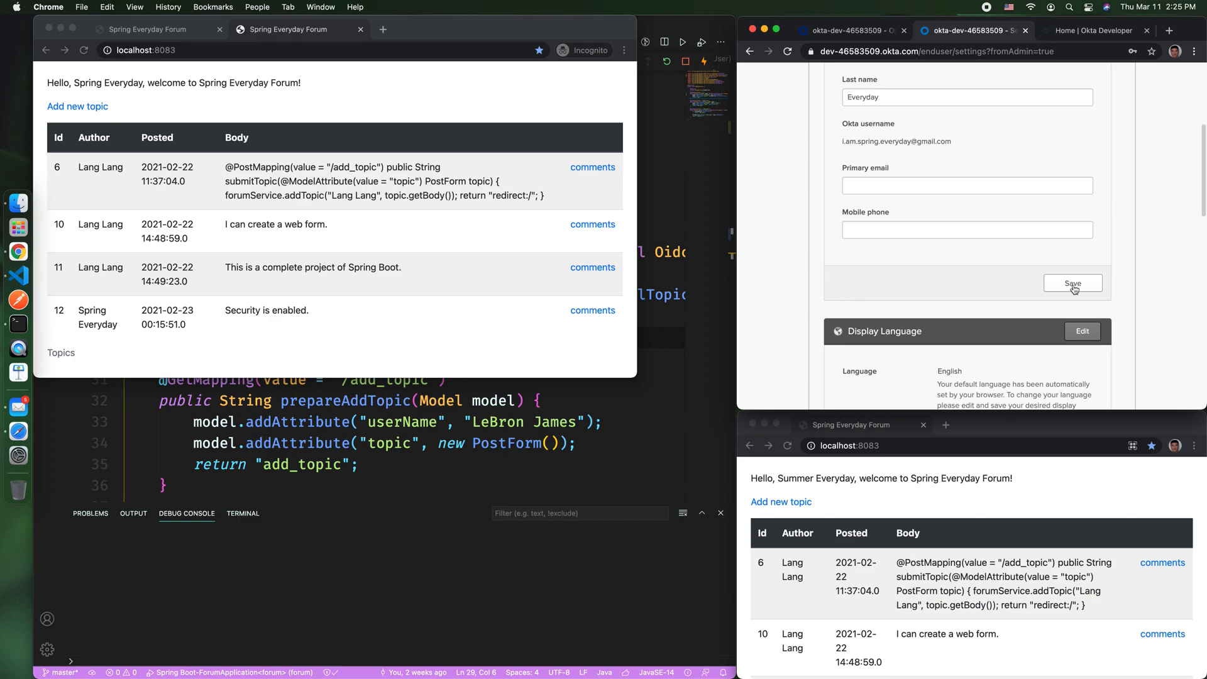
pyautogui.click(1073, 283)
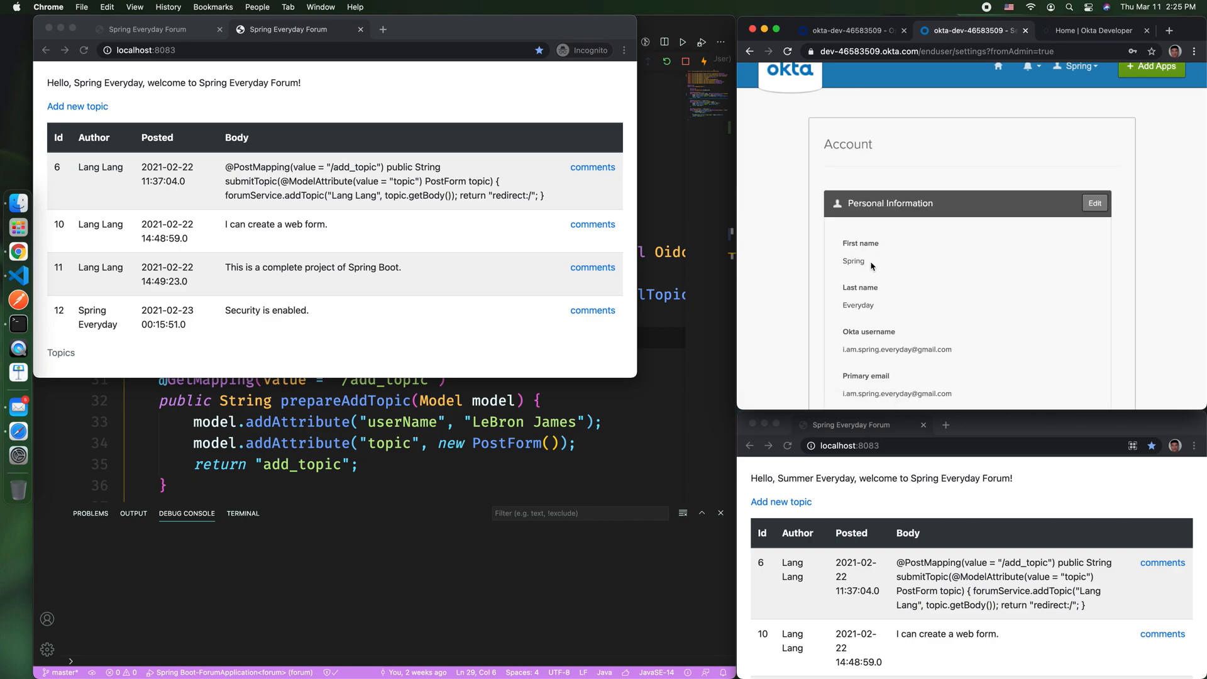
pyautogui.scroll(-3)
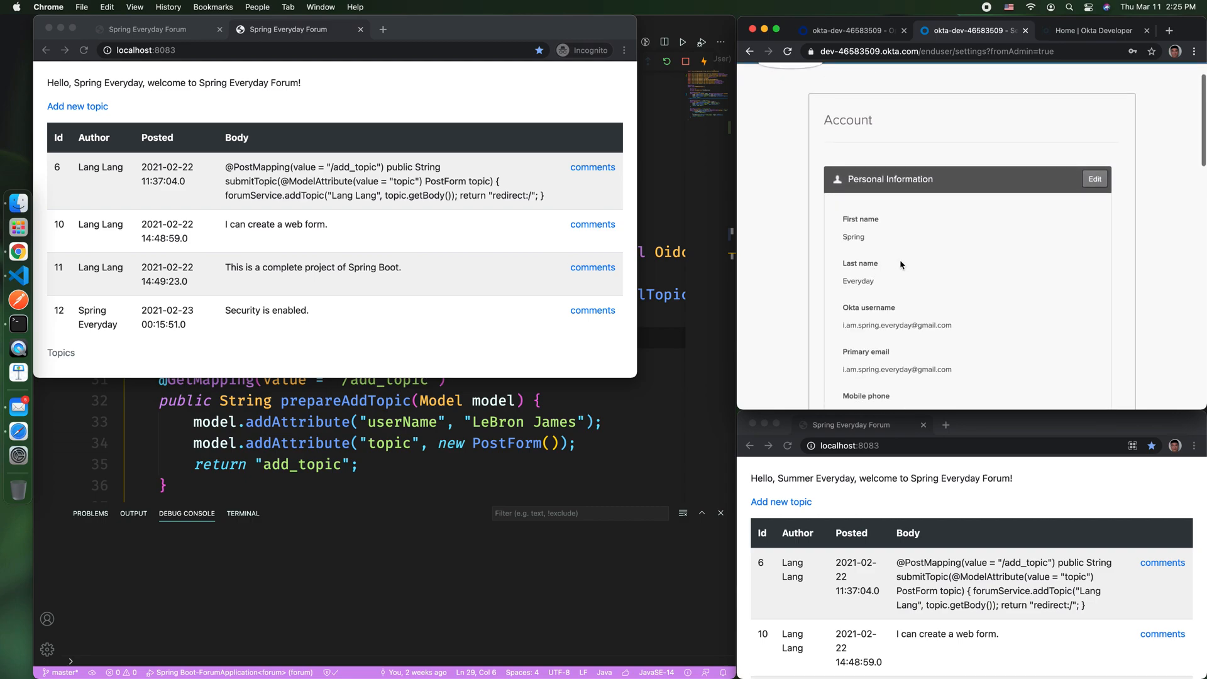
# Step: Re-edit the first name from Spring to Summer, then close the incognito forum window
pyautogui.click(1094, 179)
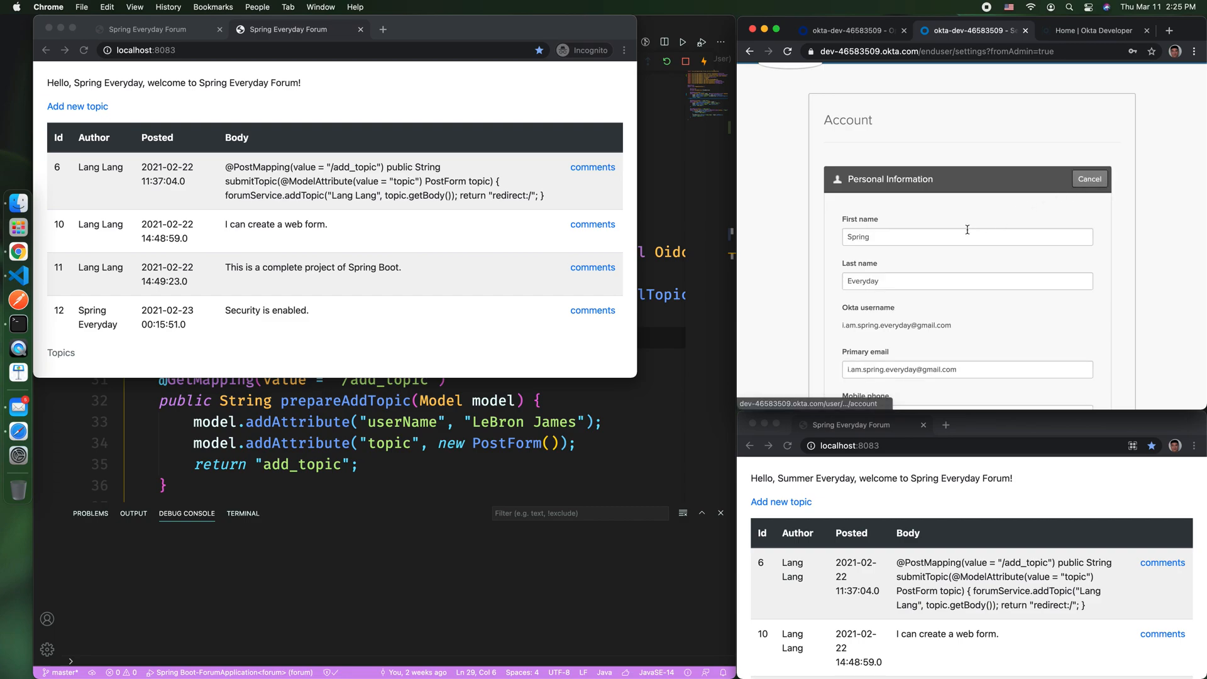
pyautogui.write('Spr')
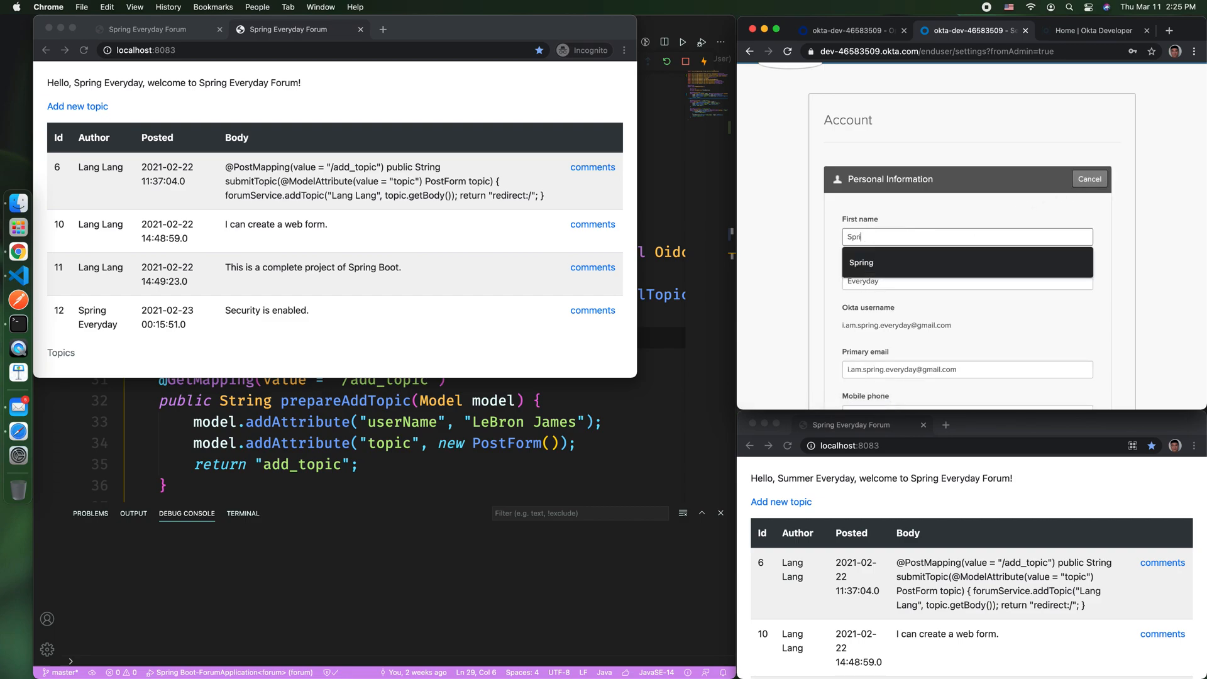
pyautogui.write('Summe')
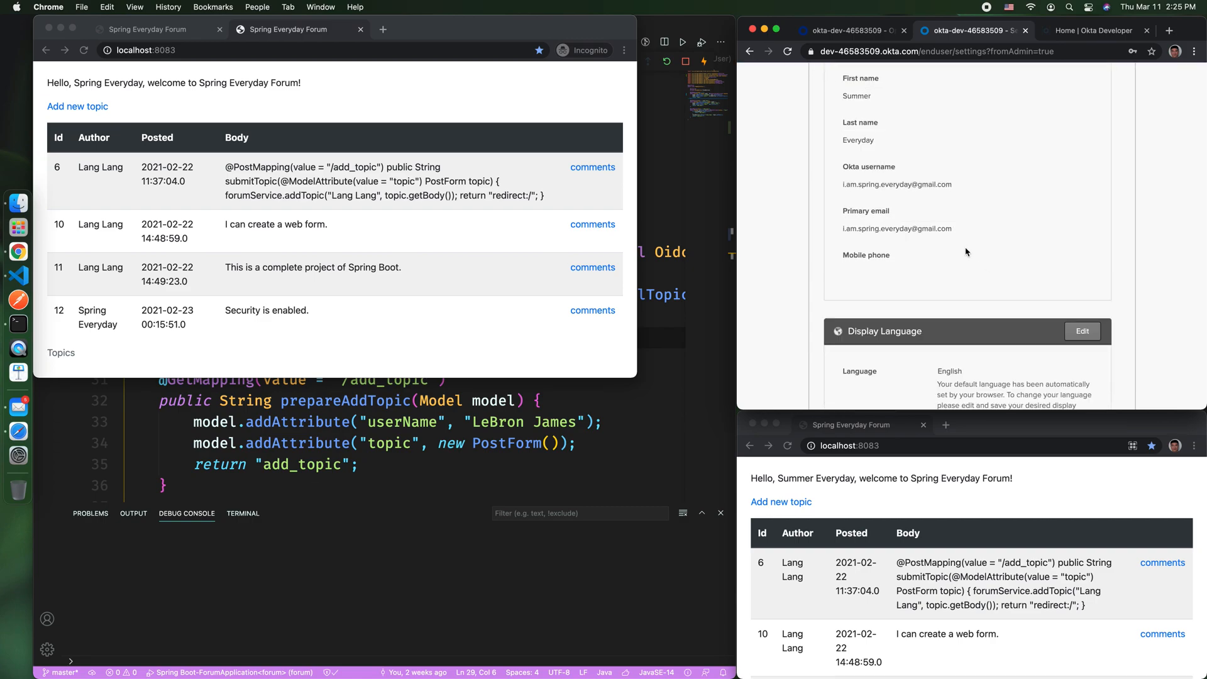
pyautogui.scroll(3)
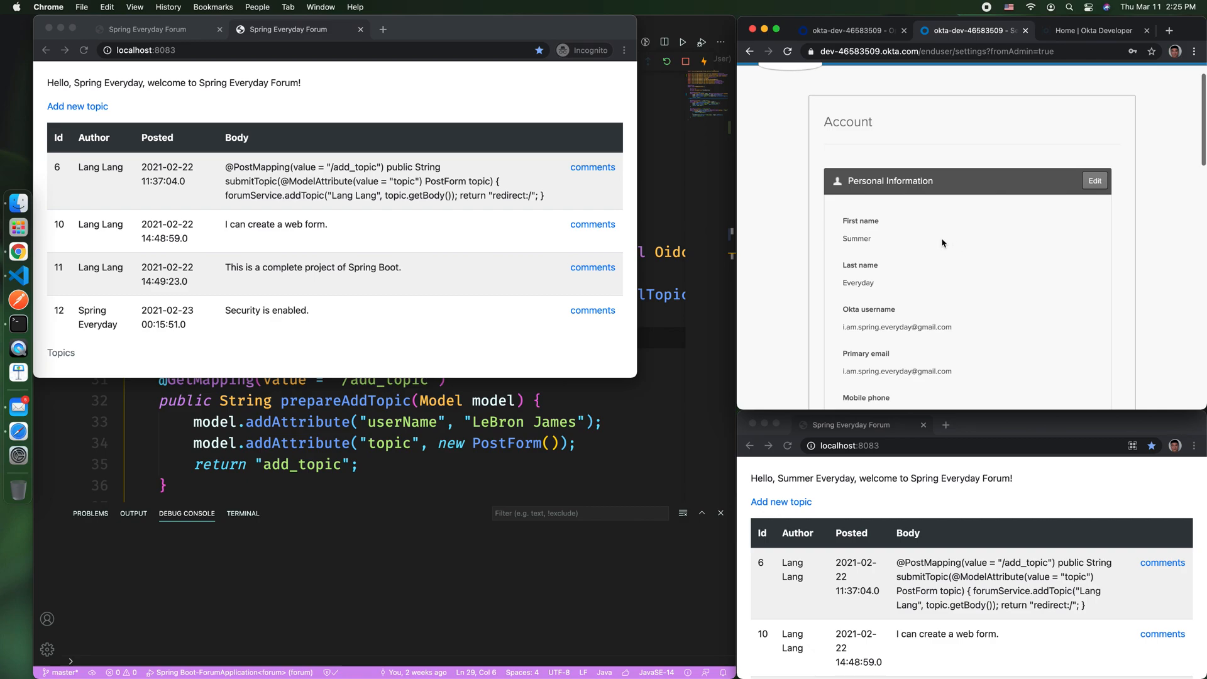
pyautogui.click(1095, 181)
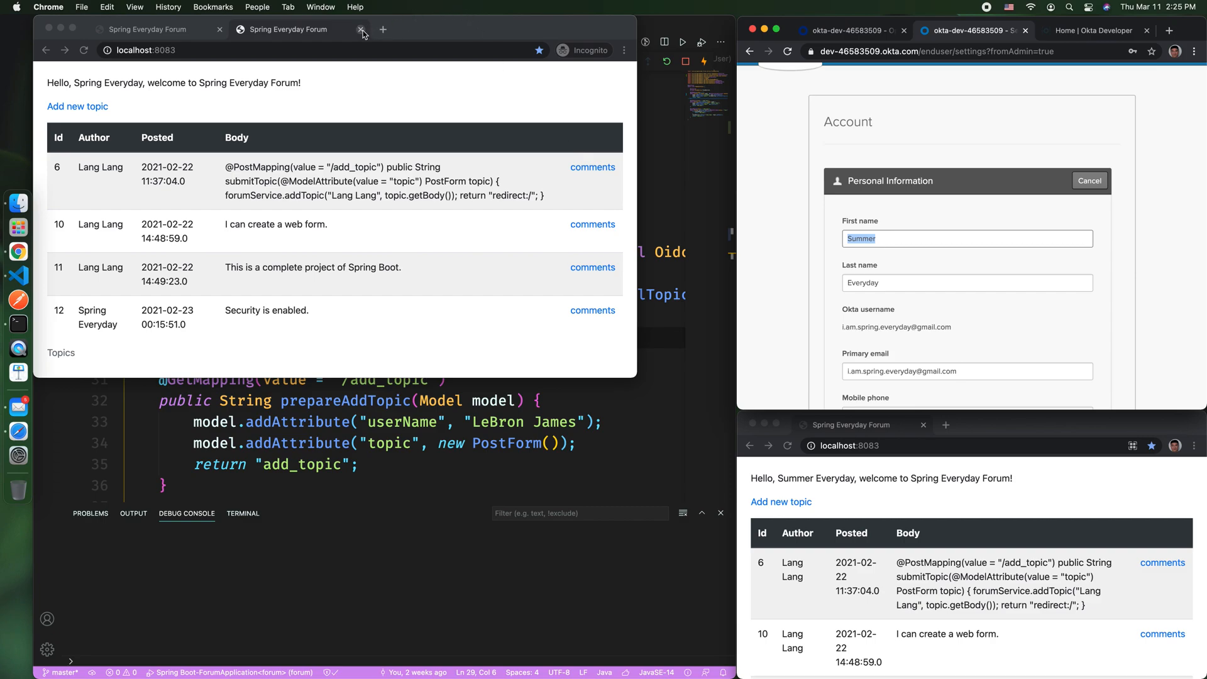
pyautogui.click(359, 29)
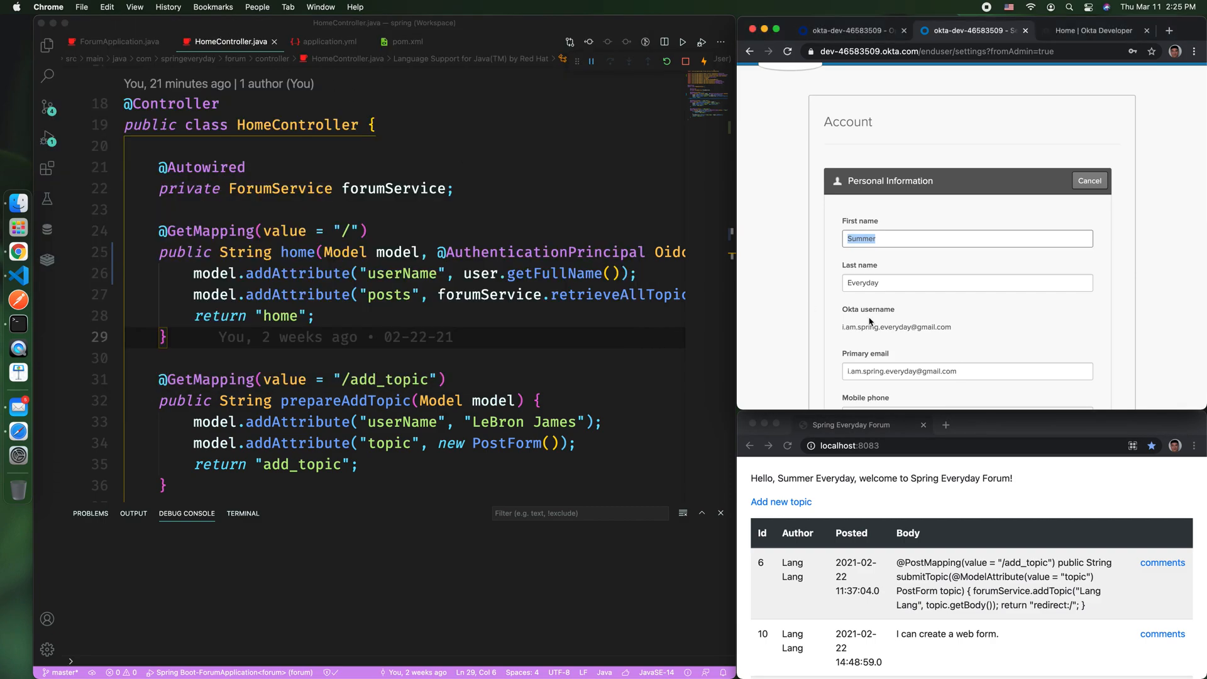
pyautogui.click(1196, 461)
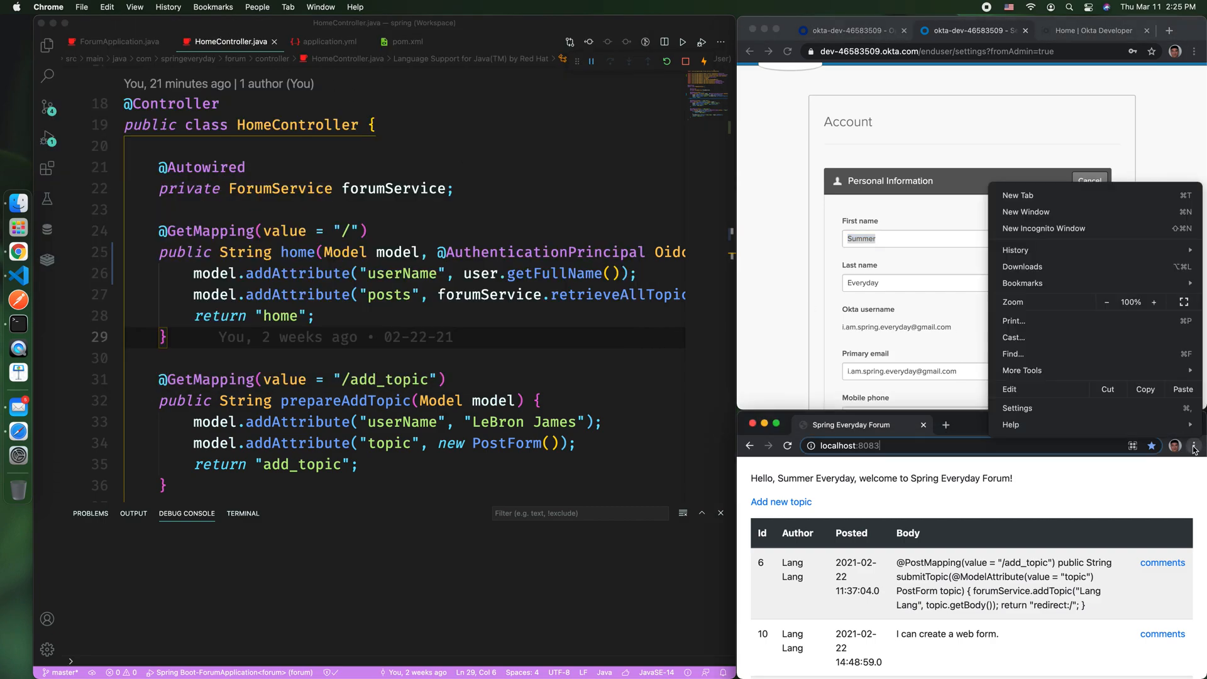
pyautogui.click(1044, 228)
pyautogui.write('dev-46583509.okta.com')
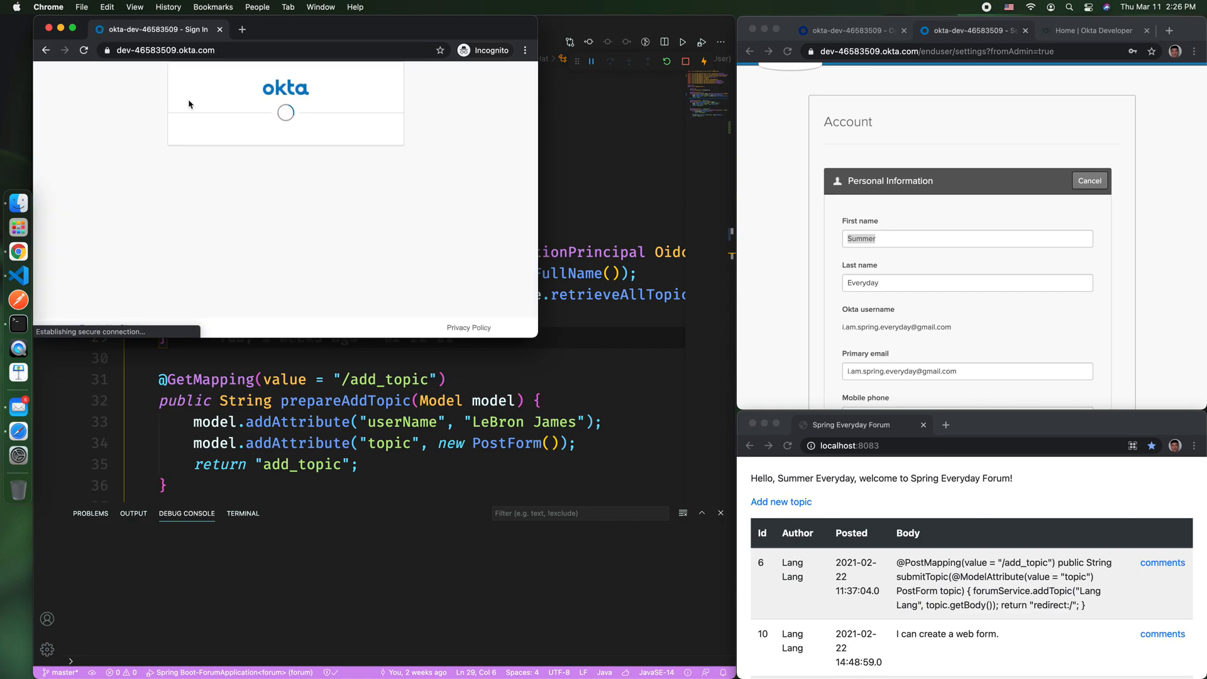
pyautogui.click(286, 193)
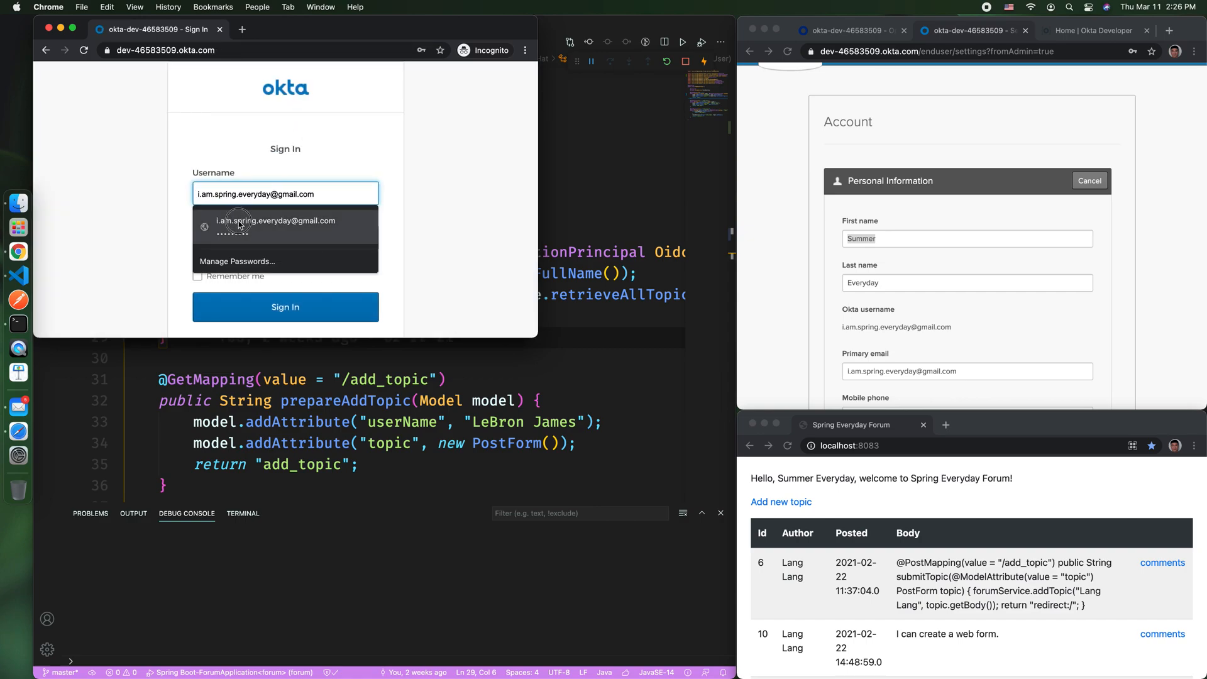
pyautogui.click(274, 220)
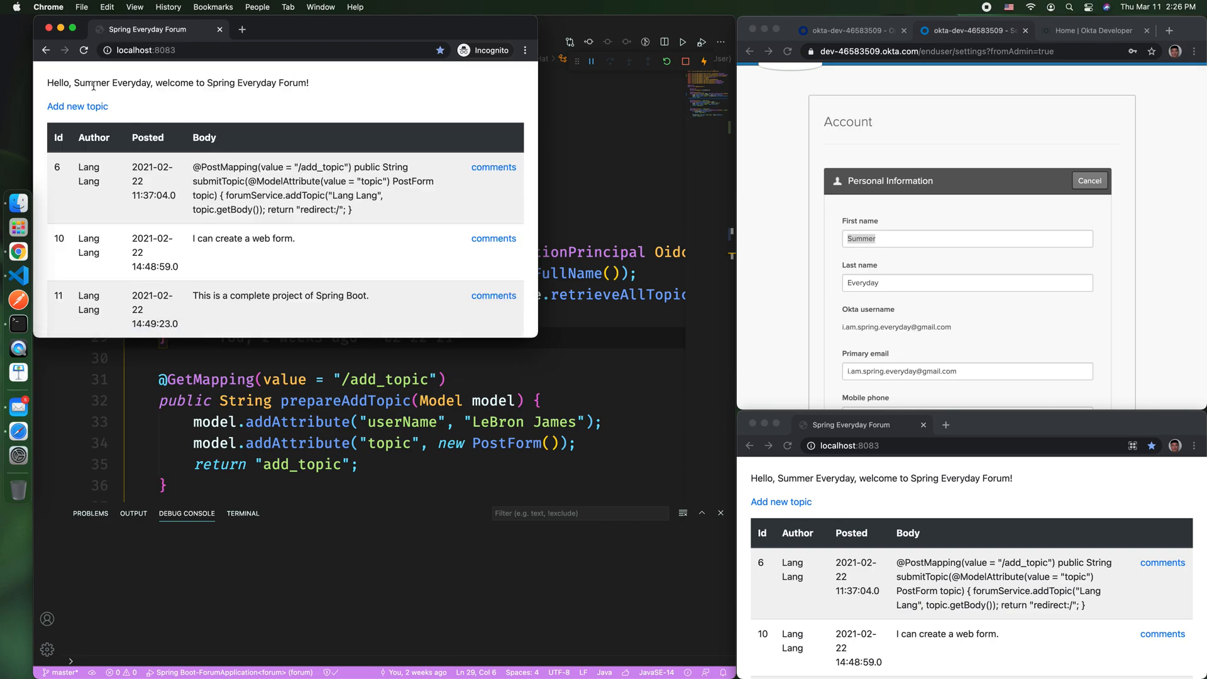
pyautogui.doubleClick(92, 83)
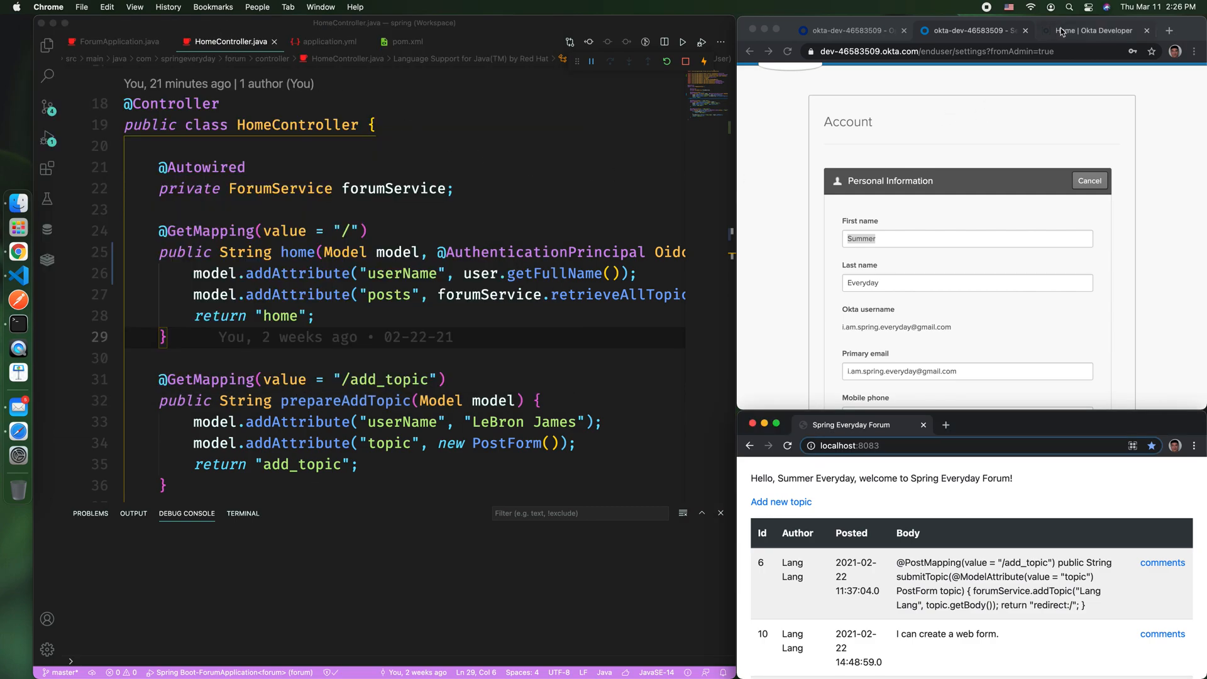
# Step: Scroll the Okta forum app's settings to the login redirect URIs, then return to pom.xml
pyautogui.click(1090, 30)
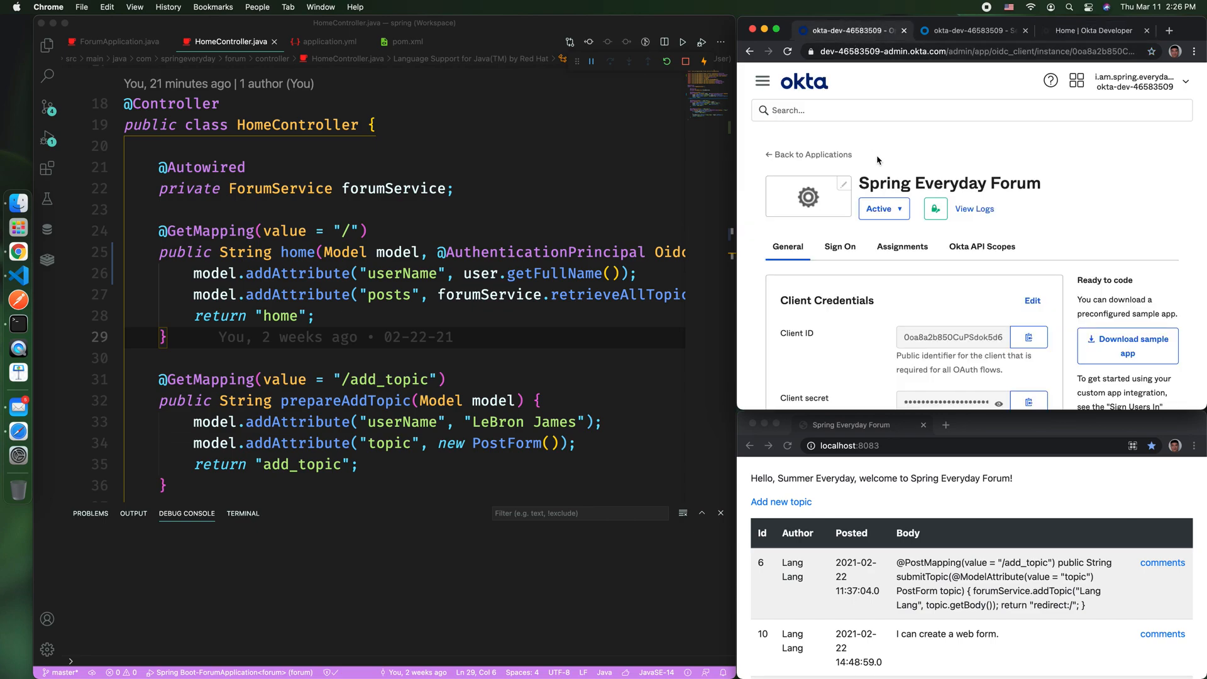
pyautogui.moveTo(894, 187)
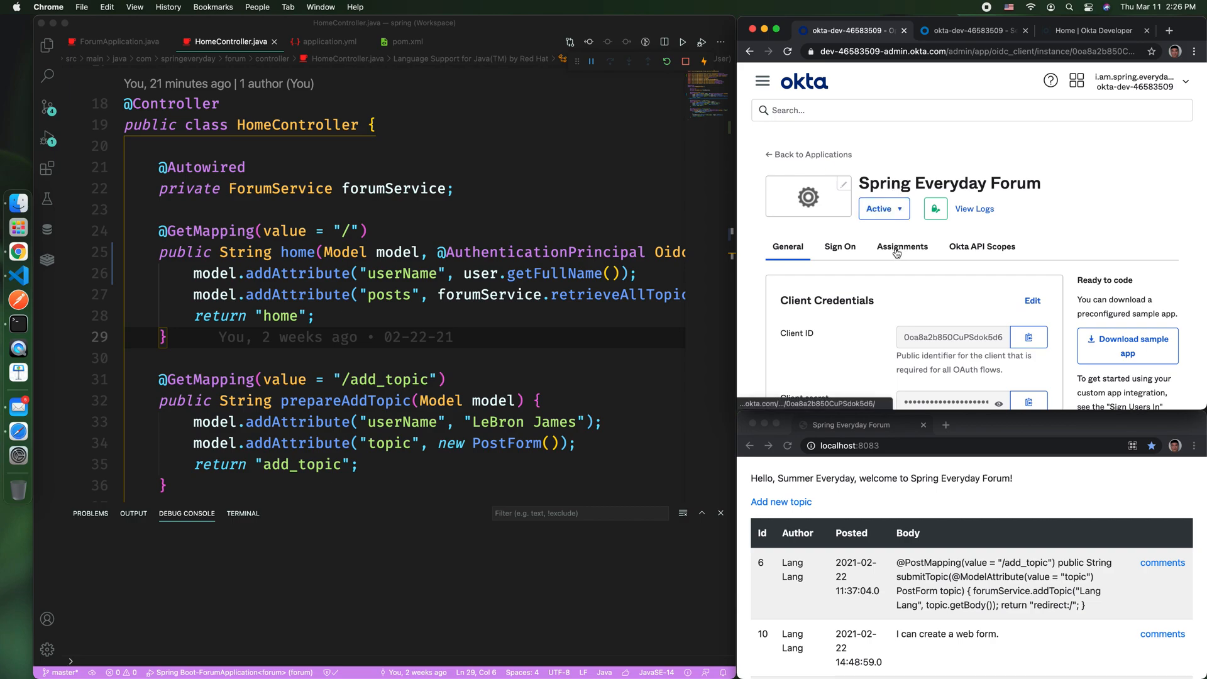
pyautogui.click(902, 247)
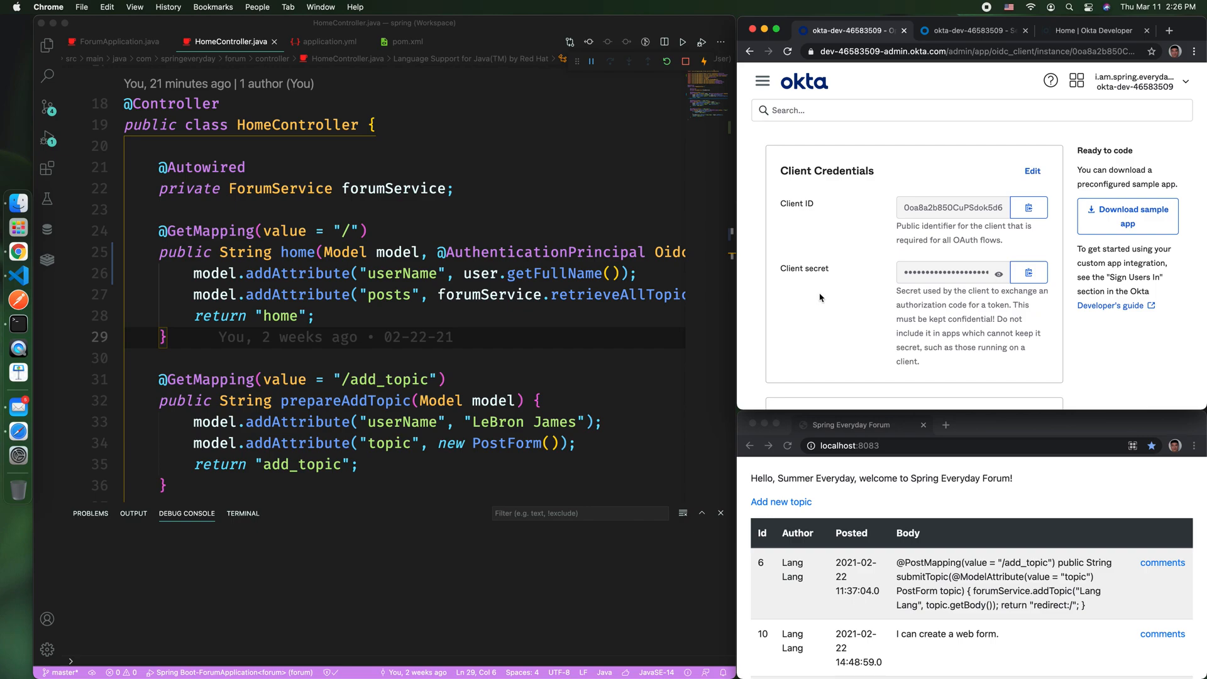
pyautogui.scroll(-3)
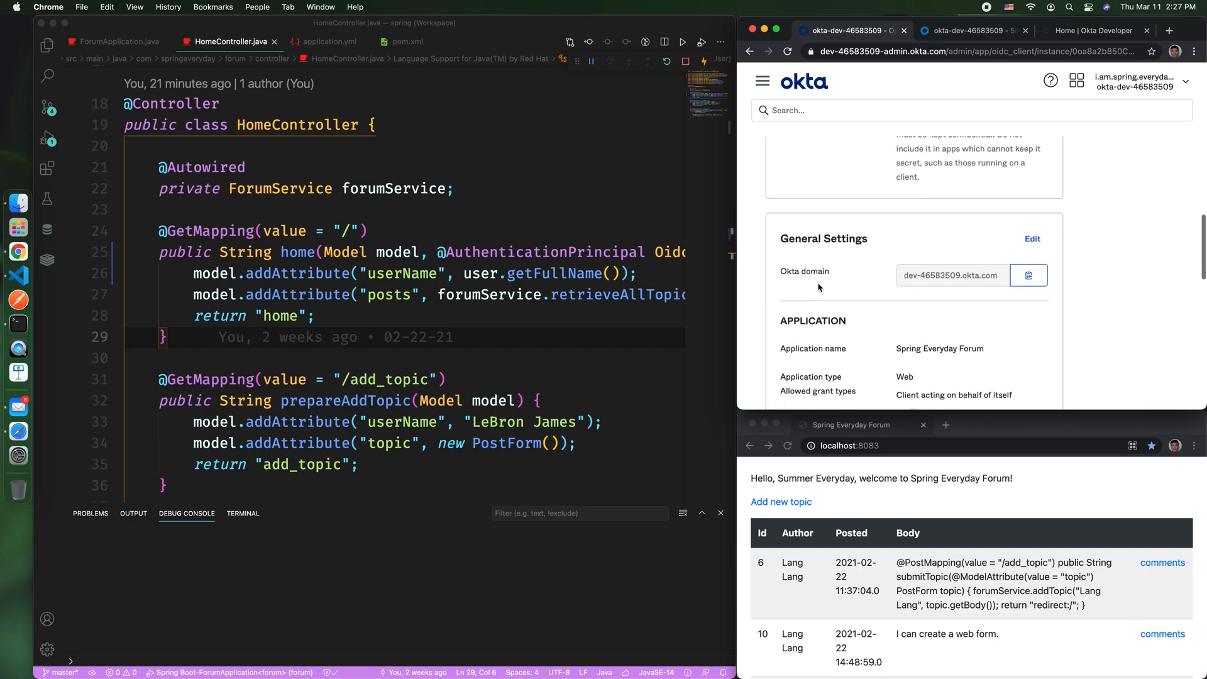
pyautogui.scroll(-3)
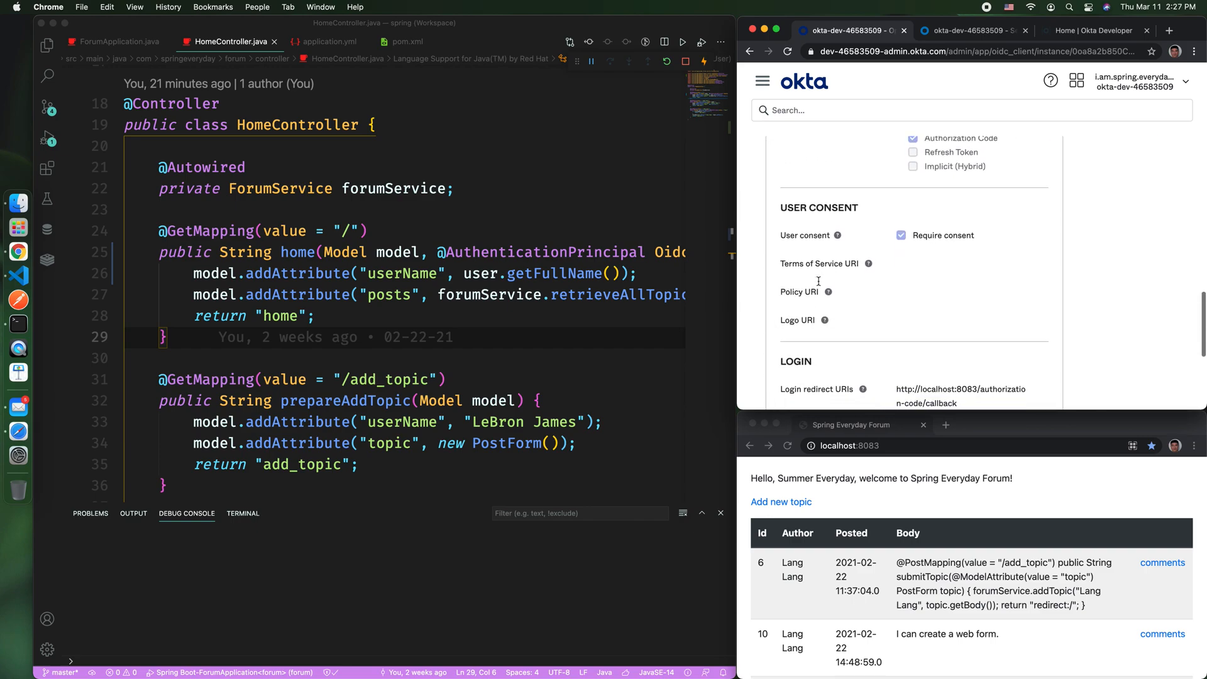
pyautogui.scroll(-3)
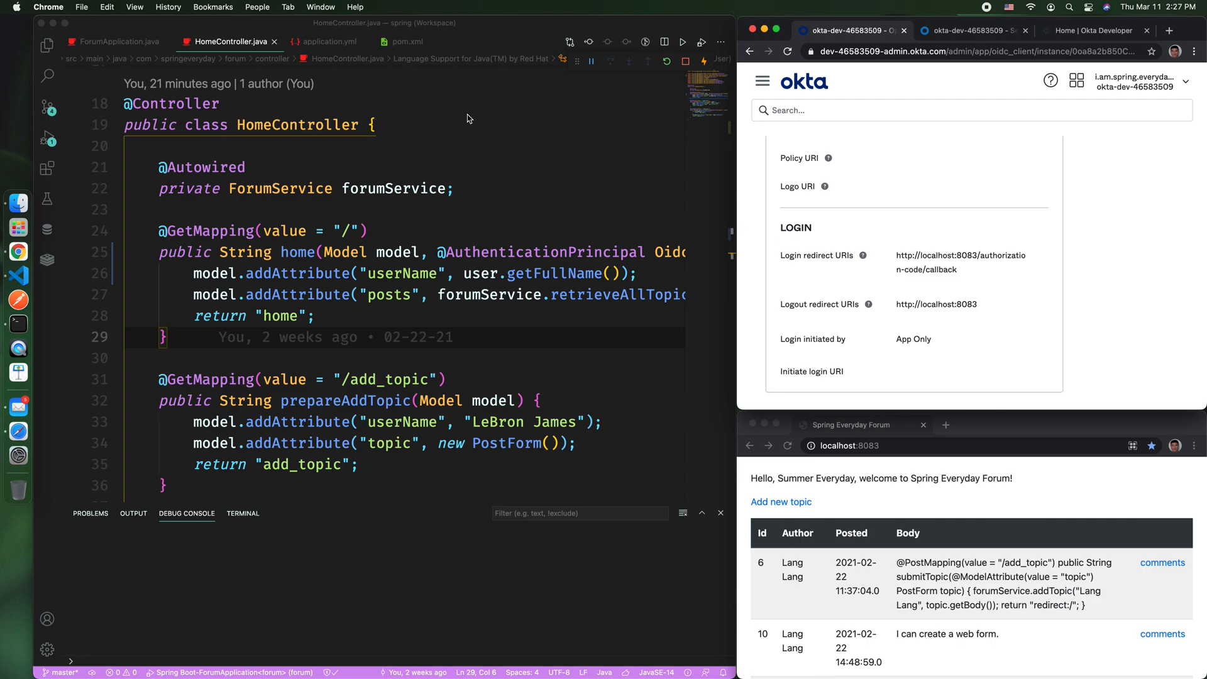
pyautogui.click(407, 42)
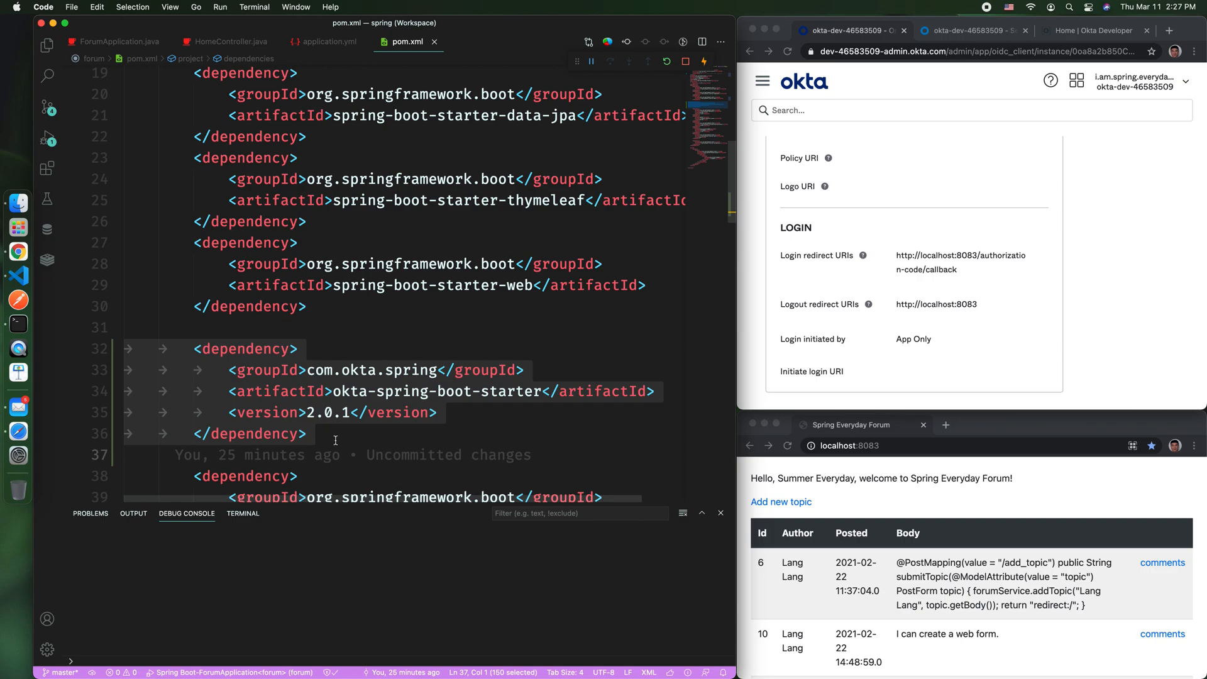
# Step: Revisit application.yml and ForumApplication.java's oauth2Login call, ending on HomeController.java
pyautogui.click(328, 41)
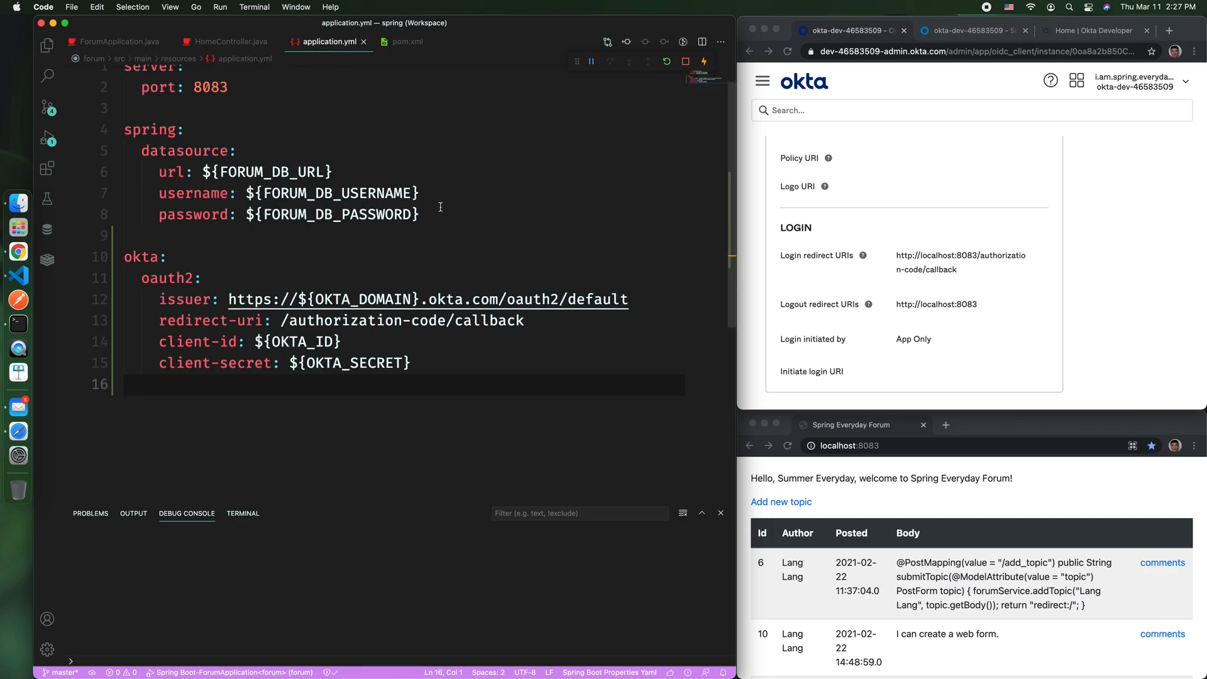
pyautogui.moveTo(398, 231)
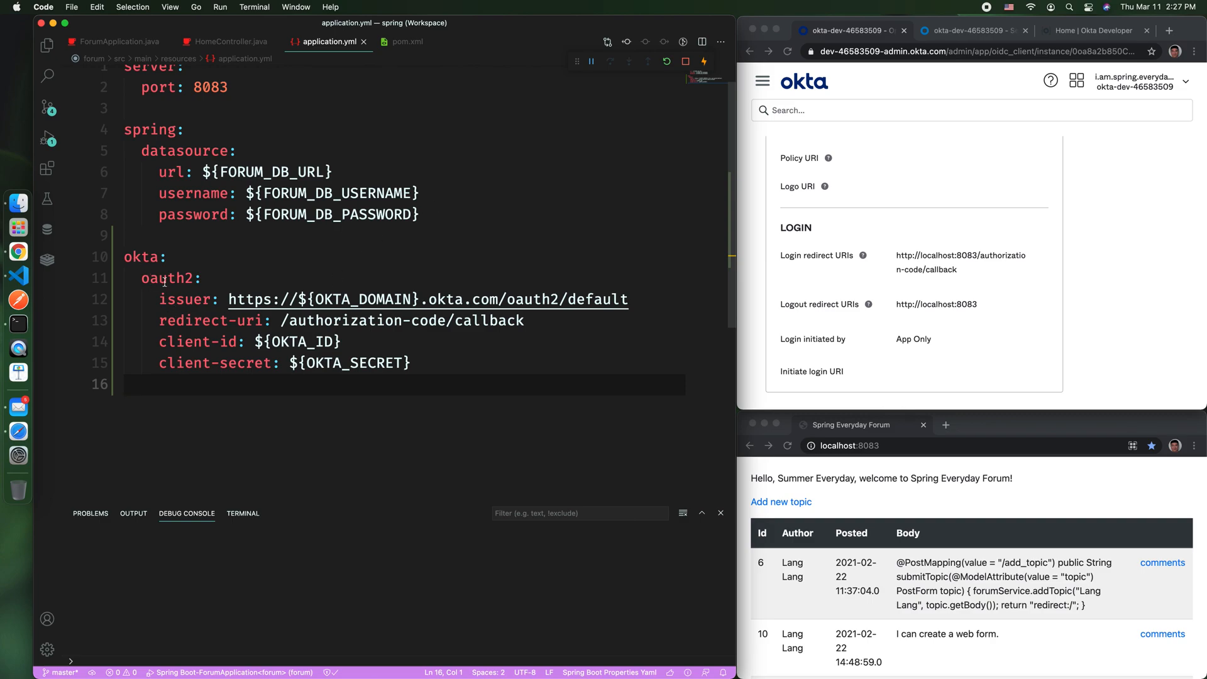
pyautogui.moveTo(212, 40)
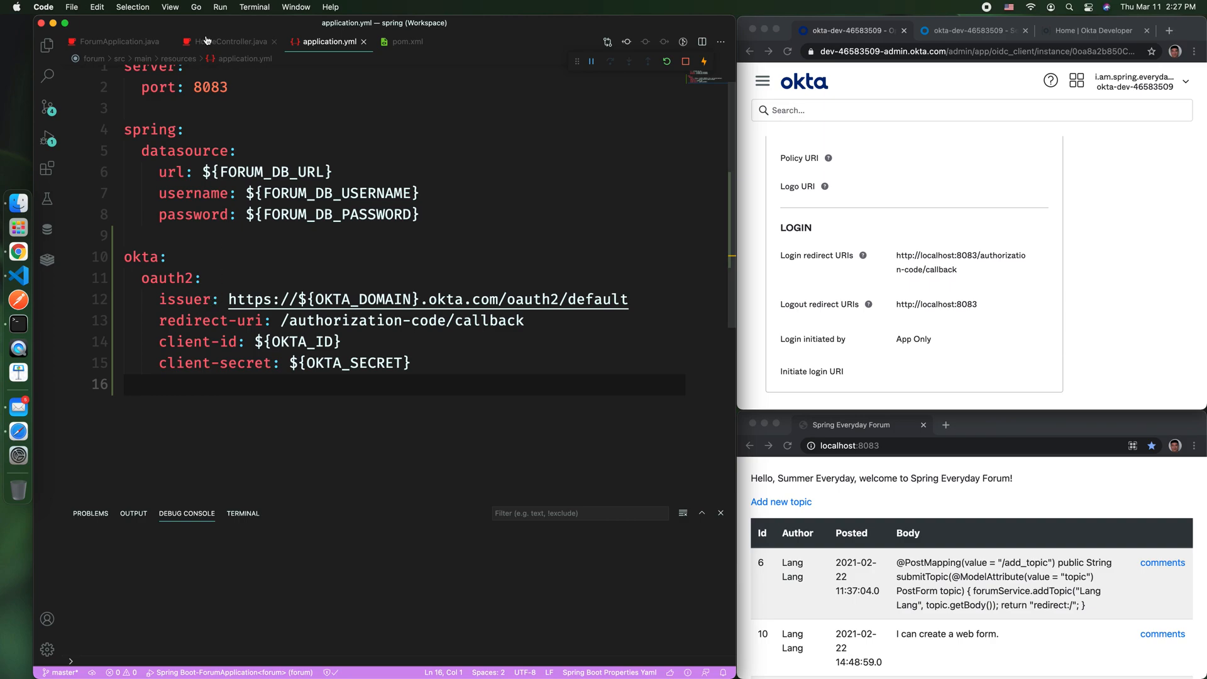
pyautogui.click(113, 41)
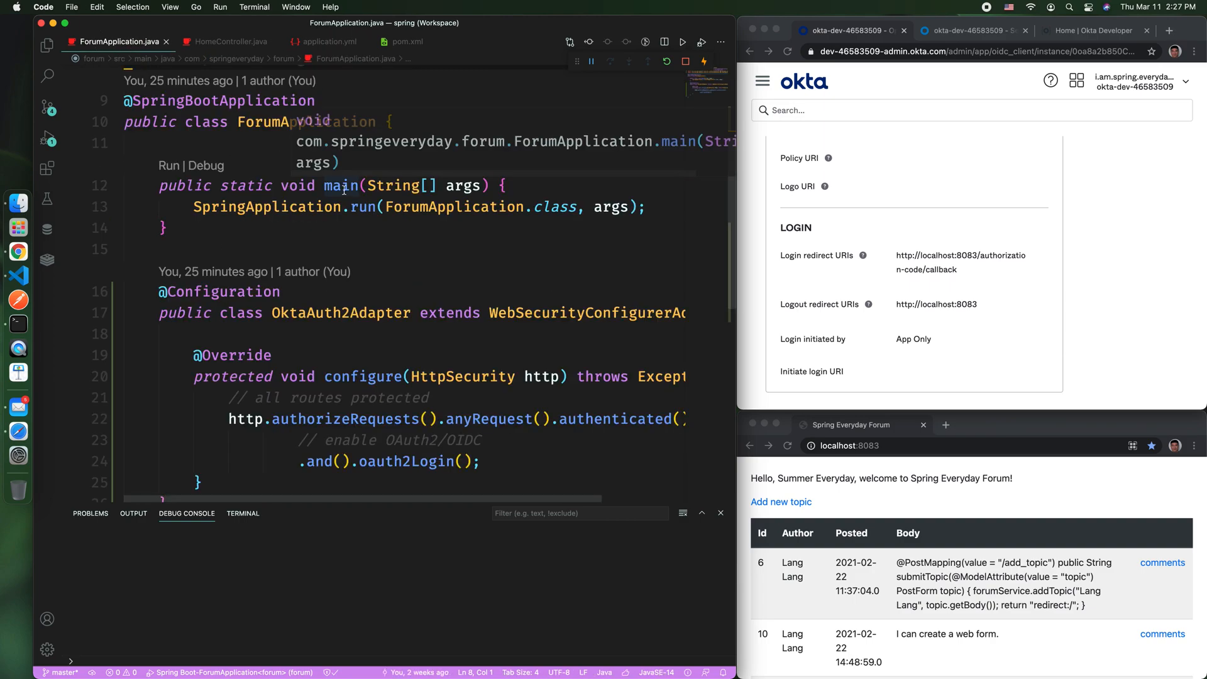
pyautogui.doubleClick(340, 313)
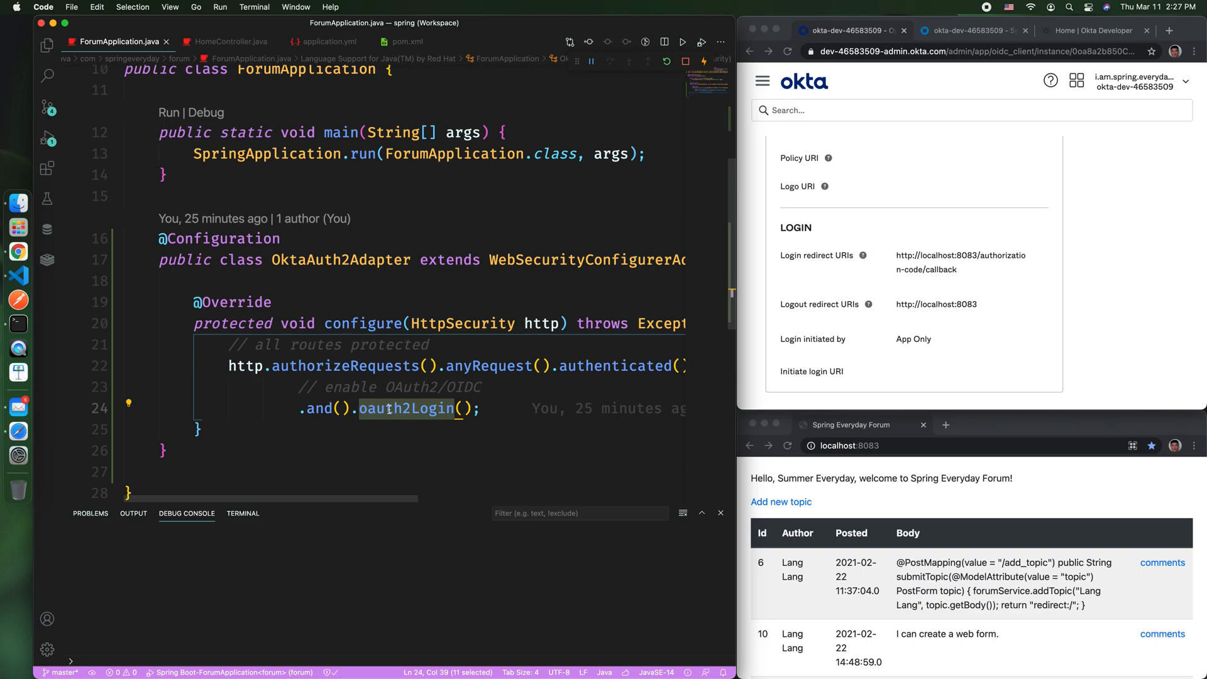
pyautogui.click(227, 41)
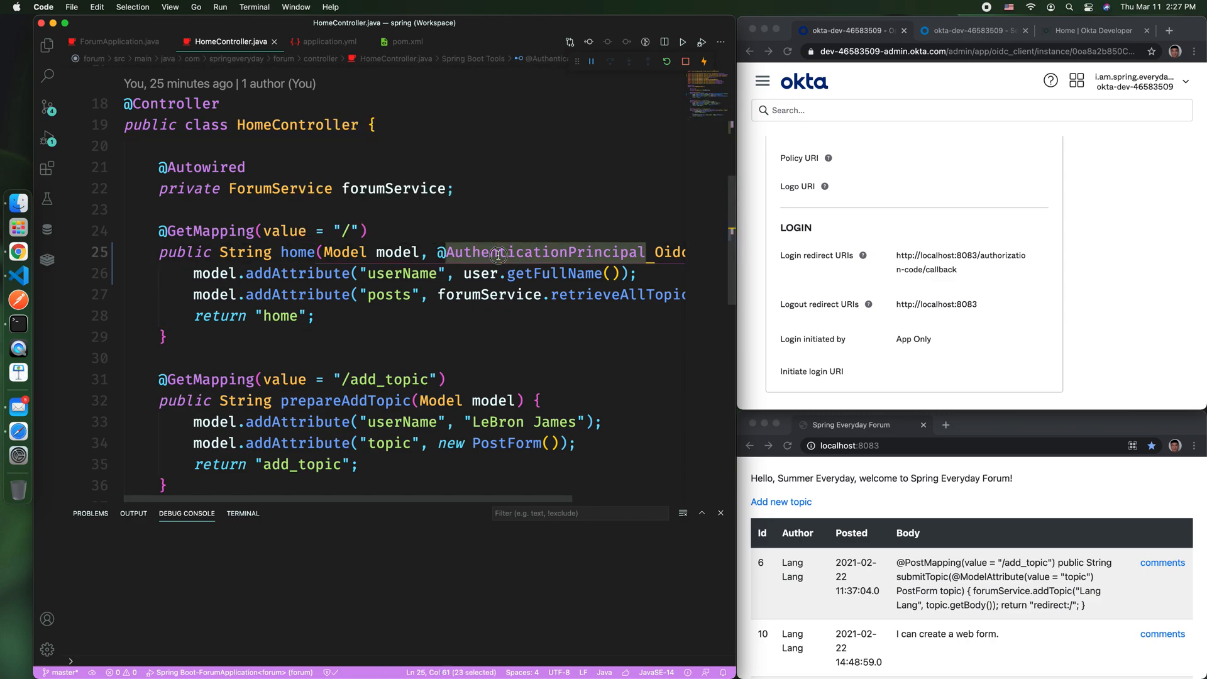
pyautogui.moveTo(498, 252)
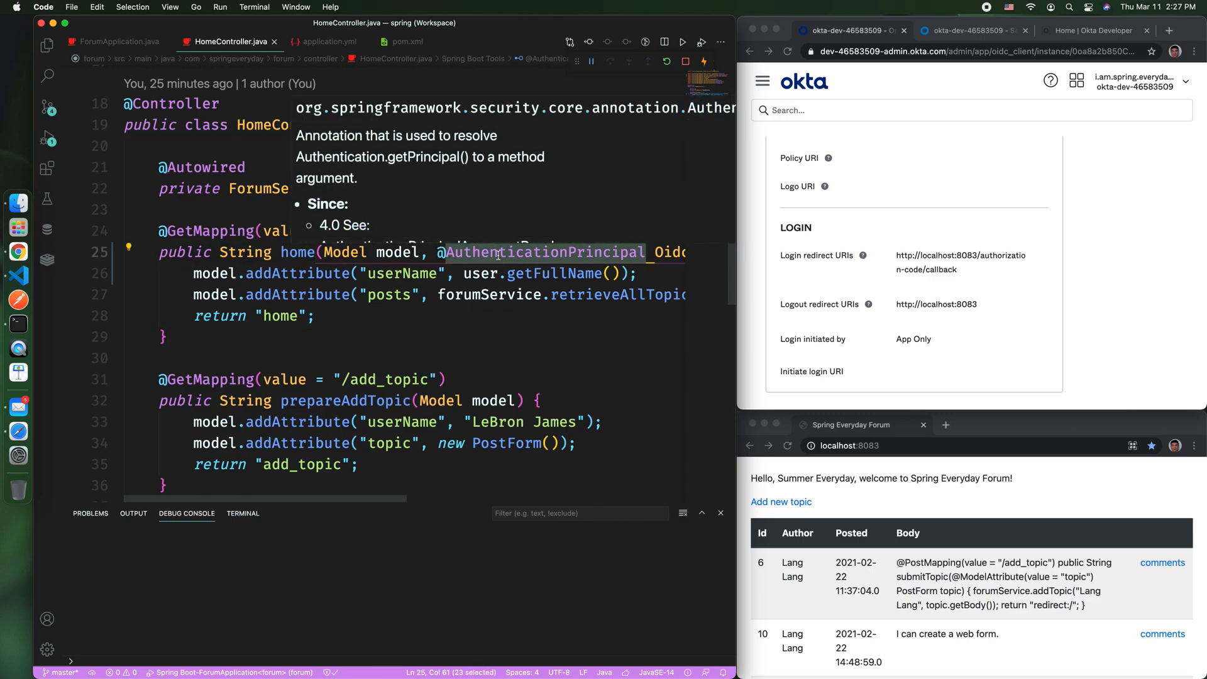